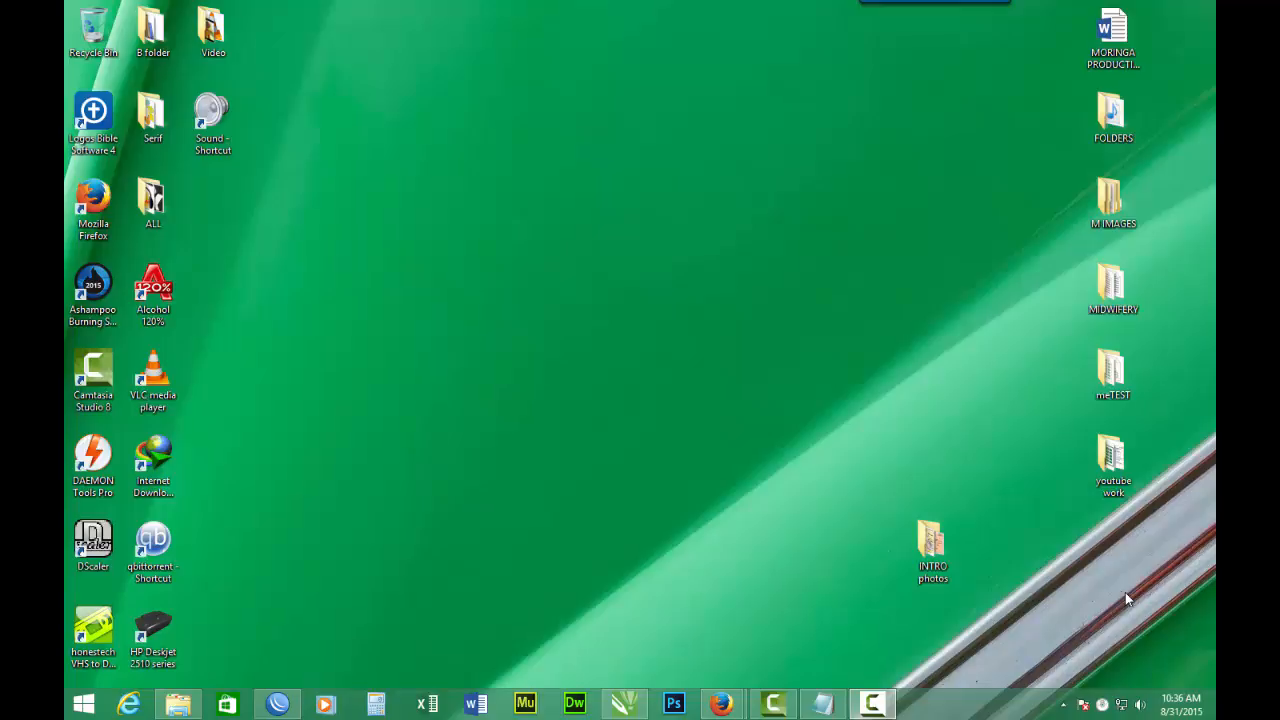
{"action": "mouse_move", "coordinate": [920, 454]}
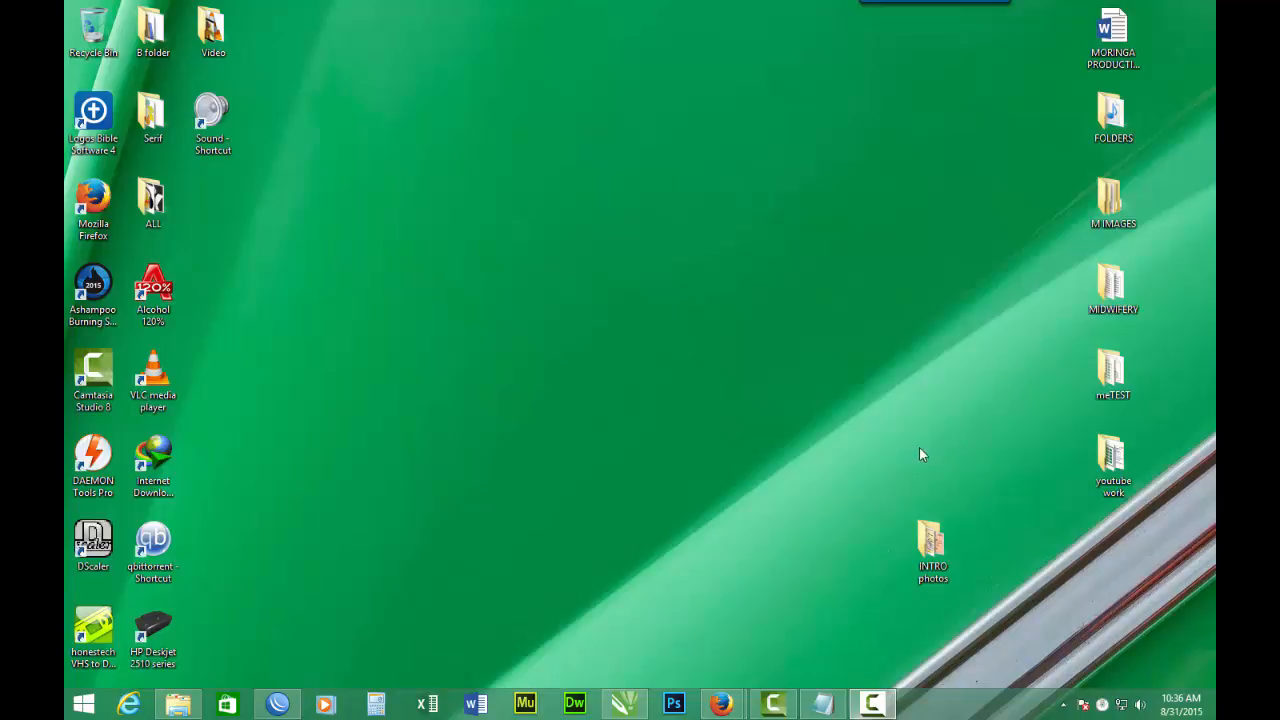
{"action": "mouse_move", "coordinate": [852, 528]}
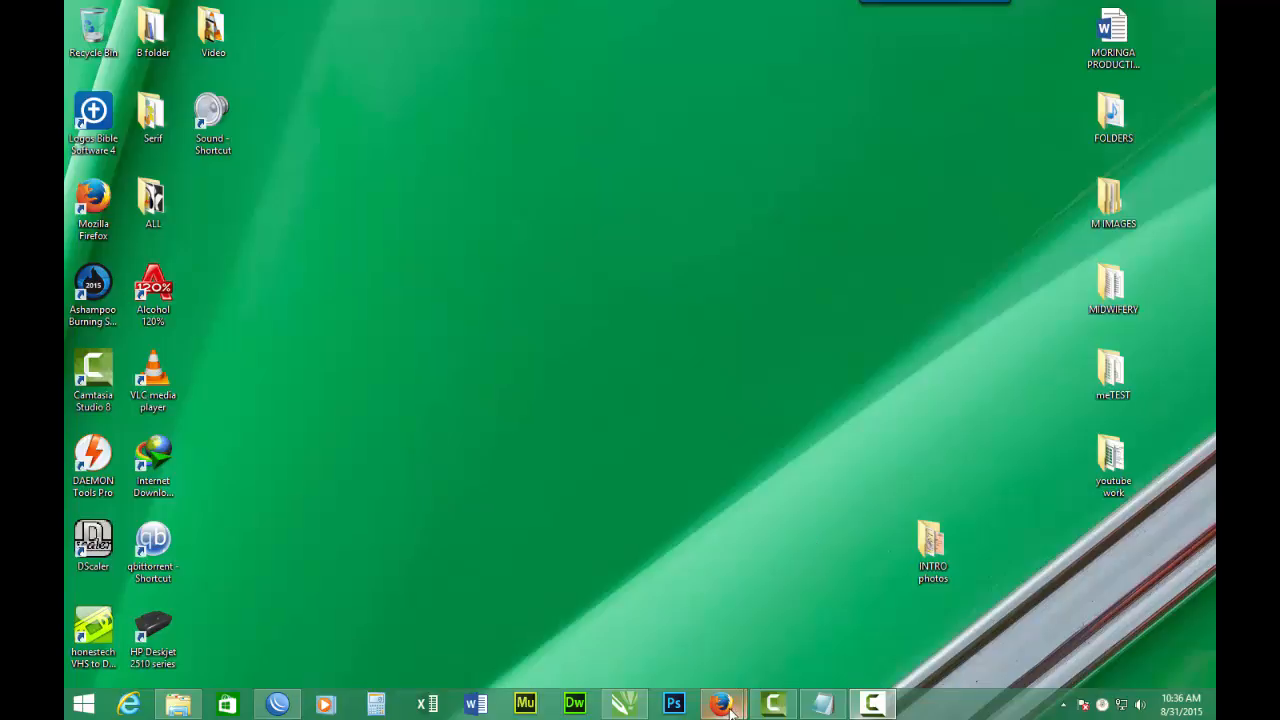
Sign in to MikroTik User Manager with the admin login so the Users list appears.
{"action": "left_click", "coordinate": [722, 704]}
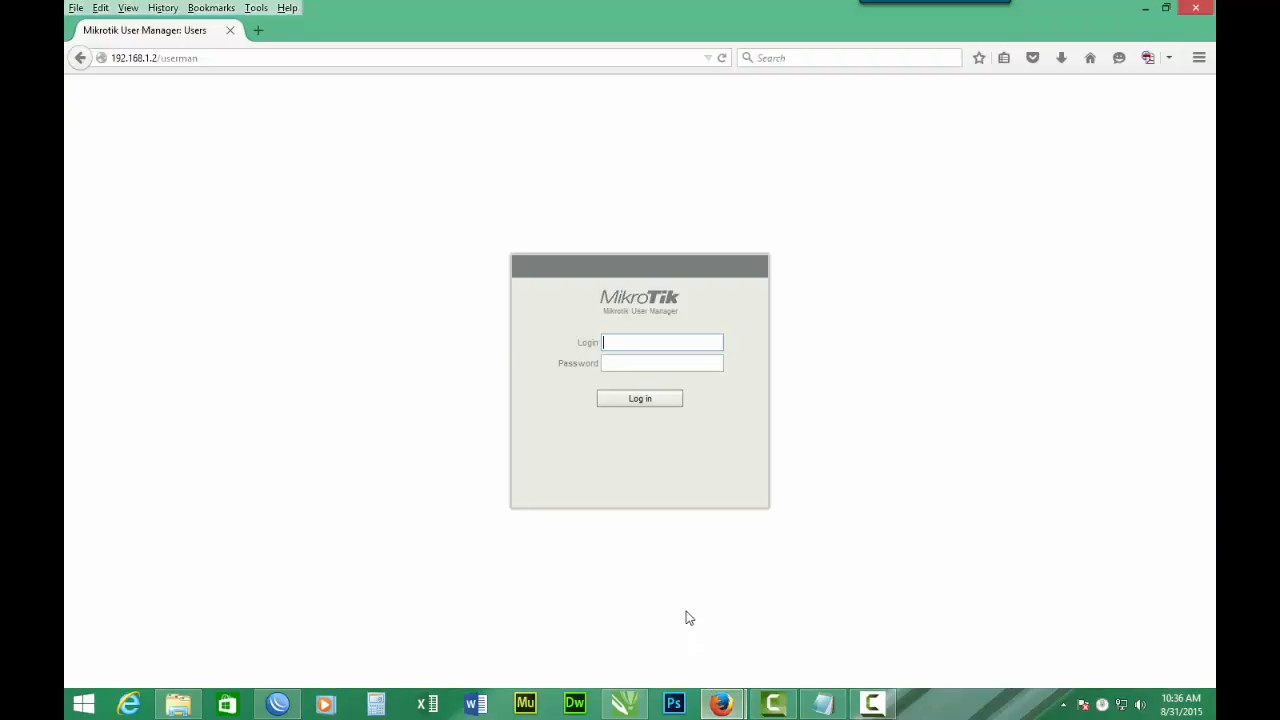
{"action": "mouse_move", "coordinate": [976, 312]}
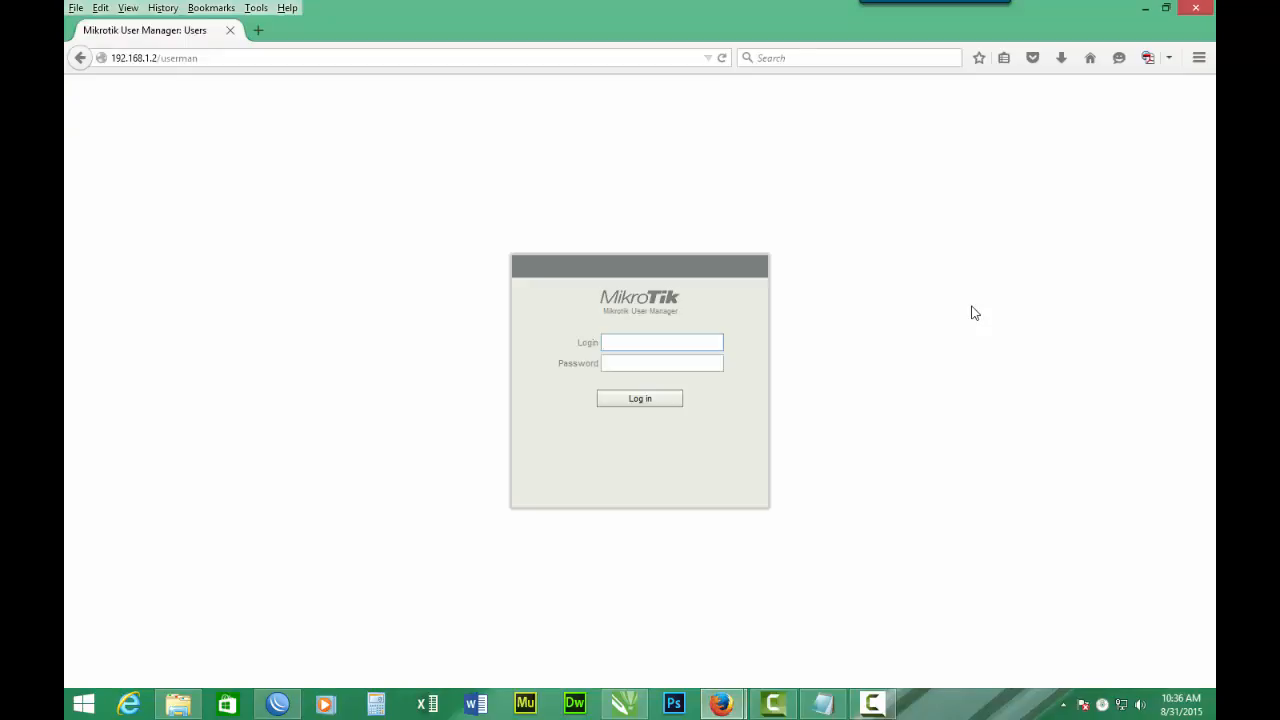
{"action": "type", "text": "admin"}
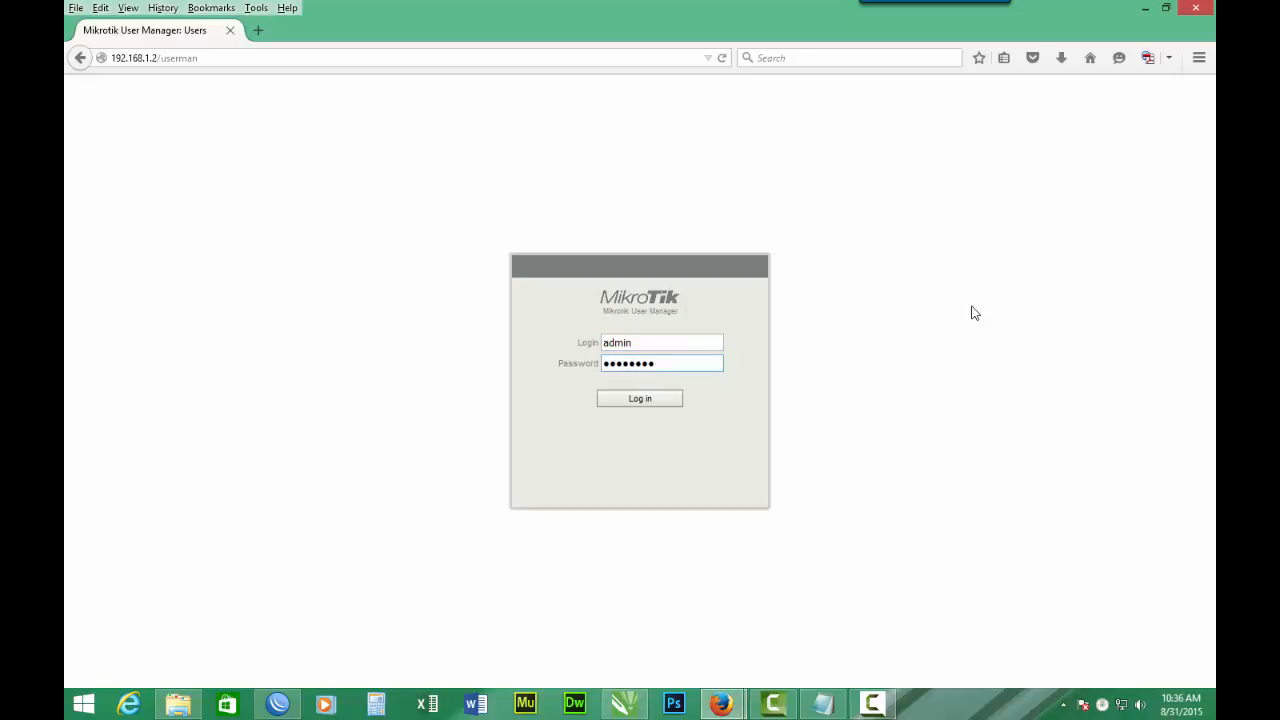
{"action": "left_click", "coordinate": [640, 398]}
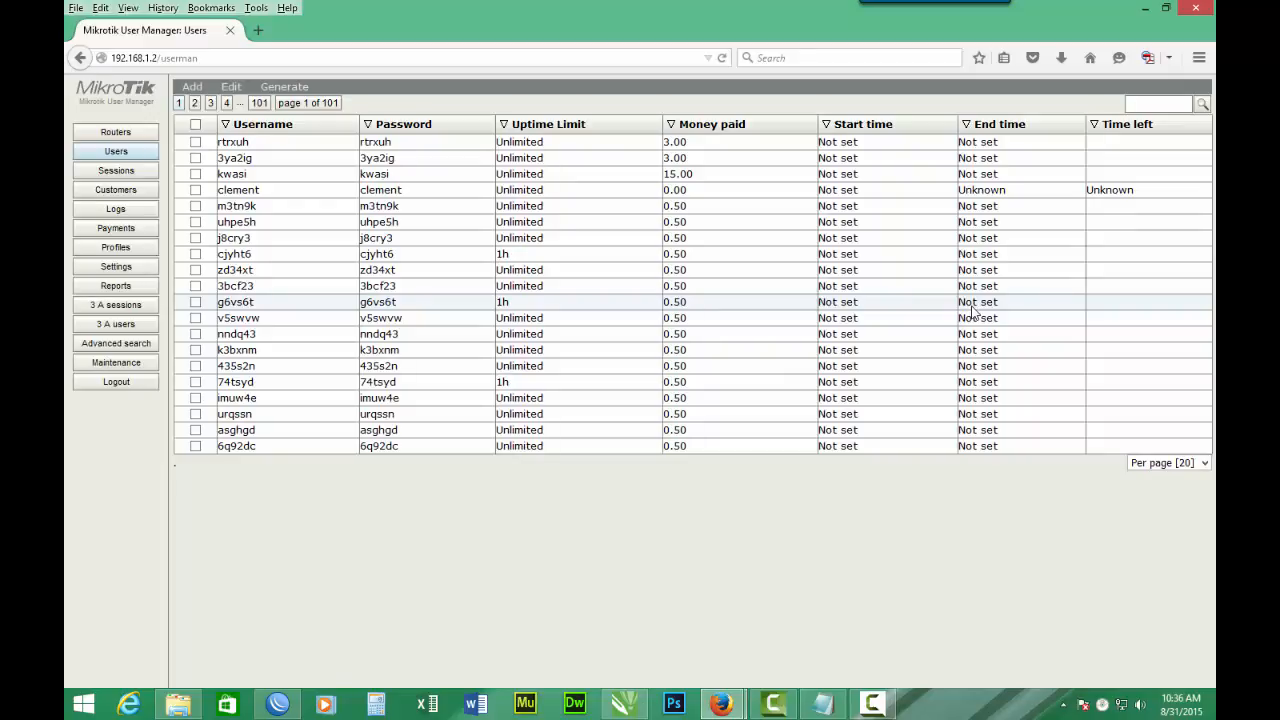
{"action": "mouse_move", "coordinate": [920, 278]}
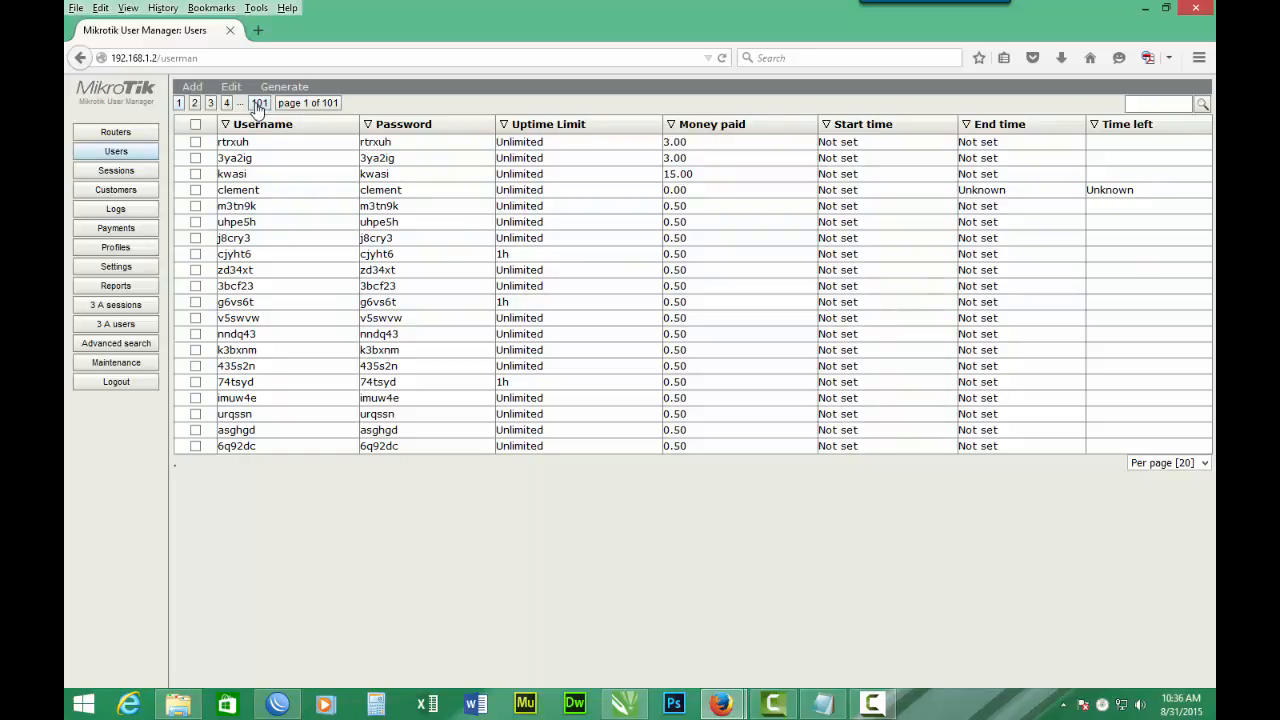
Show 50 users per page in the Users list and go to page 40 of 41.
{"action": "left_click", "coordinate": [260, 102]}
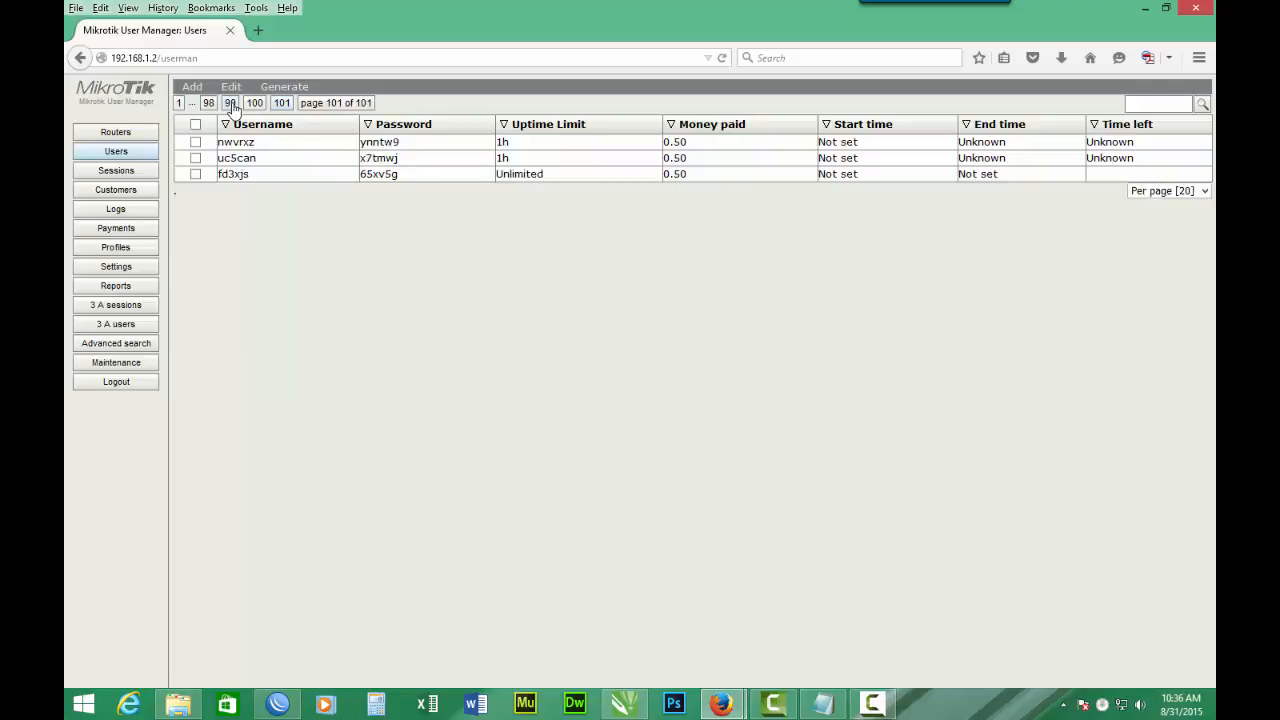
{"action": "left_click", "coordinate": [230, 102]}
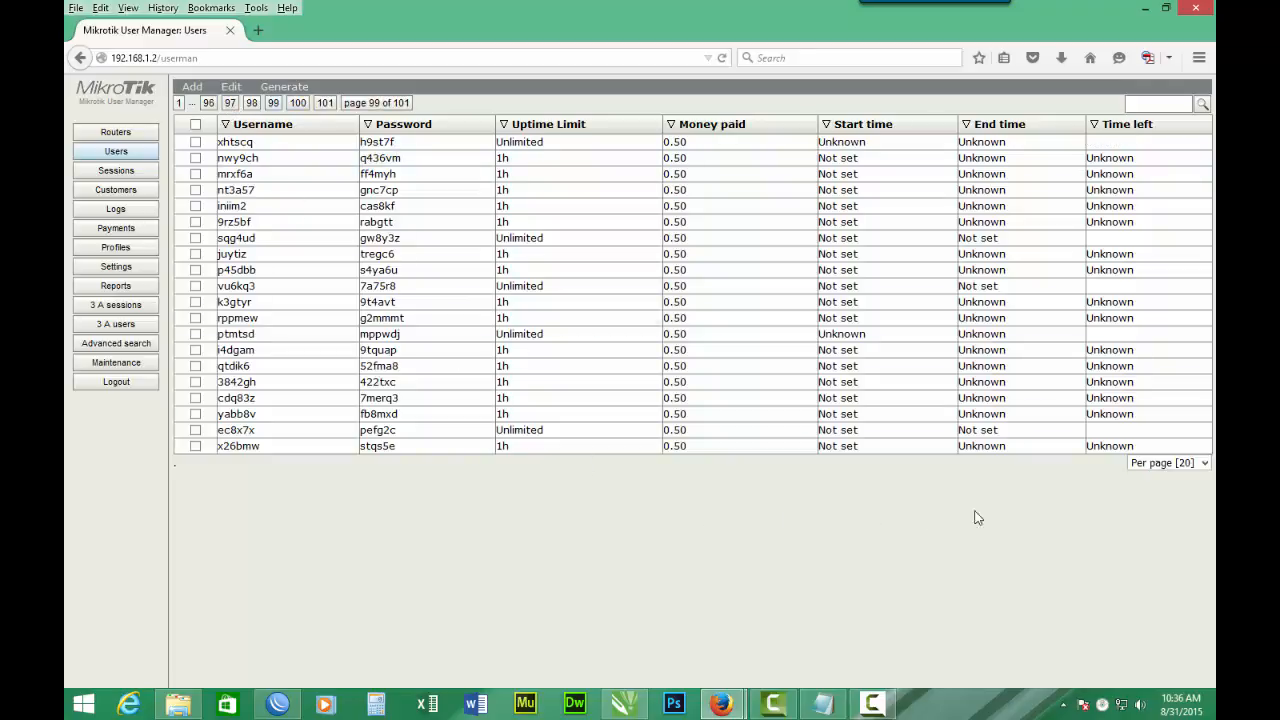
{"action": "left_click", "coordinate": [1168, 462]}
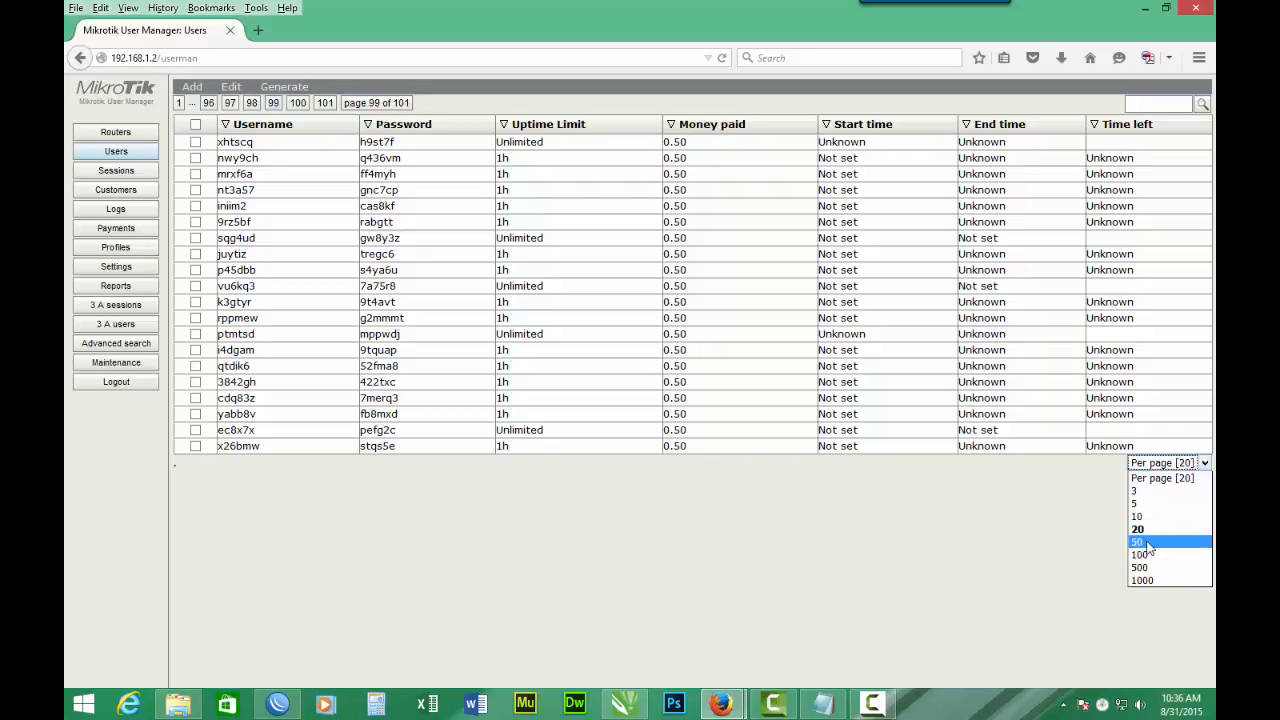
{"action": "left_click", "coordinate": [1136, 542]}
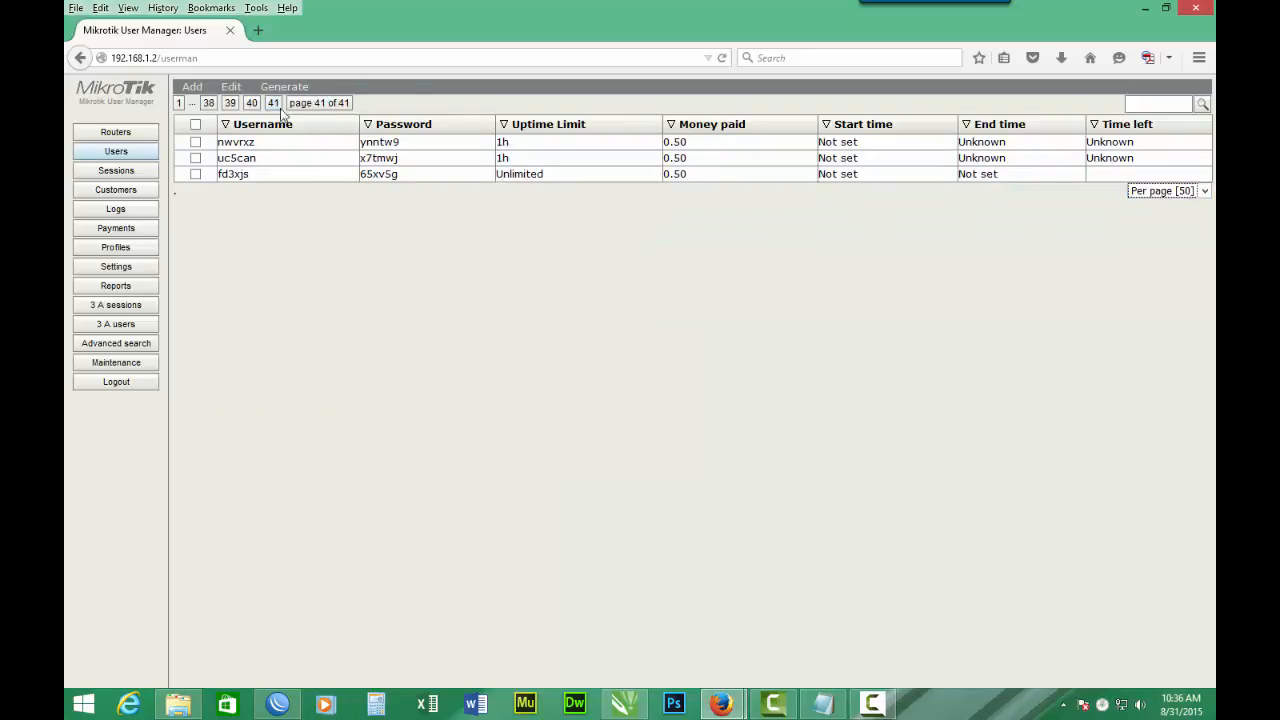
{"action": "left_click", "coordinate": [252, 102]}
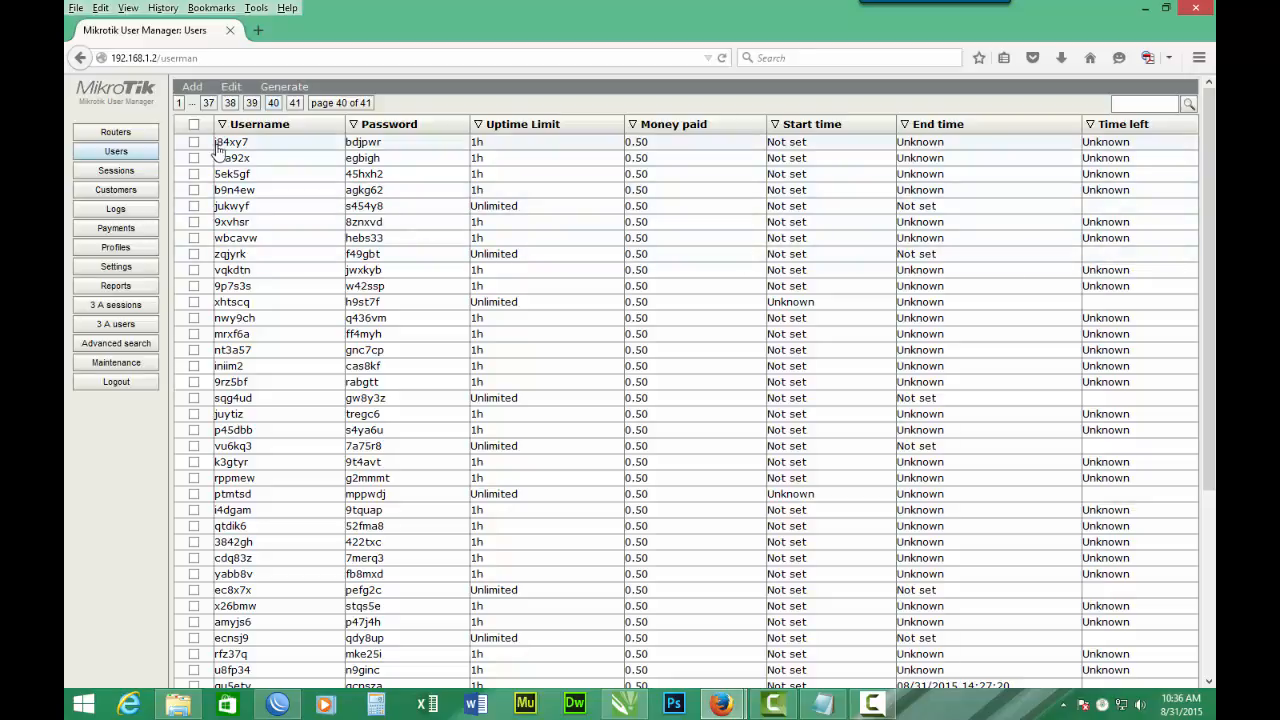
{"action": "mouse_move", "coordinate": [268, 180]}
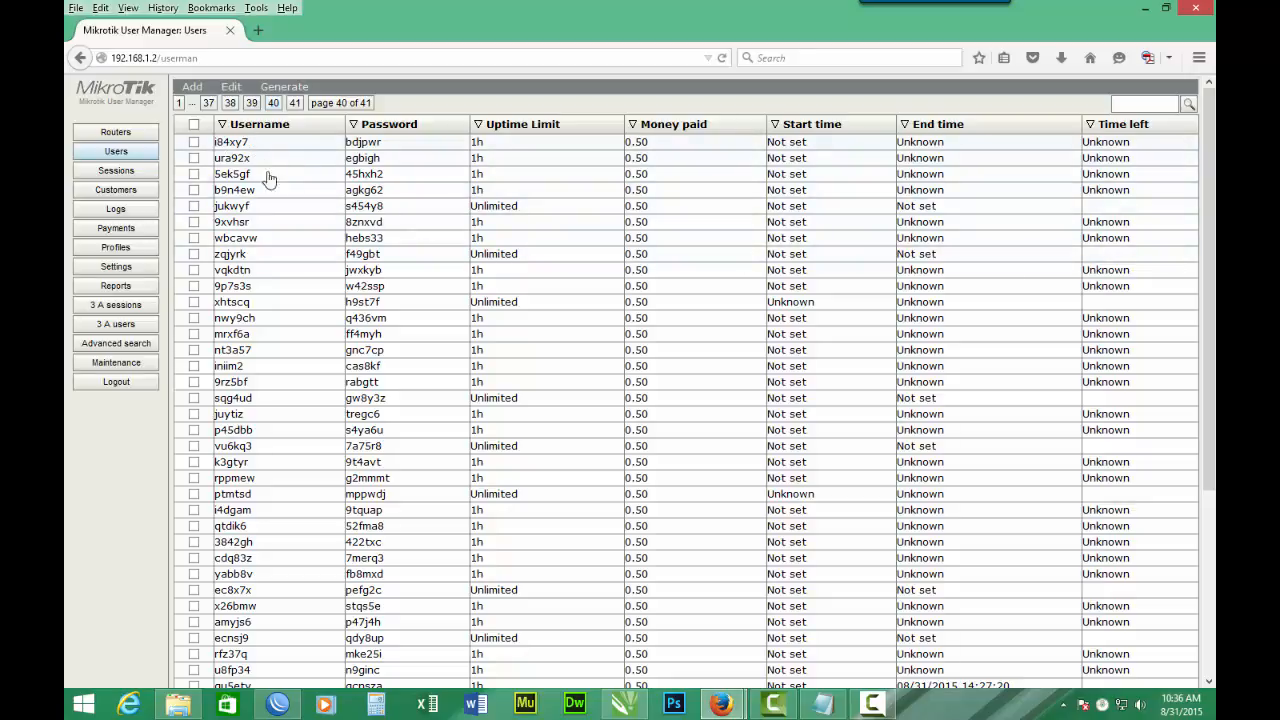
{"action": "mouse_move", "coordinate": [400, 156]}
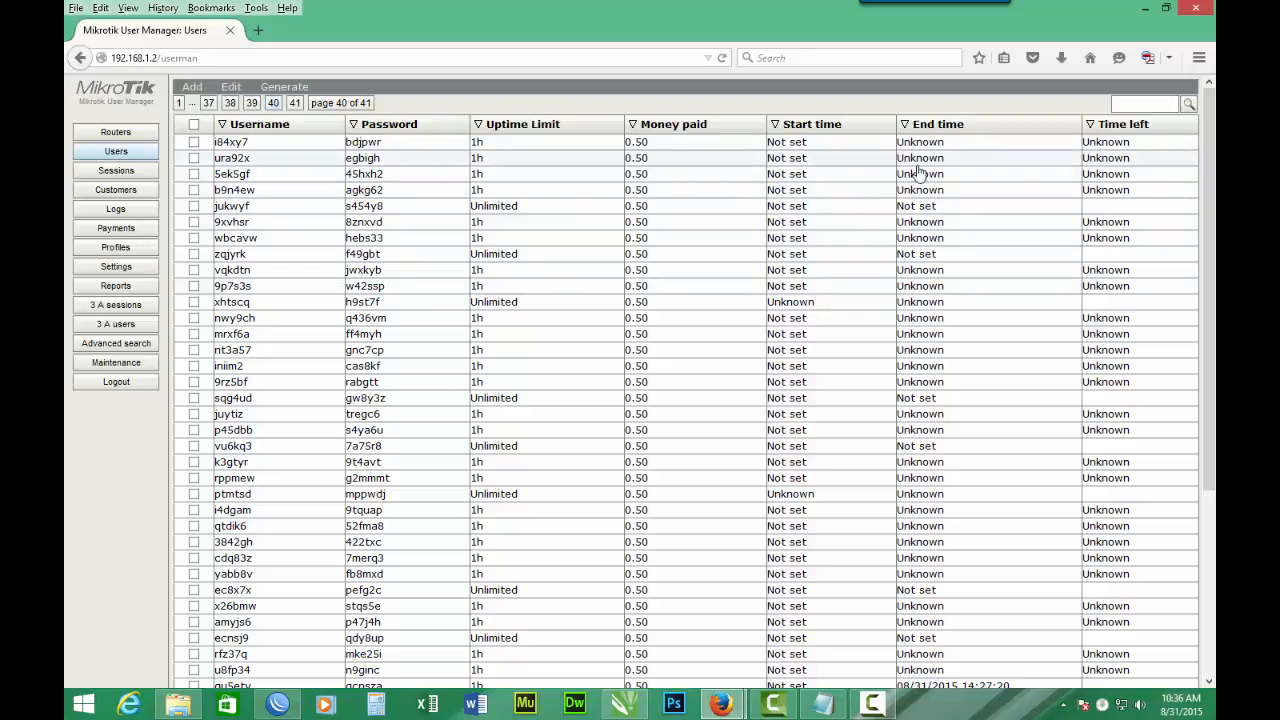
{"action": "mouse_move", "coordinate": [704, 172]}
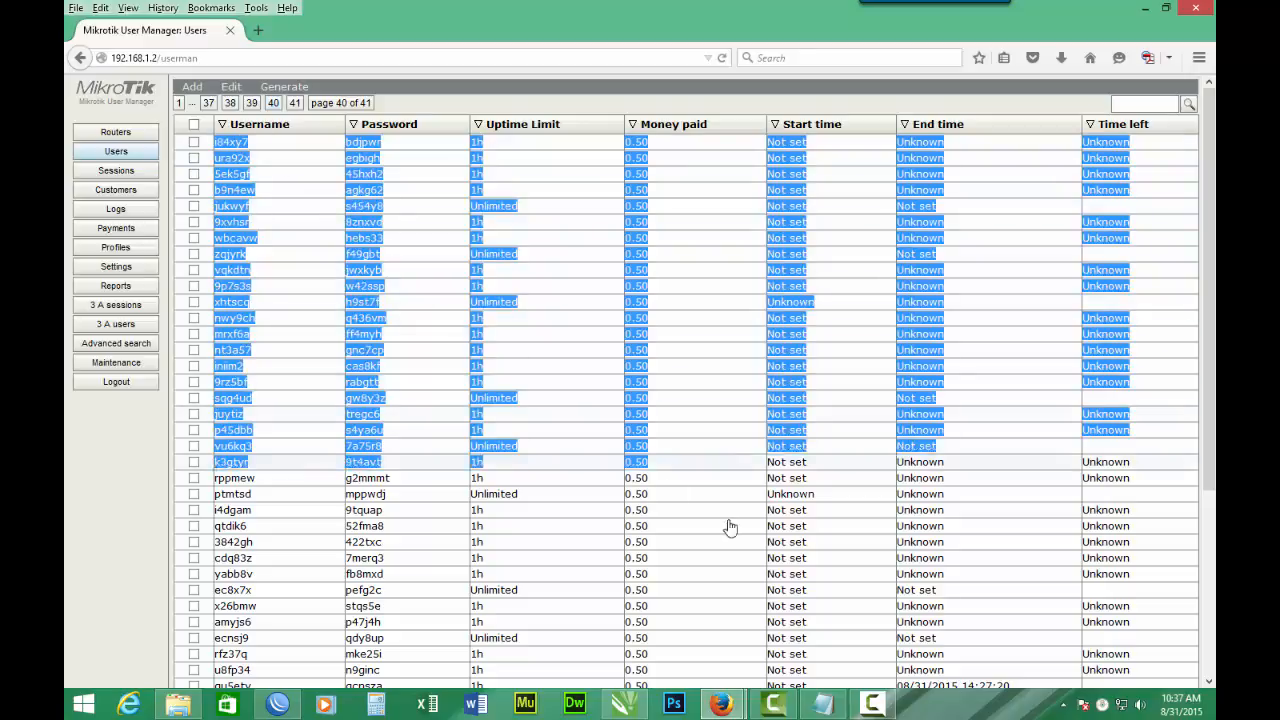
Scroll down page 40 while selecting its user rows for copying.
{"action": "scroll", "scroll_direction": "down", "scroll_amount": 3}
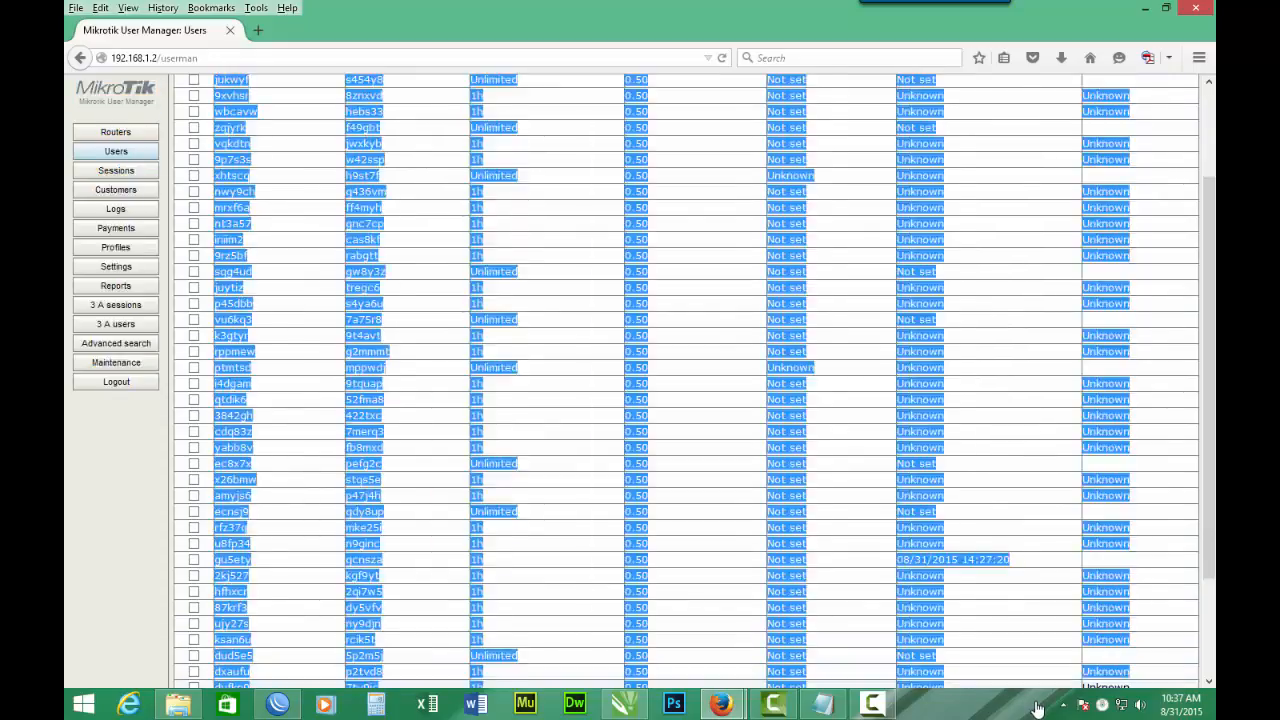
{"action": "scroll", "scroll_direction": "down", "scroll_amount": 3}
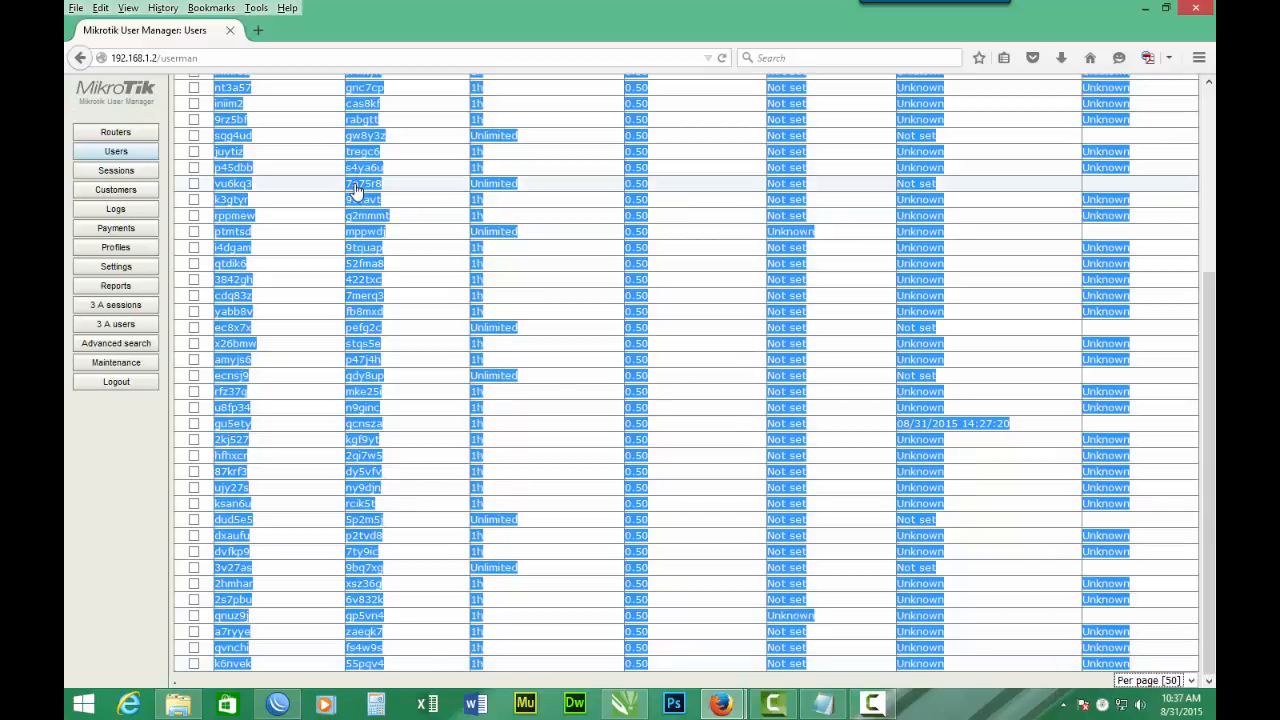
{"action": "mouse_move", "coordinate": [402, 204]}
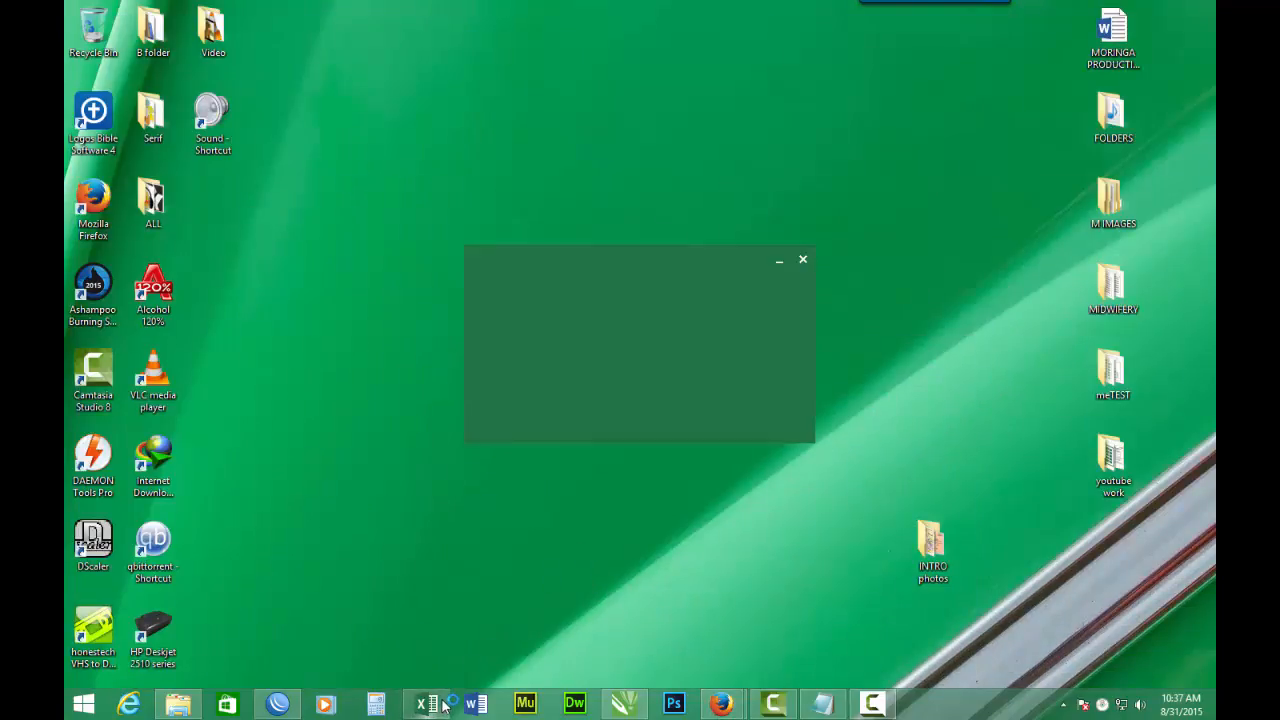
Launch Excel and start a blank workbook to hold the copied user rows.
{"action": "left_click", "coordinate": [424, 704]}
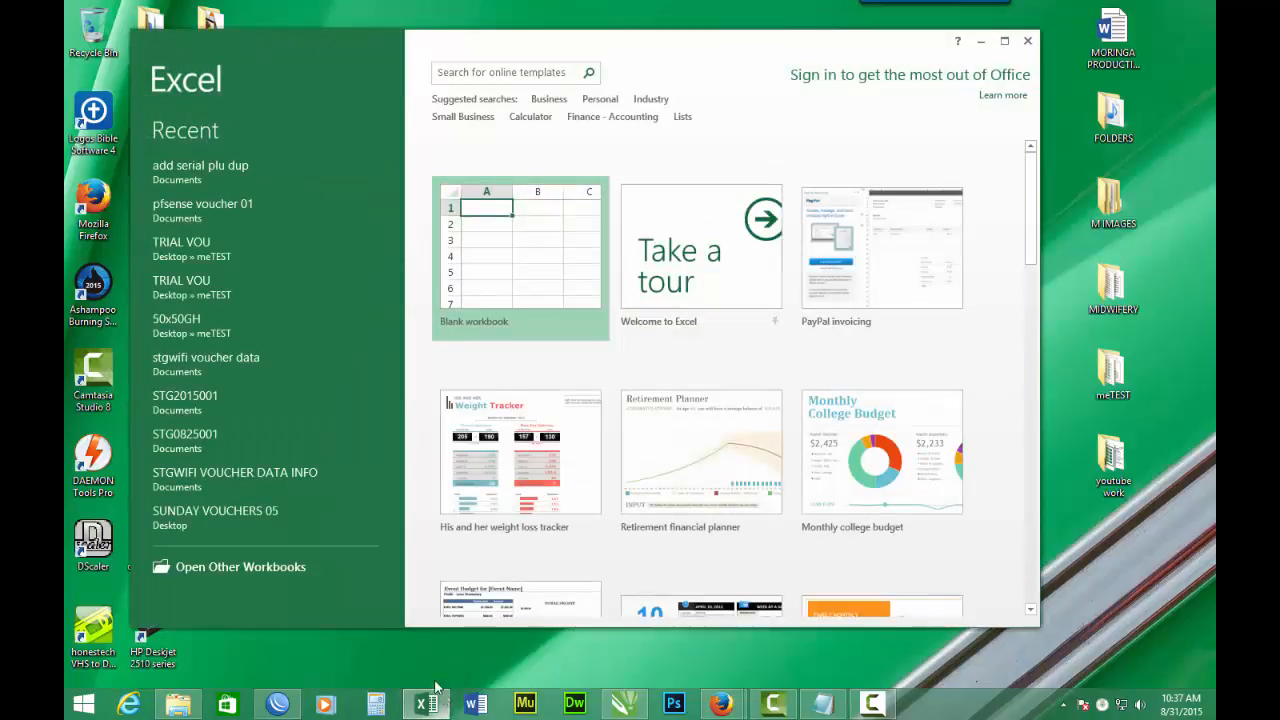
{"action": "left_click", "coordinate": [520, 258]}
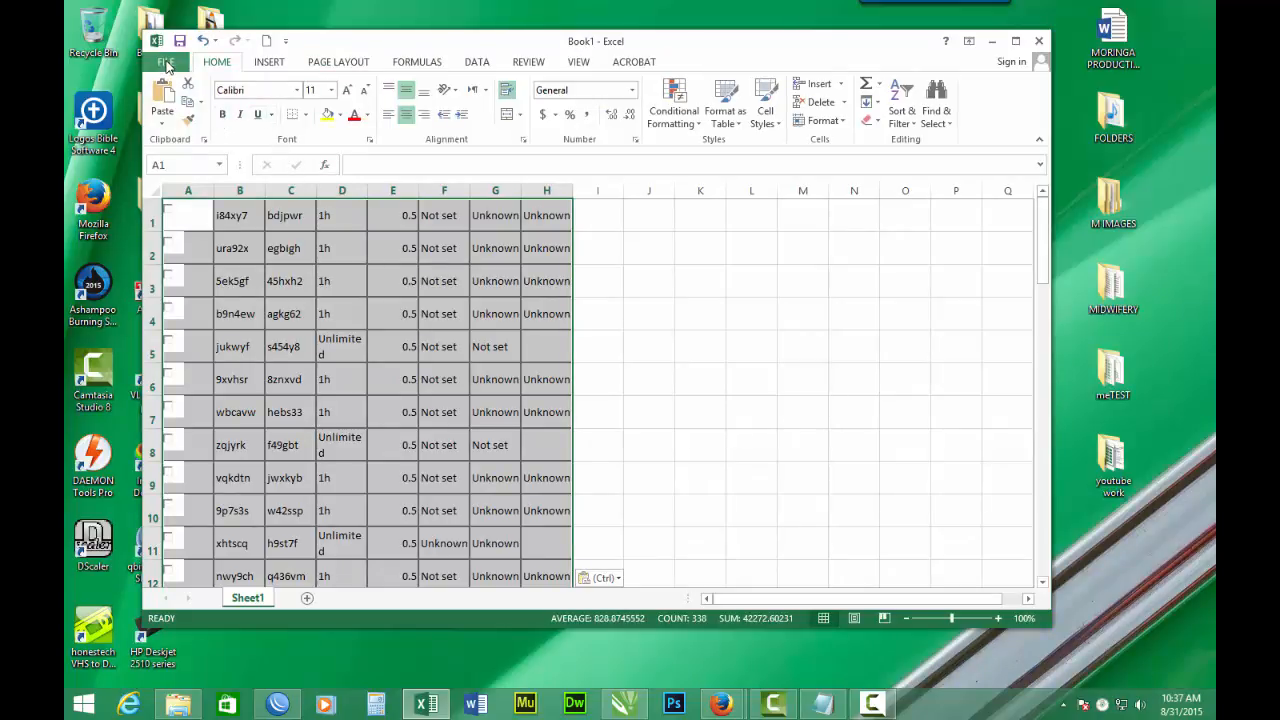
Create a second blank workbook, Book2, beside Book1 via File > New.
{"action": "left_click", "coordinate": [168, 60]}
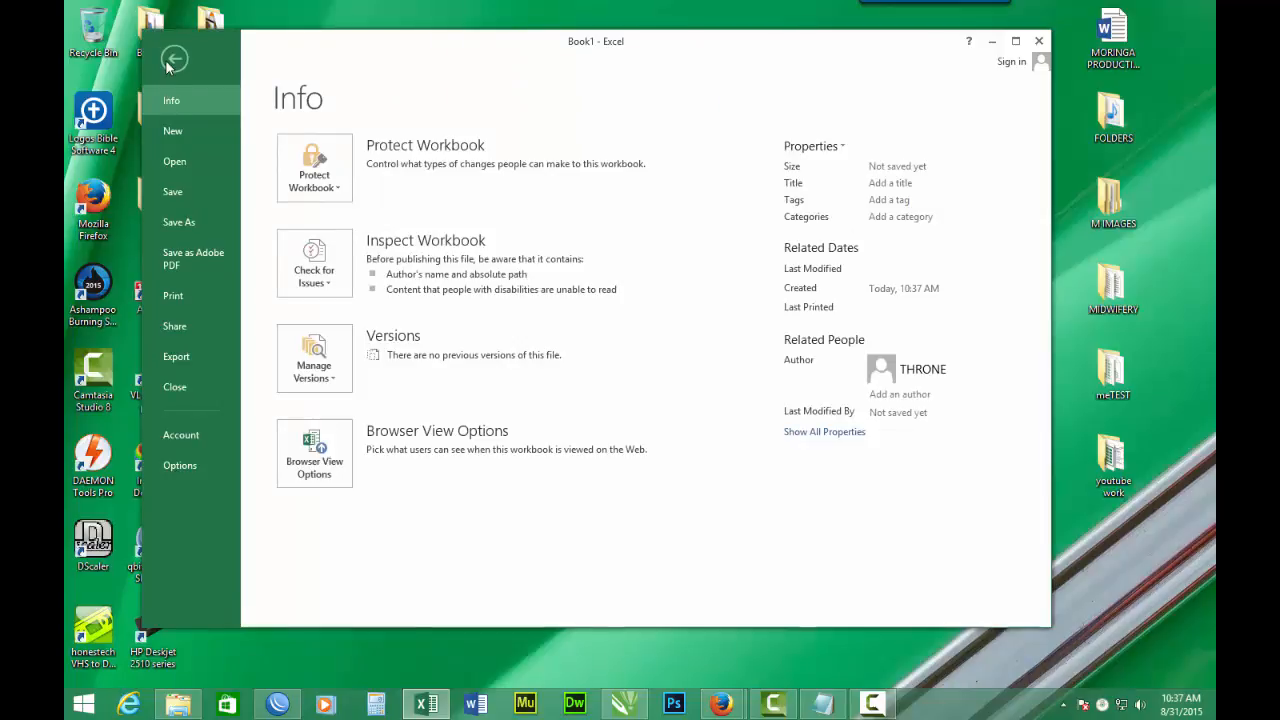
{"action": "left_click", "coordinate": [172, 130]}
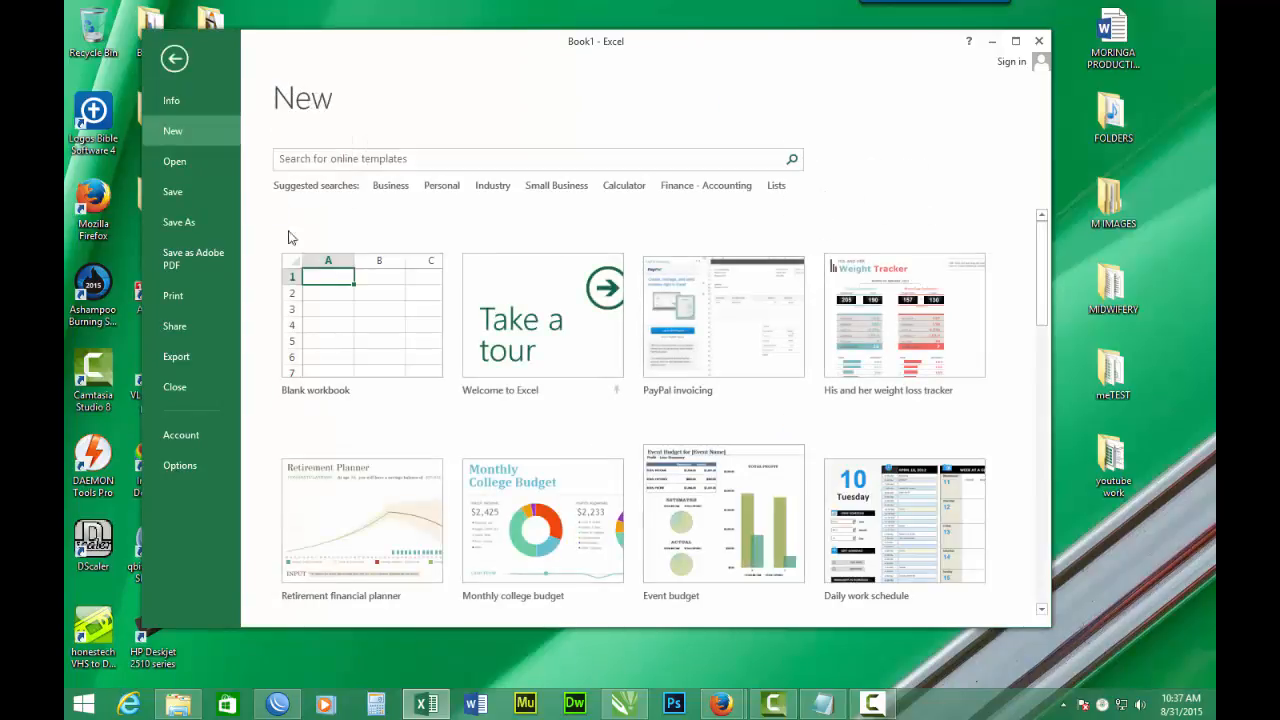
{"action": "left_click", "coordinate": [362, 316]}
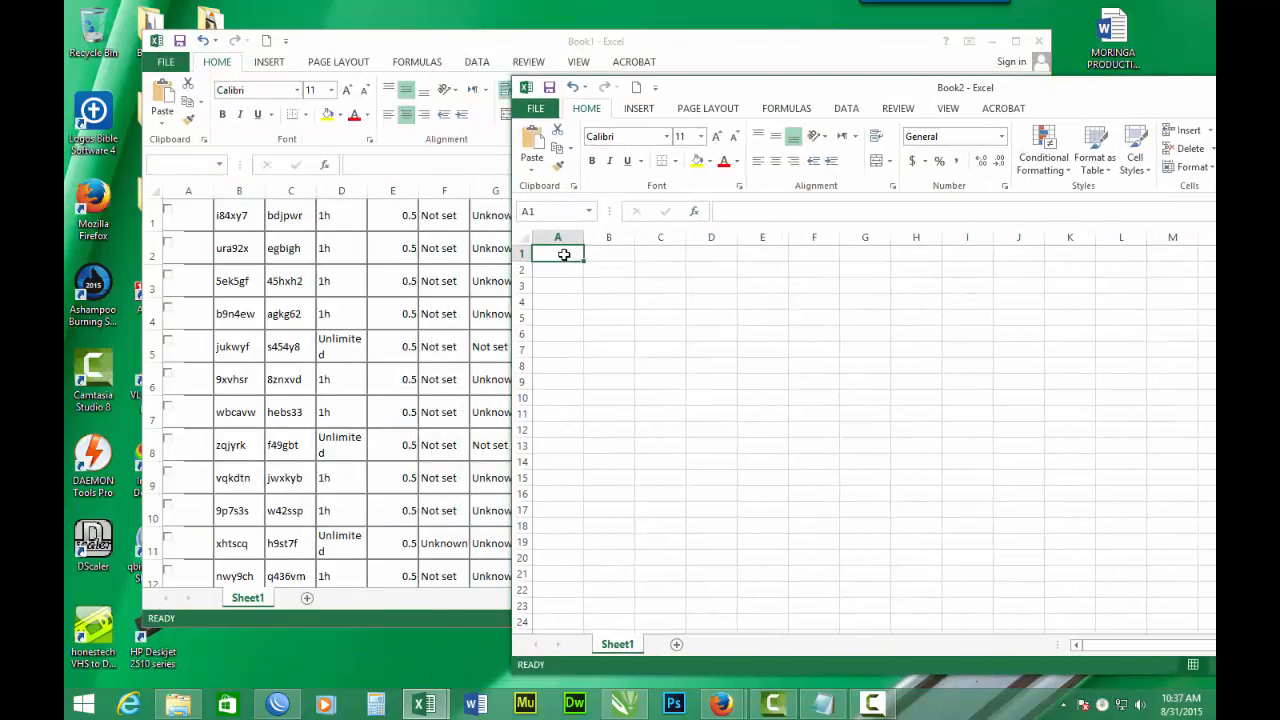
{"action": "mouse_move", "coordinate": [568, 254]}
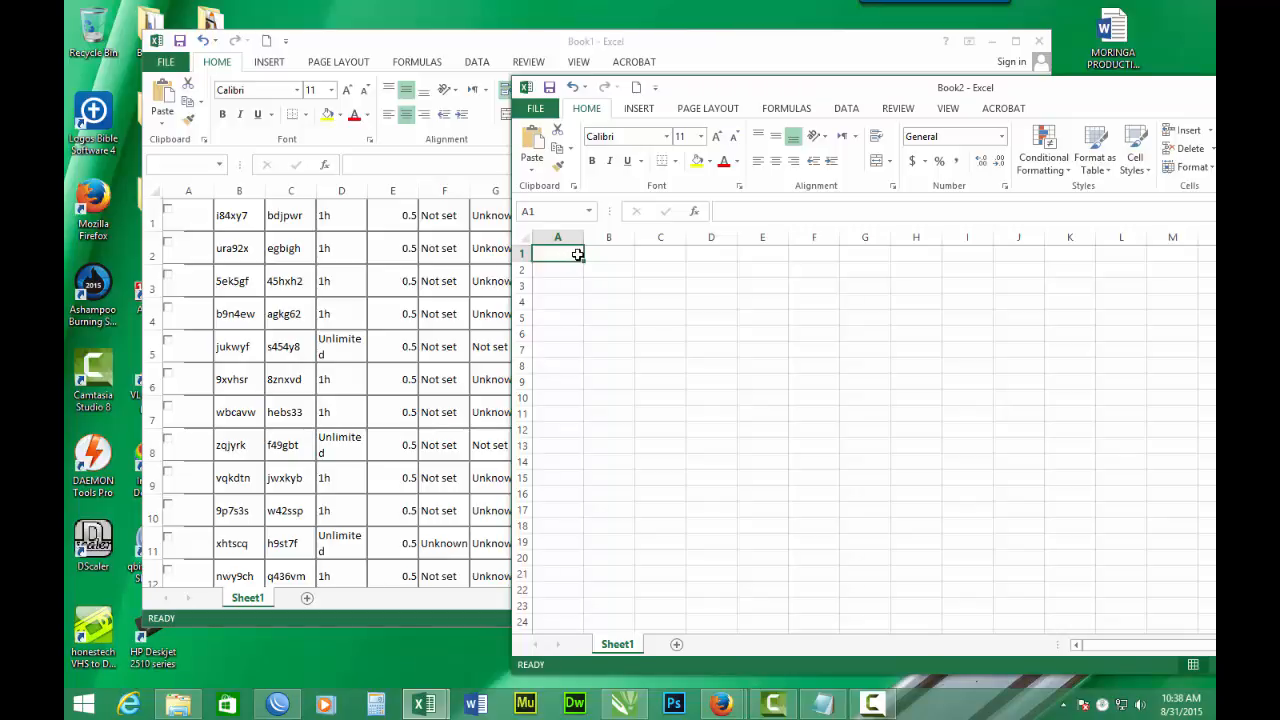
Enter the headings LOGIN, PASSW and SERIALS in cells A1, B1 and C1 of Book2.
{"action": "type", "text": "LOGIN"}
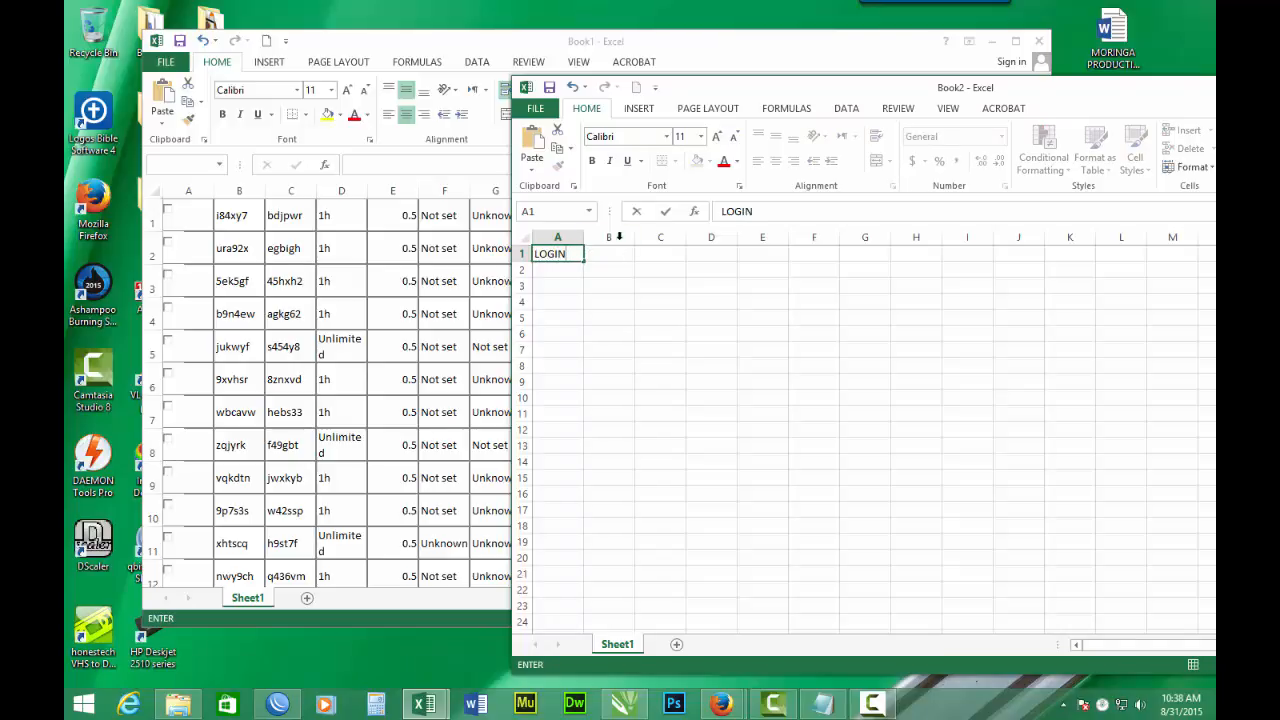
{"action": "left_click", "coordinate": [608, 254]}
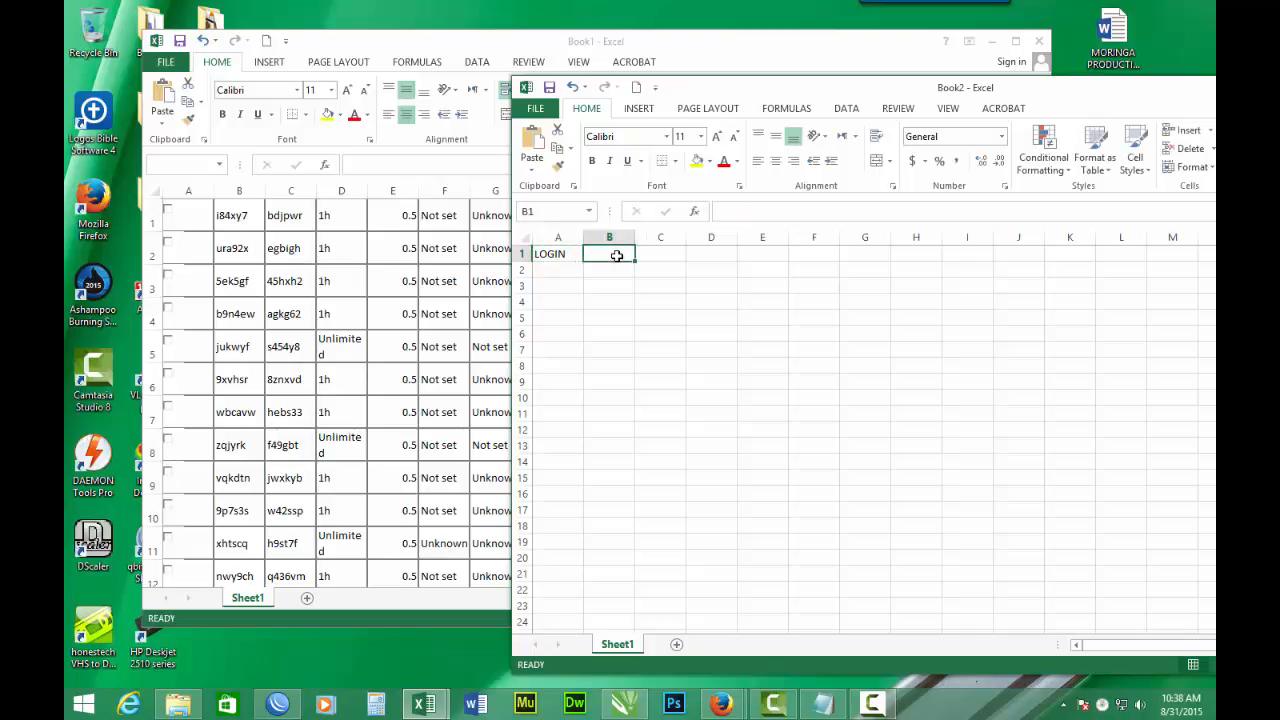
{"action": "type", "text": "PASS"}
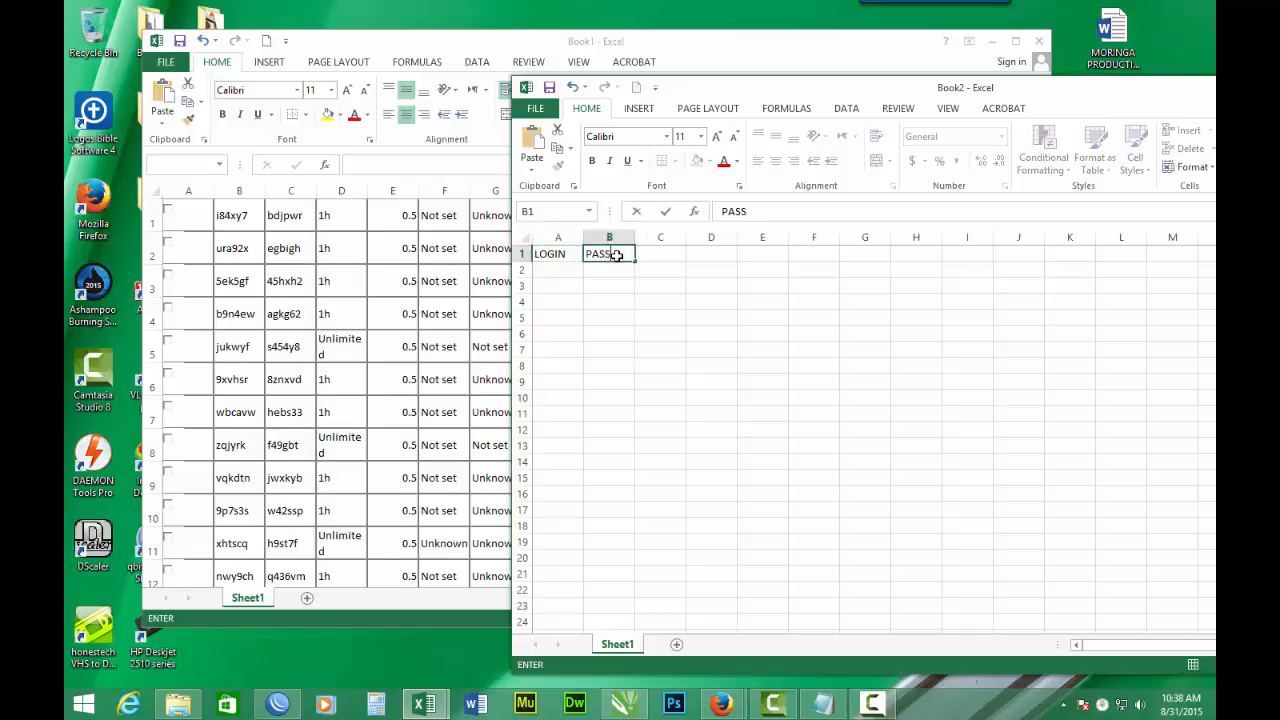
{"action": "type", "text": "W"}
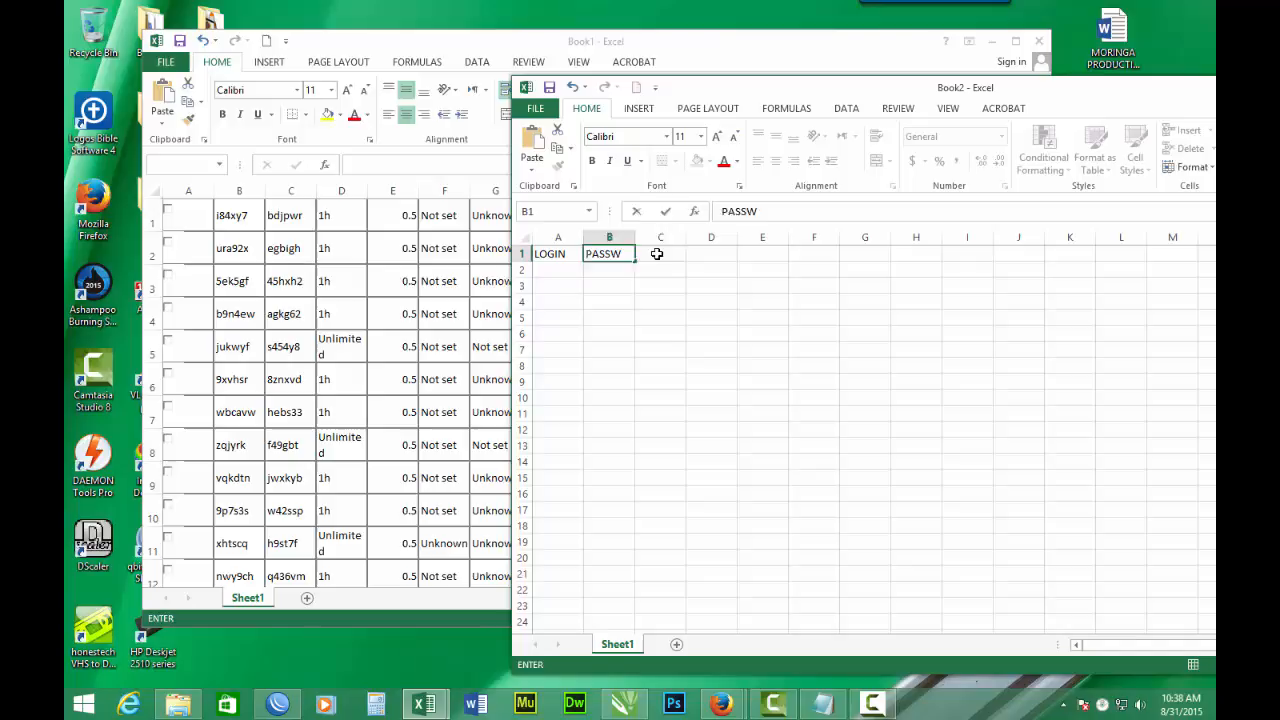
{"action": "left_click", "coordinate": [660, 252]}
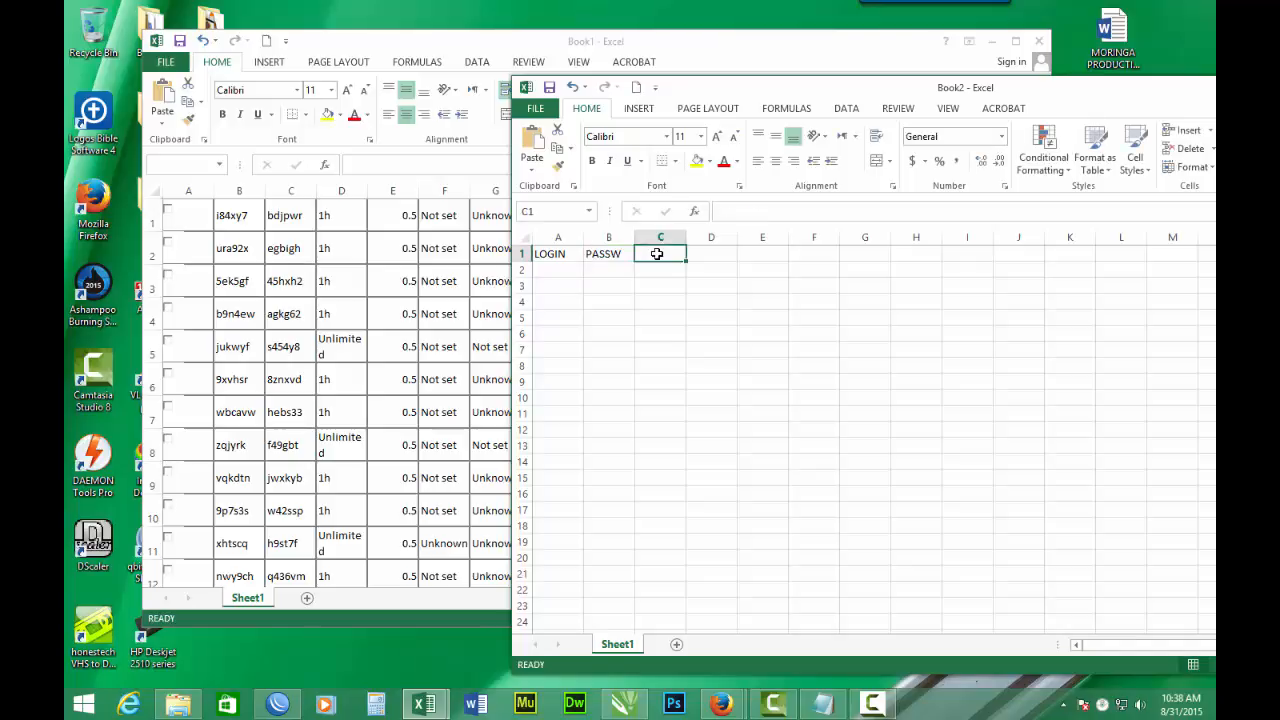
{"action": "type", "text": "SERI"}
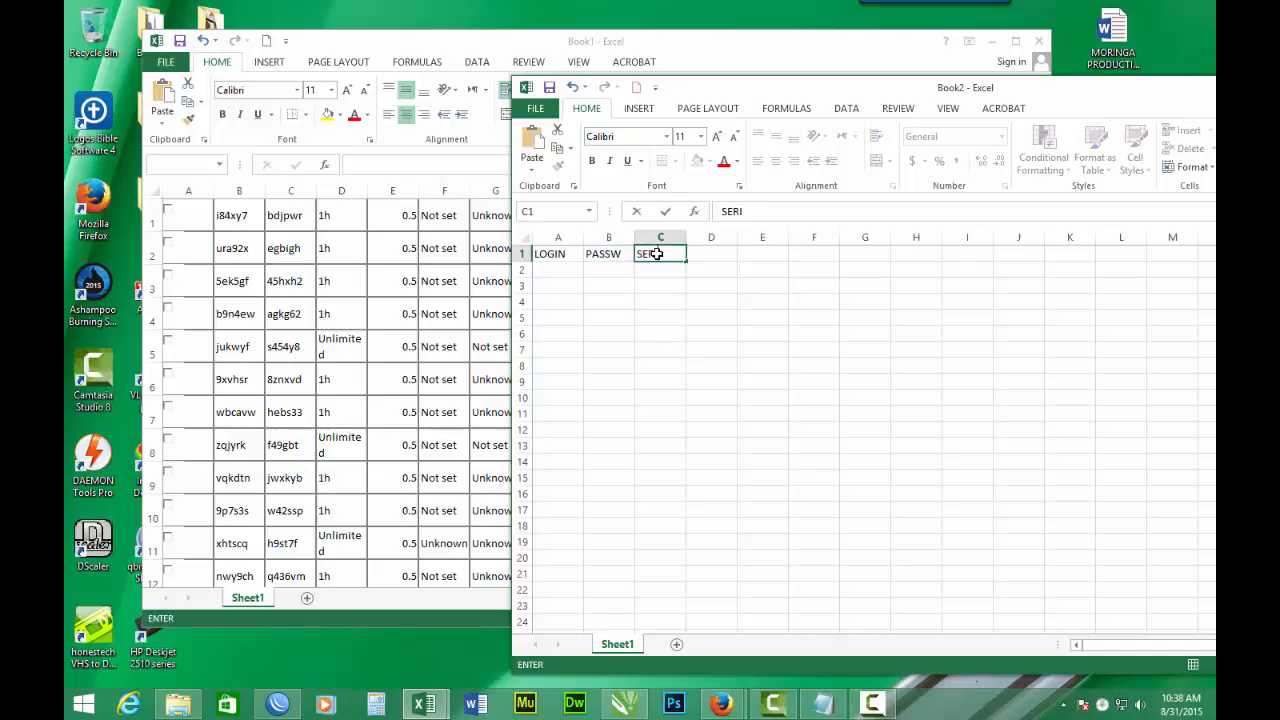
{"action": "type", "text": "AL"}
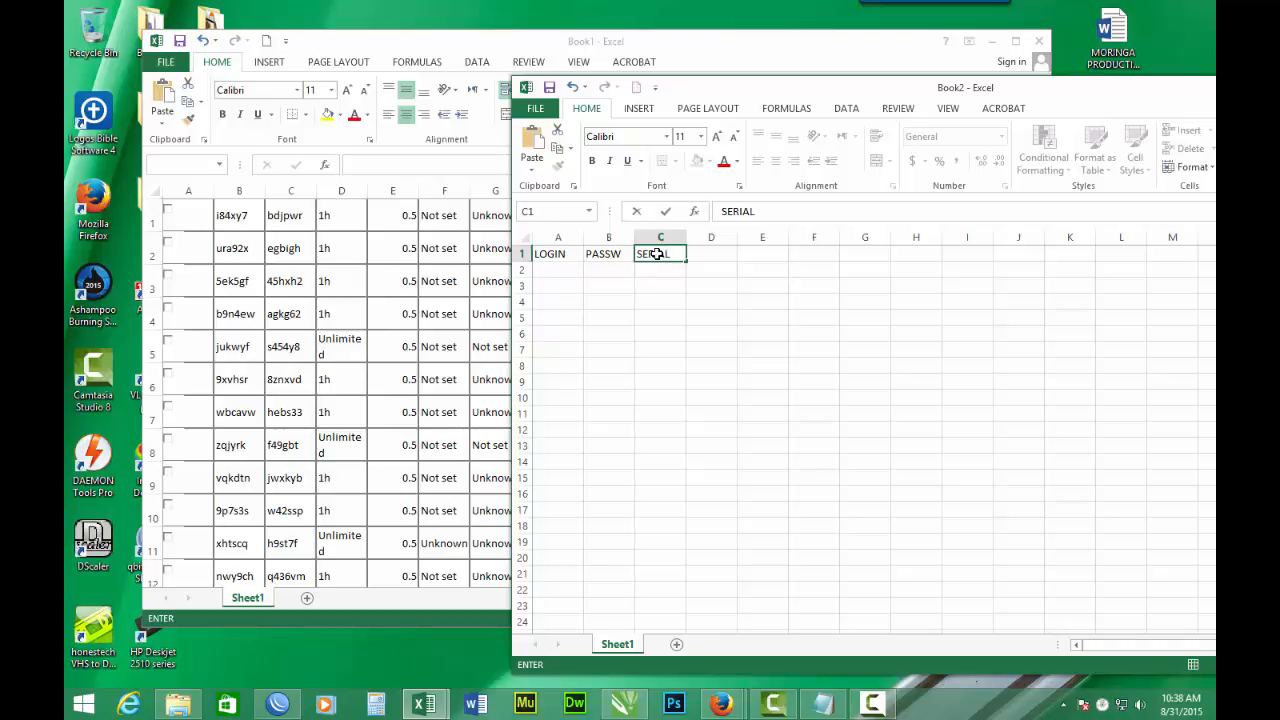
{"action": "type", "text": "S"}
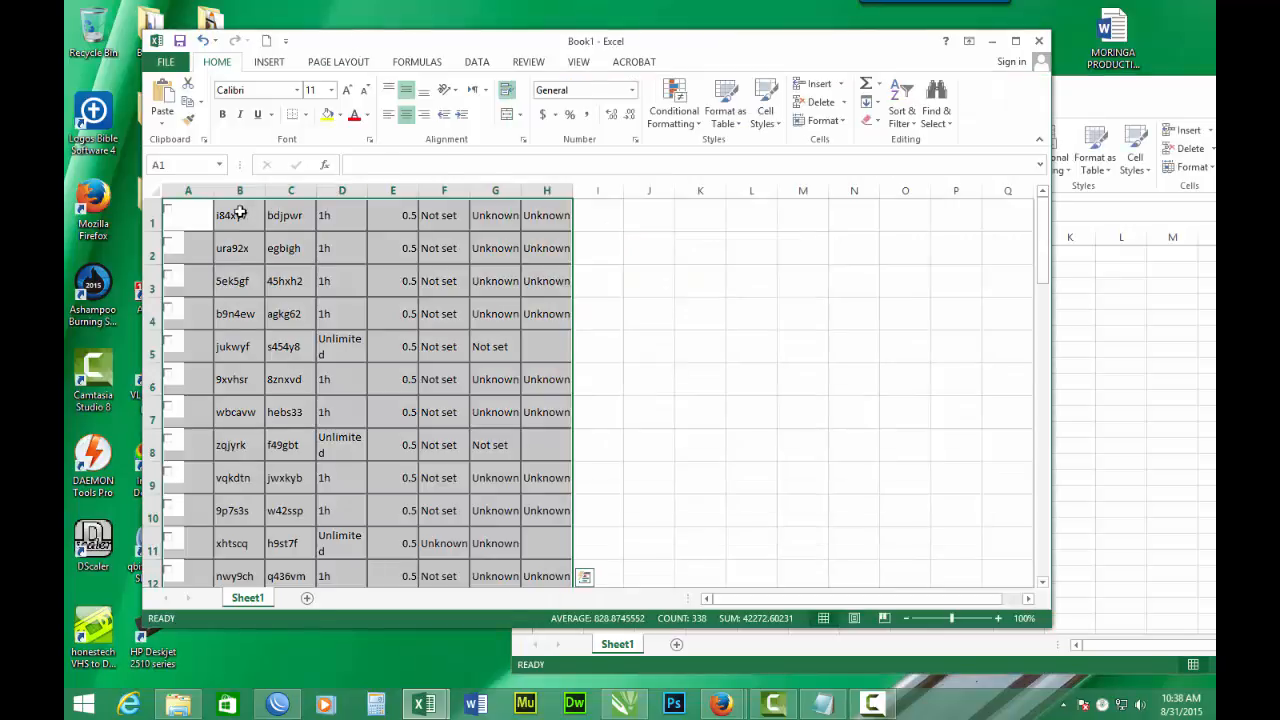
Copy Book1's login and password columns and paste them at A2 in Book2.
{"action": "left_click", "coordinate": [240, 214]}
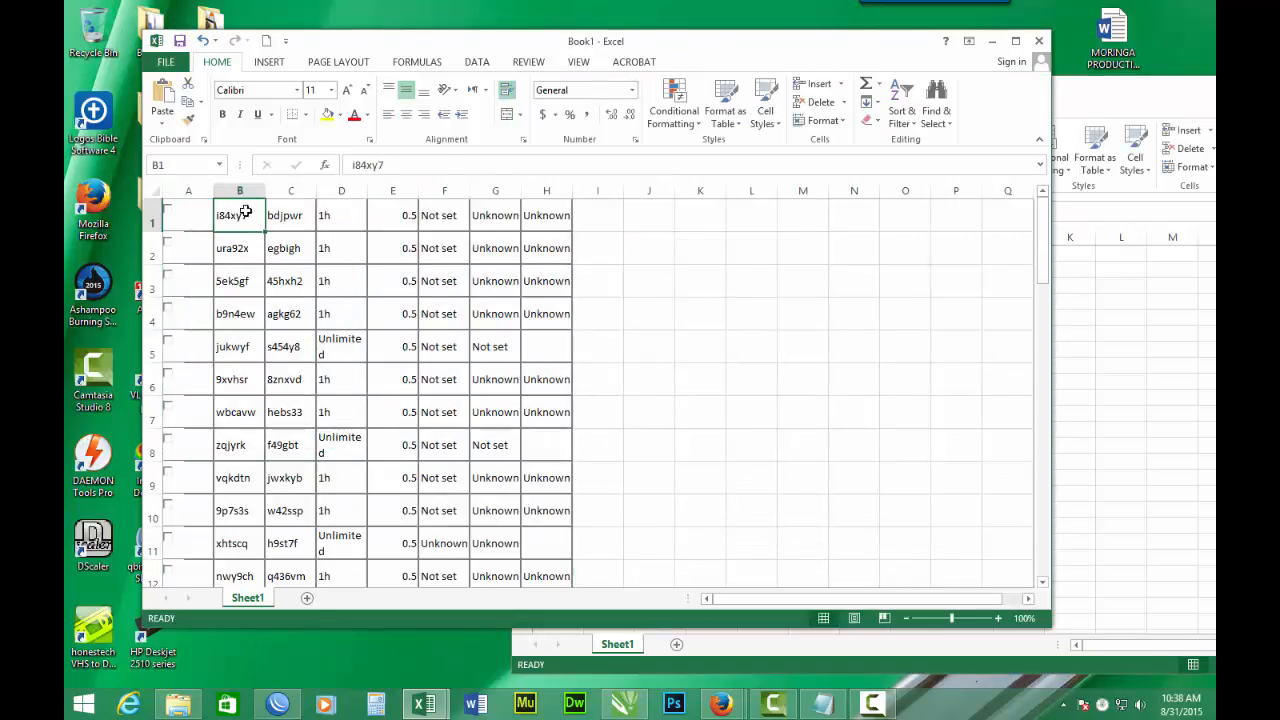
{"action": "left_click_drag", "start_coordinate": [240, 214], "coordinate": [290, 576]}
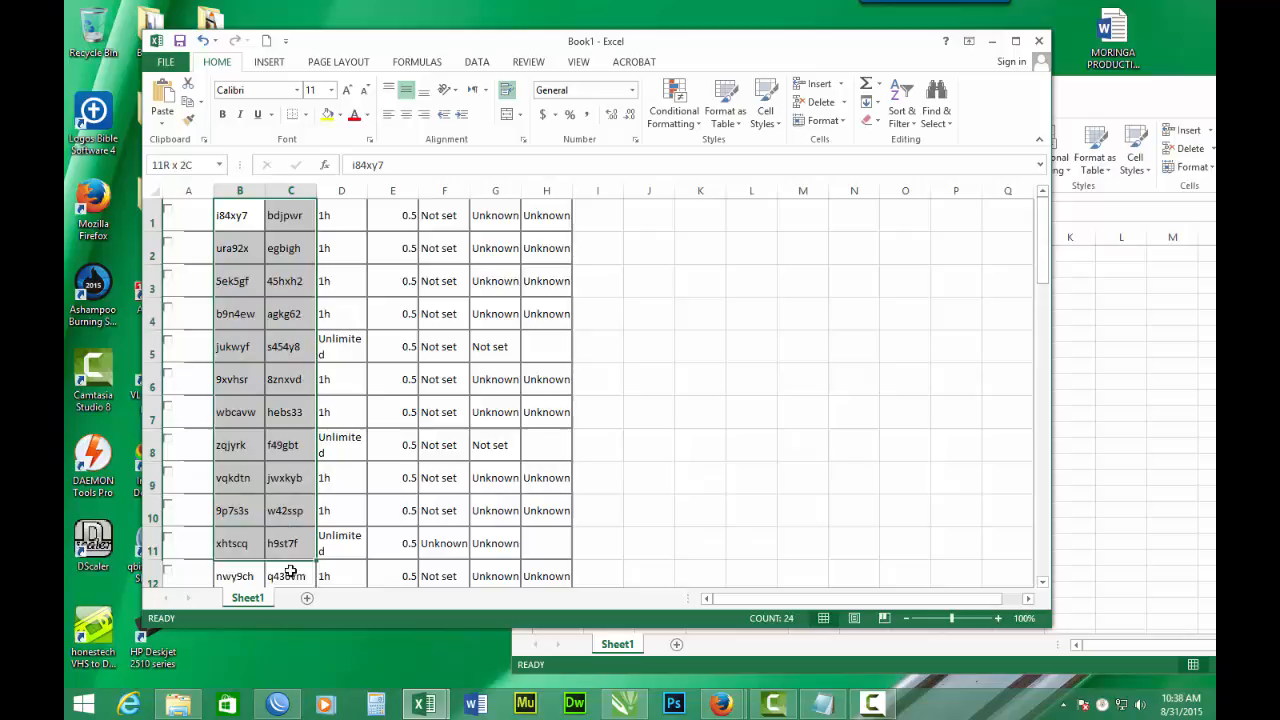
{"action": "scroll", "scroll_direction": "down", "scroll_amount": 3}
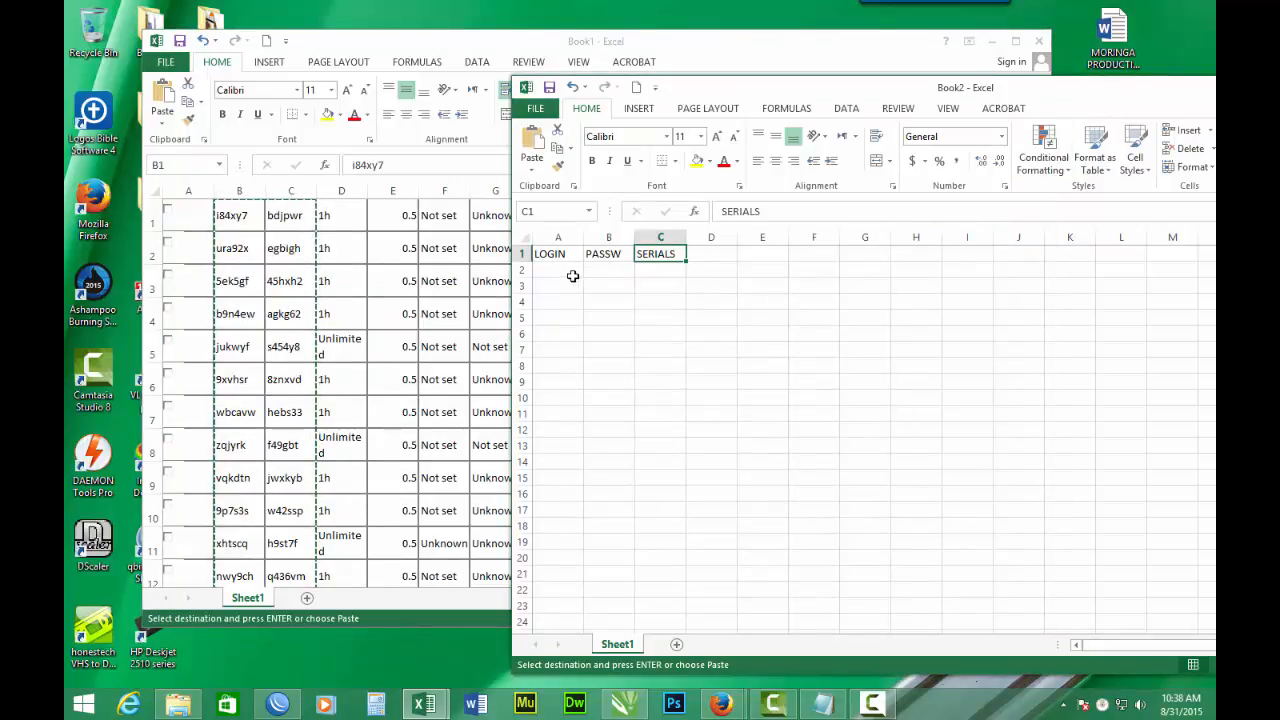
{"action": "left_click", "coordinate": [558, 268]}
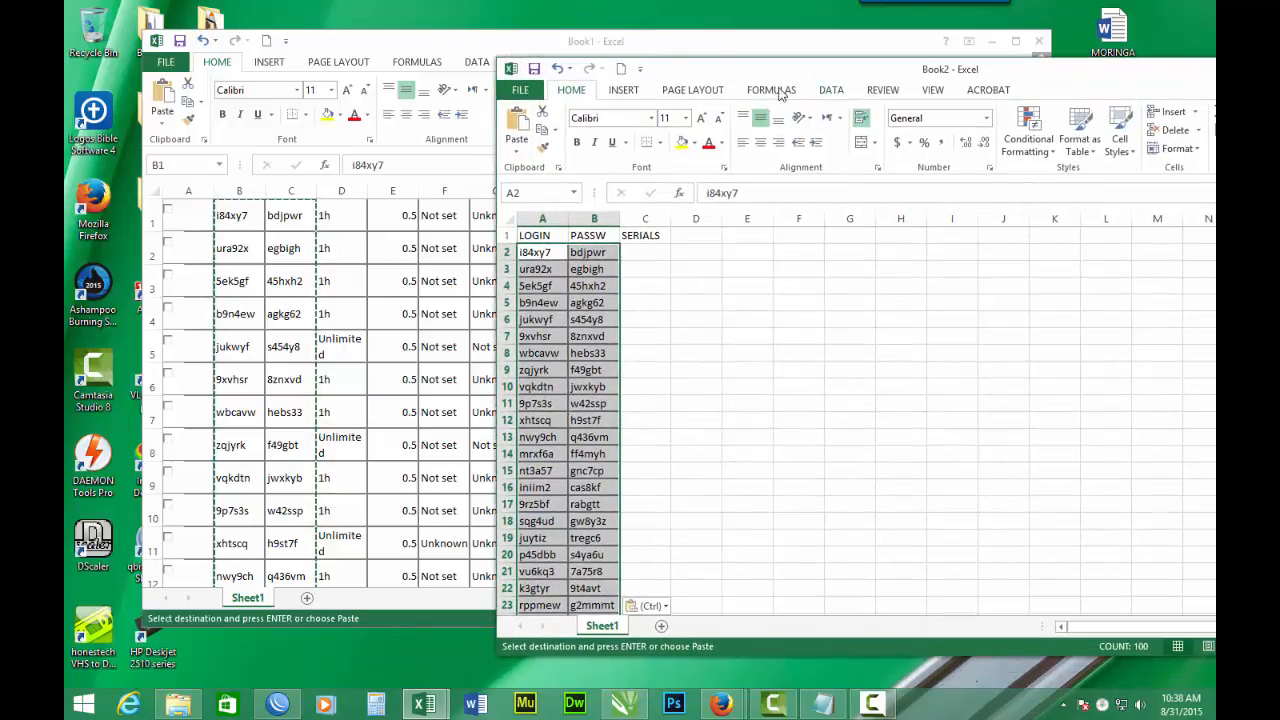
{"action": "mouse_move", "coordinate": [596, 352]}
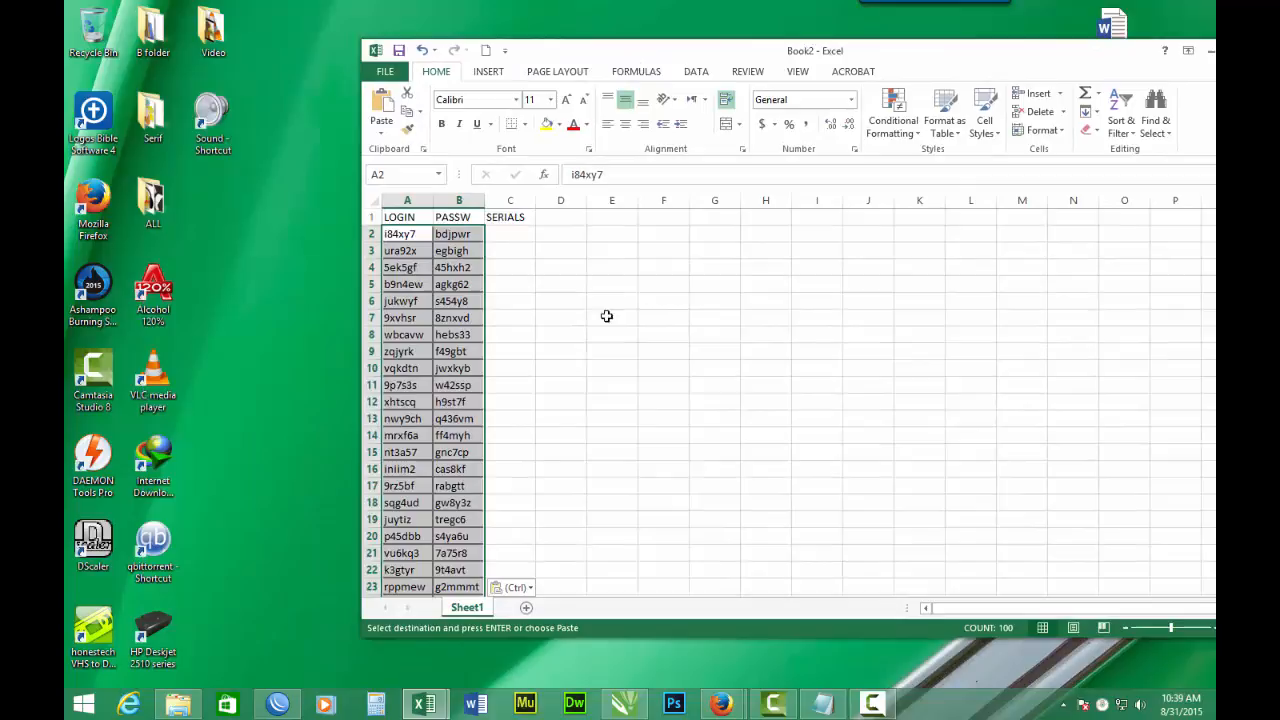
{"action": "mouse_move", "coordinate": [512, 236]}
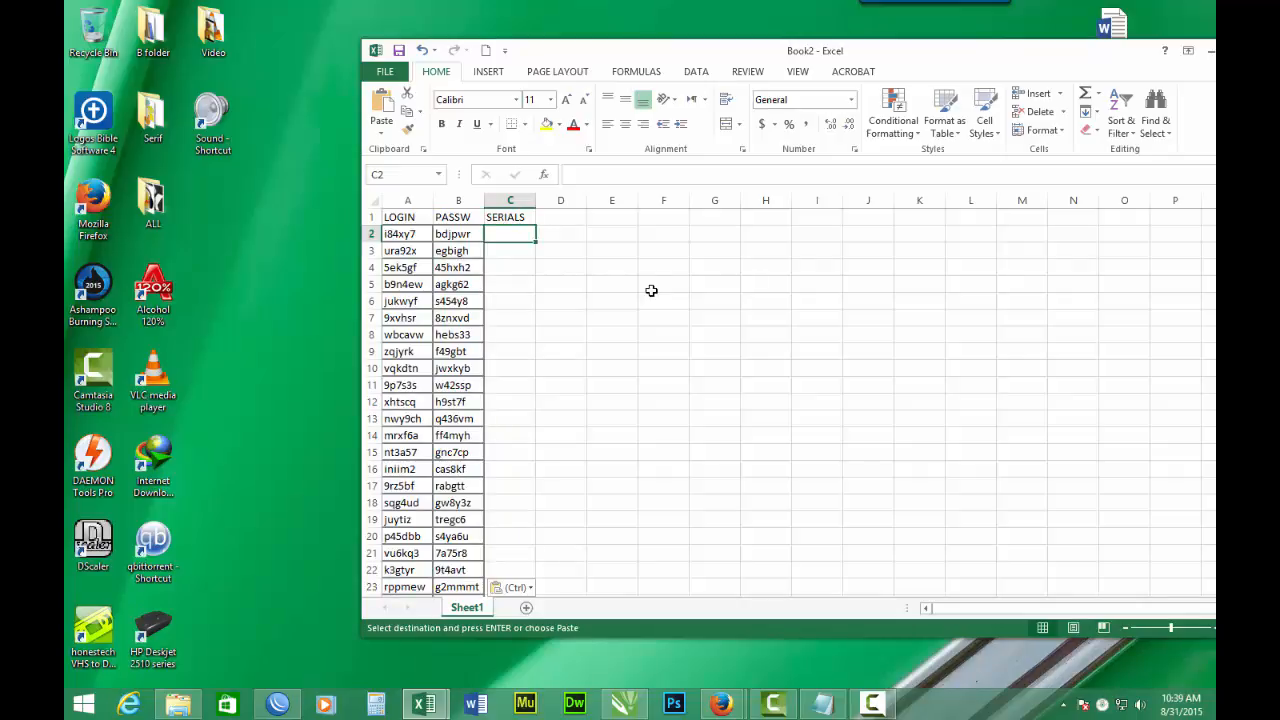
Enter STG15001 in C2 and fill the SERIALS column down beside every login row.
{"action": "type", "text": "ST"}
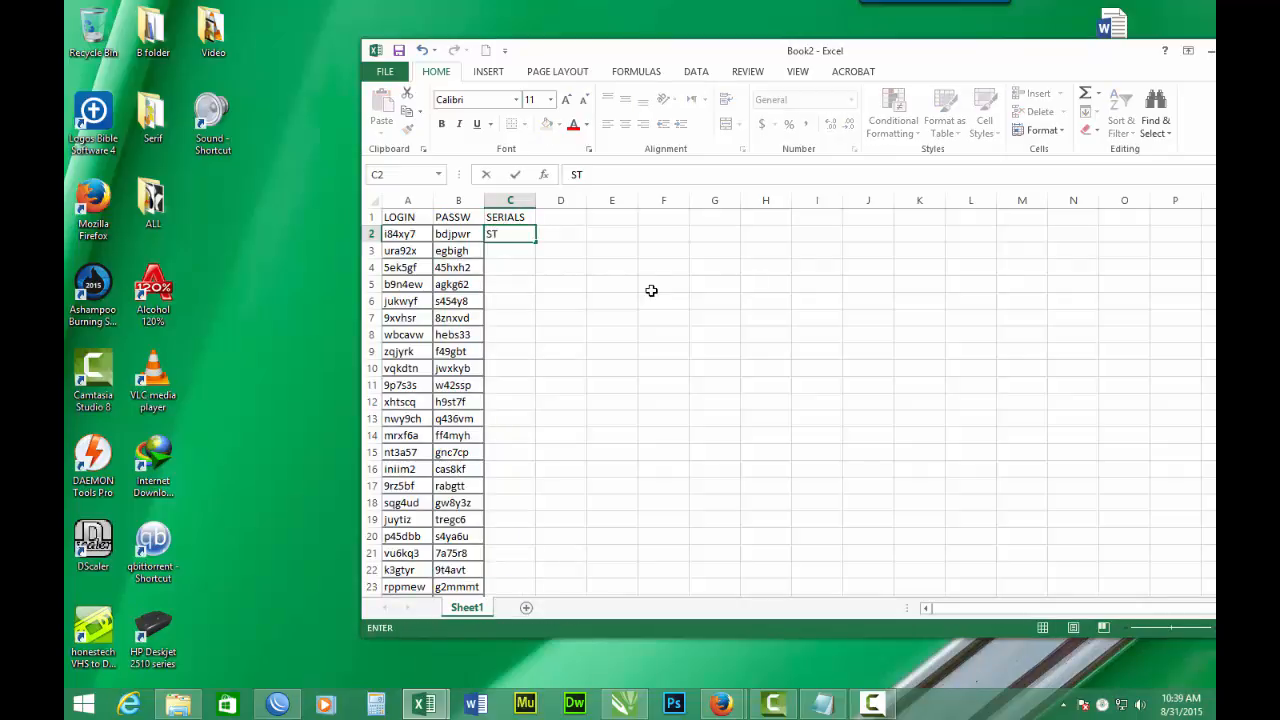
{"action": "type", "text": "G"}
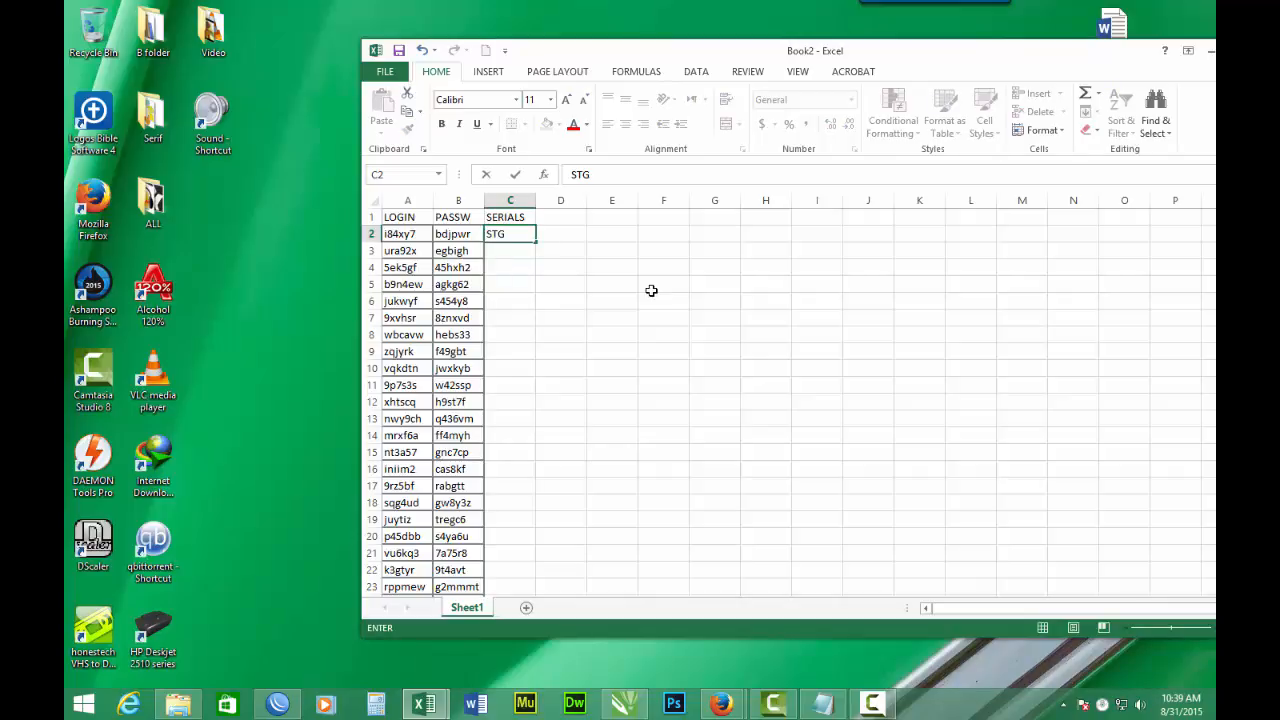
{"action": "type", "text": "15"}
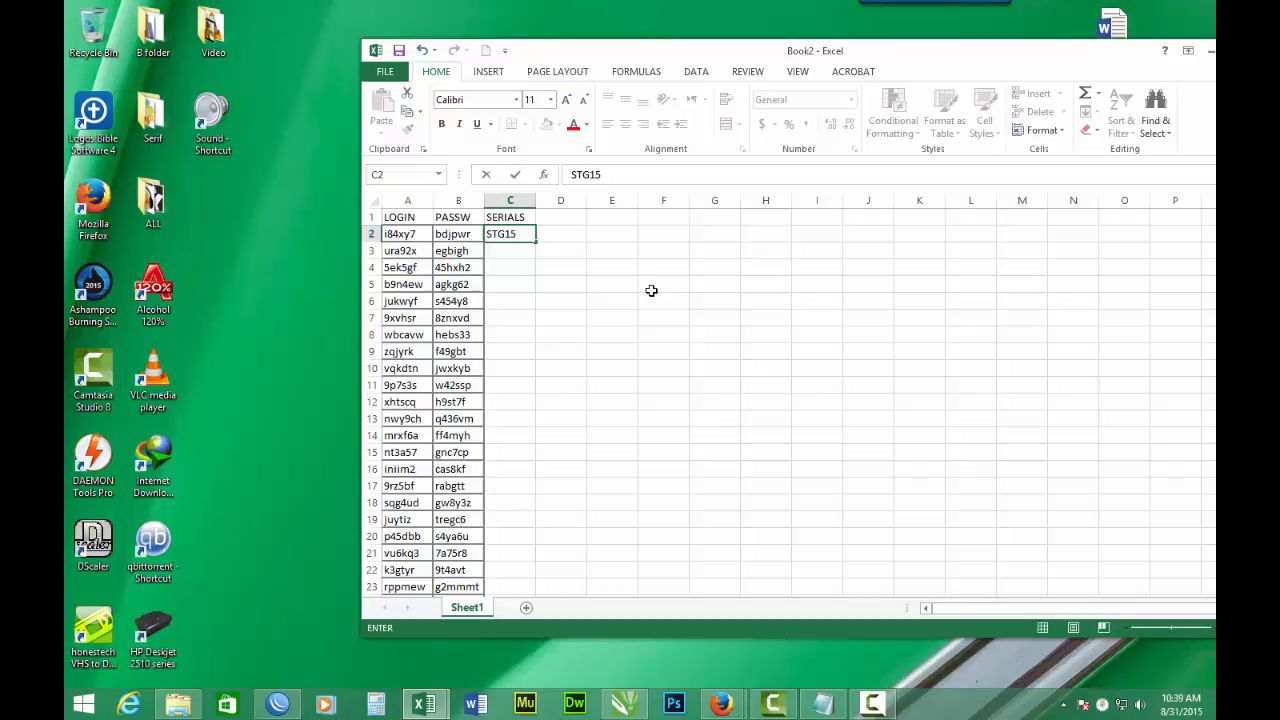
{"action": "type", "text": "001"}
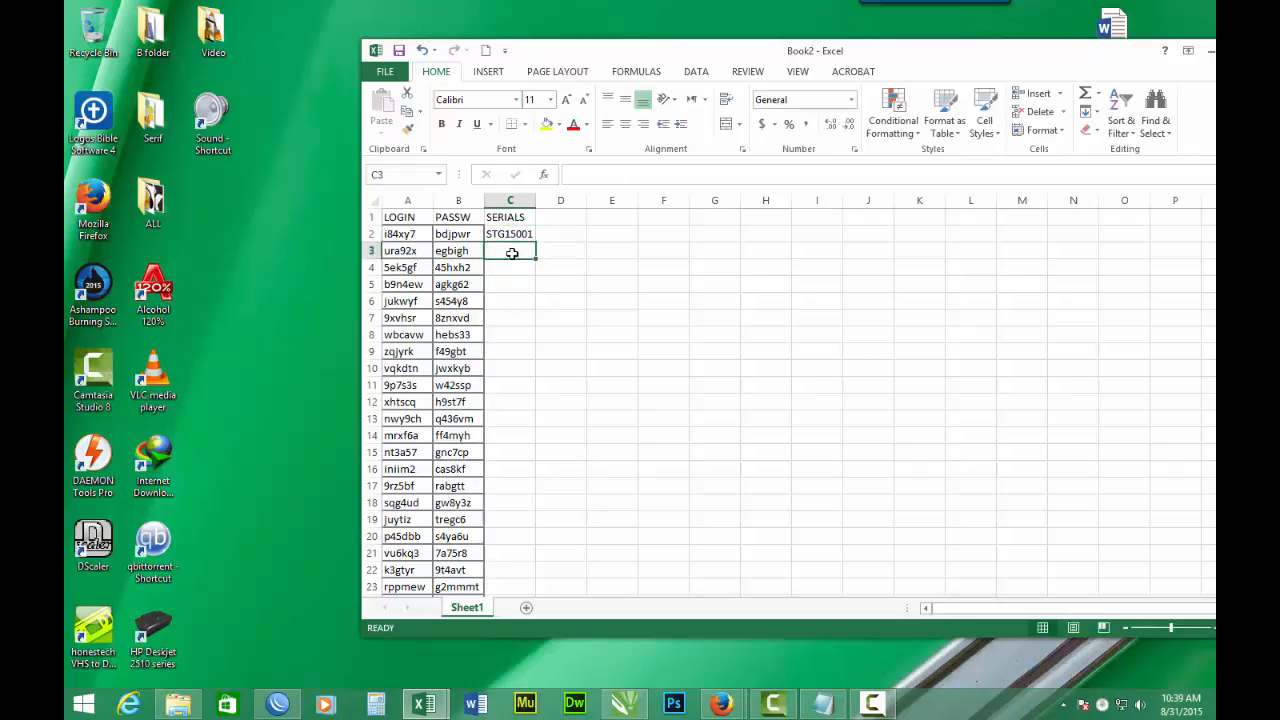
{"action": "type", "text": "STG15001"}
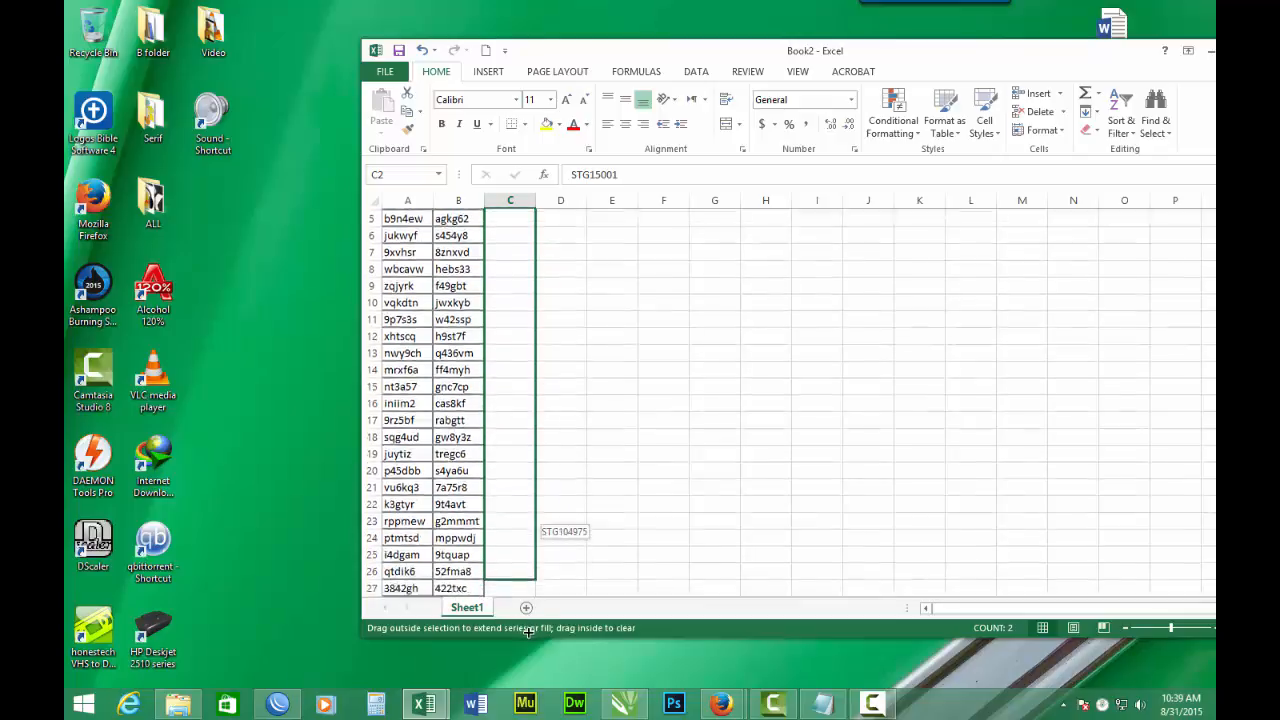
{"action": "scroll", "scroll_direction": "down", "scroll_amount": 3}
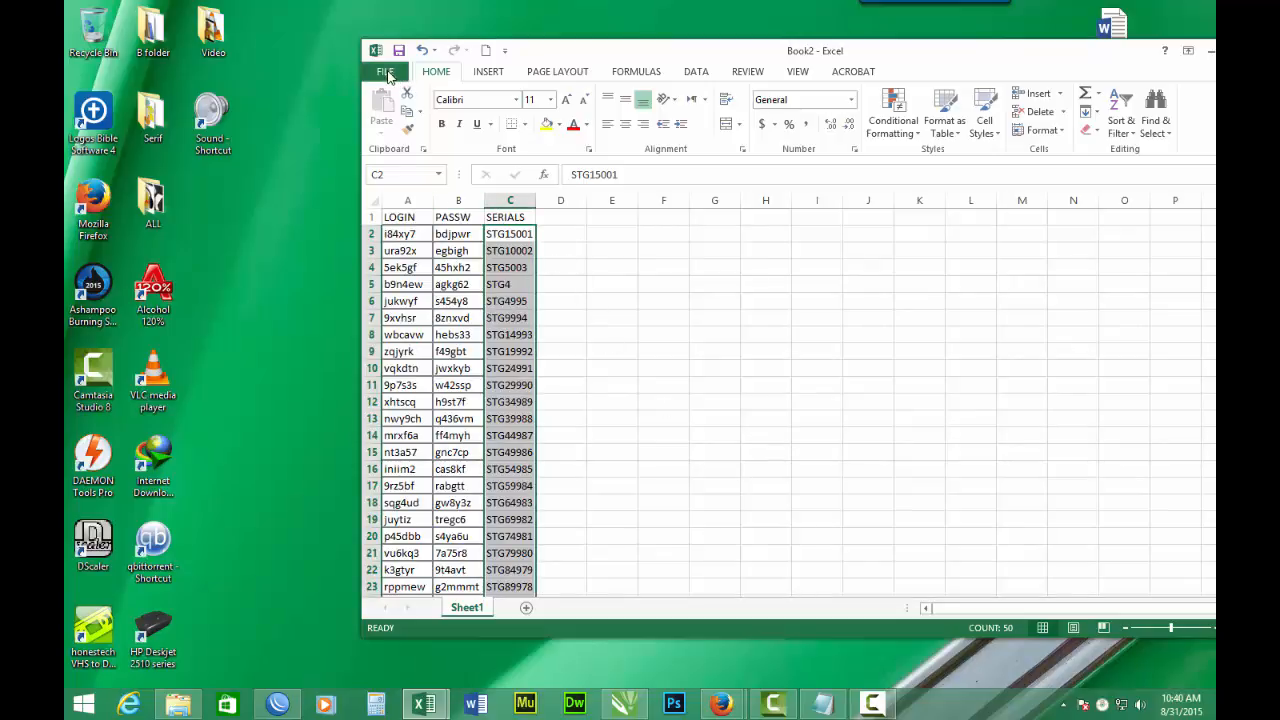
Save Book2 as a CSV (Comma delimited) file named 'add serial plus dup'.
{"action": "left_click", "coordinate": [386, 72]}
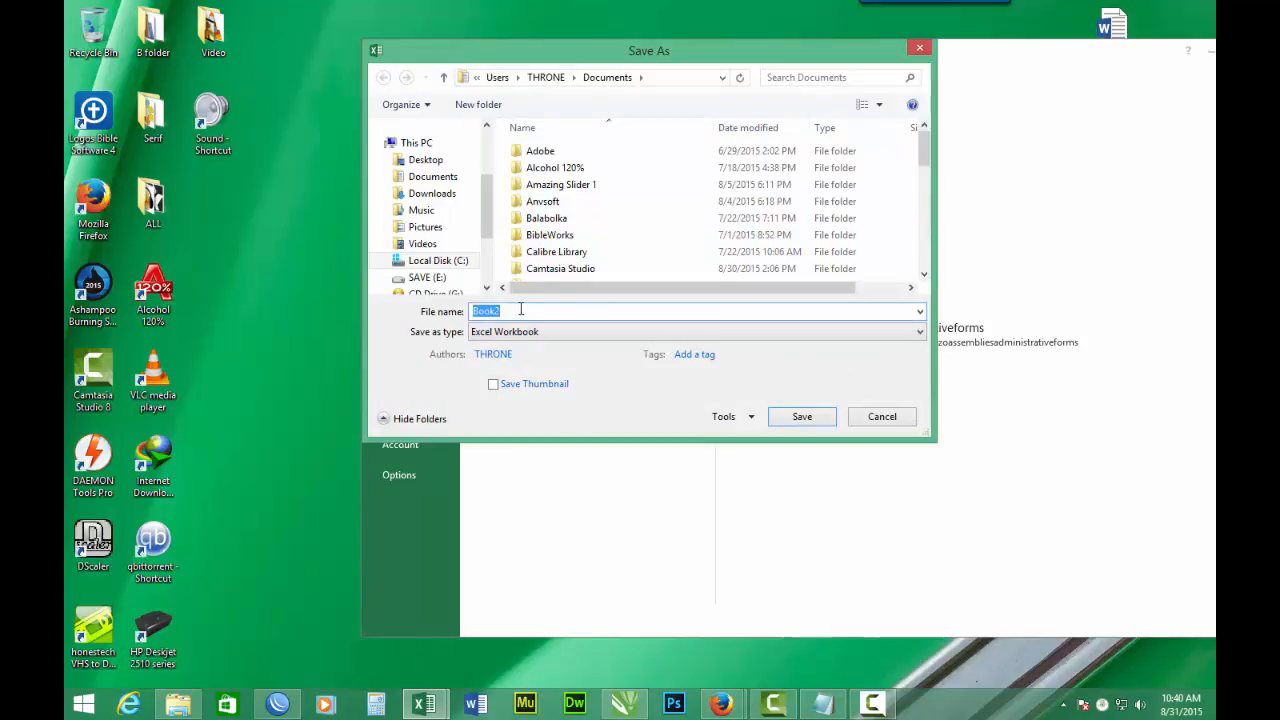
{"action": "type", "text": "A"}
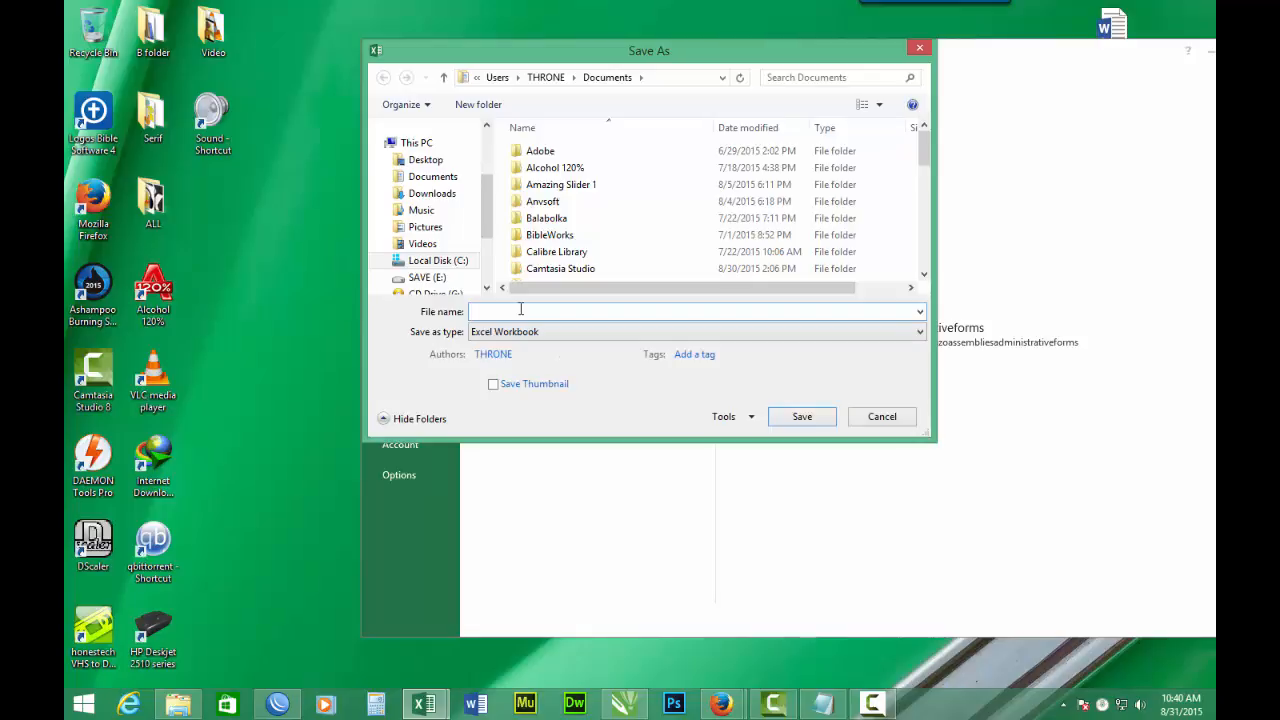
{"action": "type", "text": "a"}
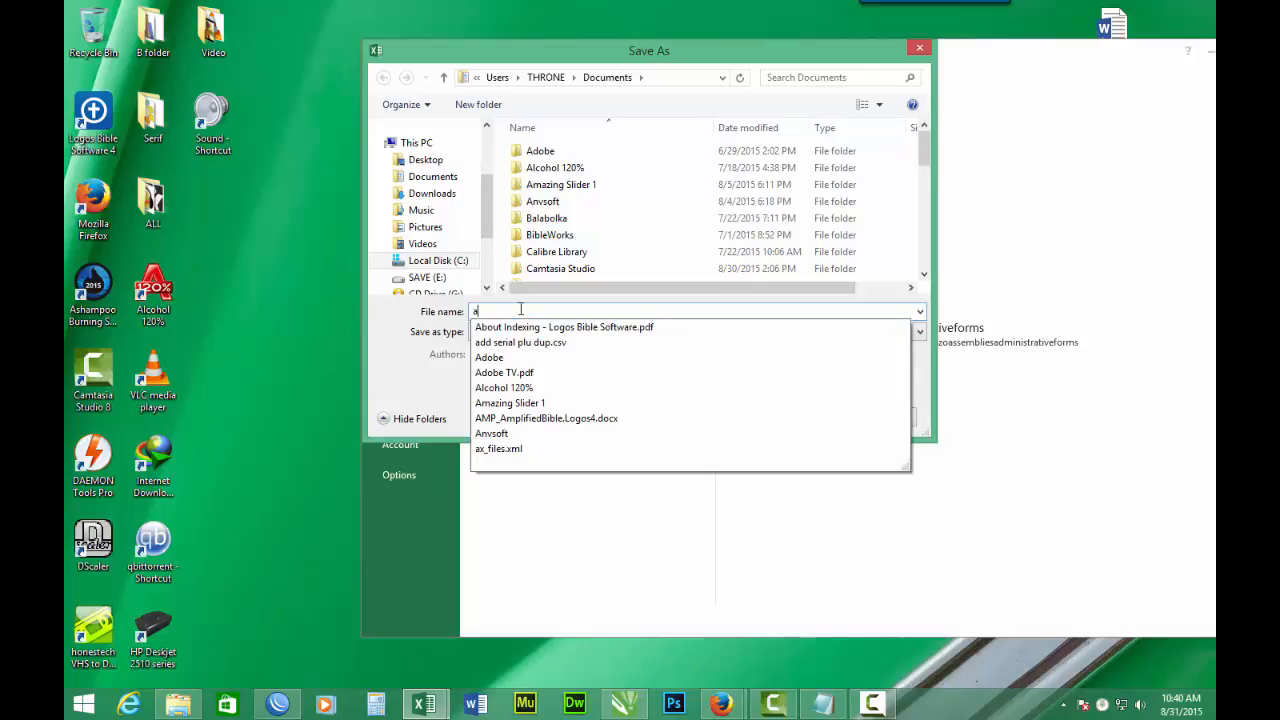
{"action": "type", "text": "d"}
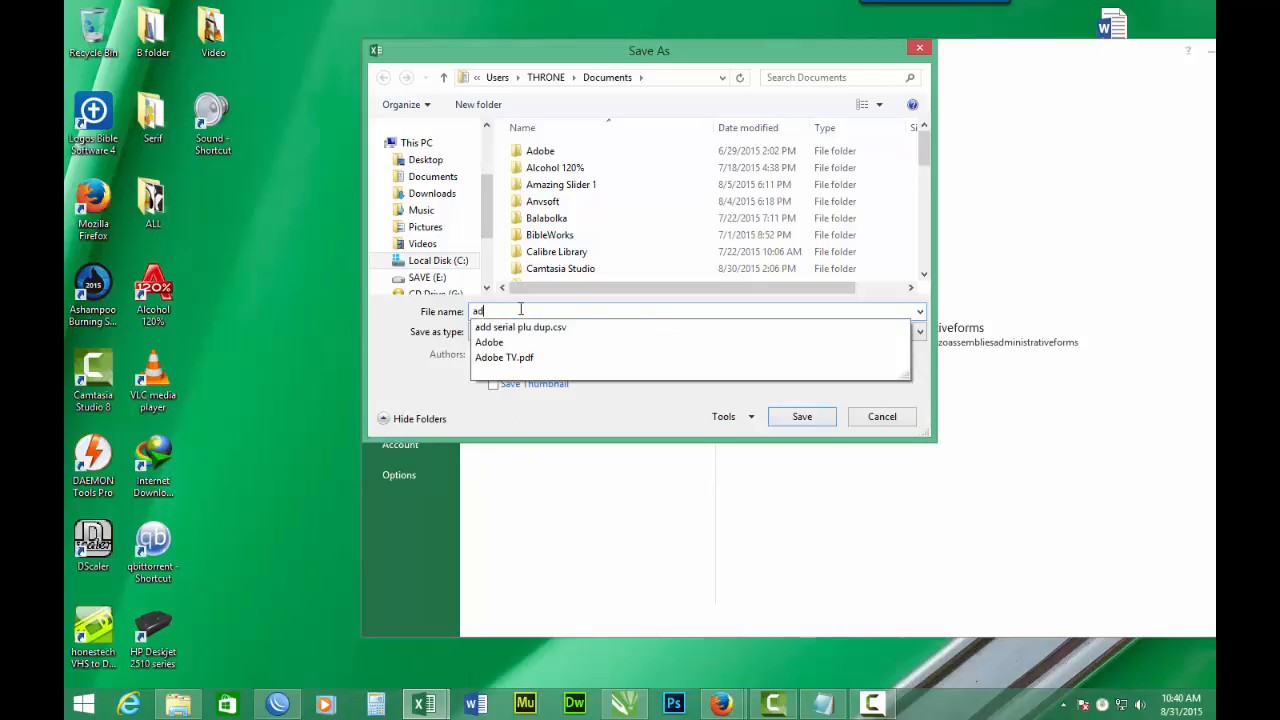
{"action": "left_click", "coordinate": [520, 328]}
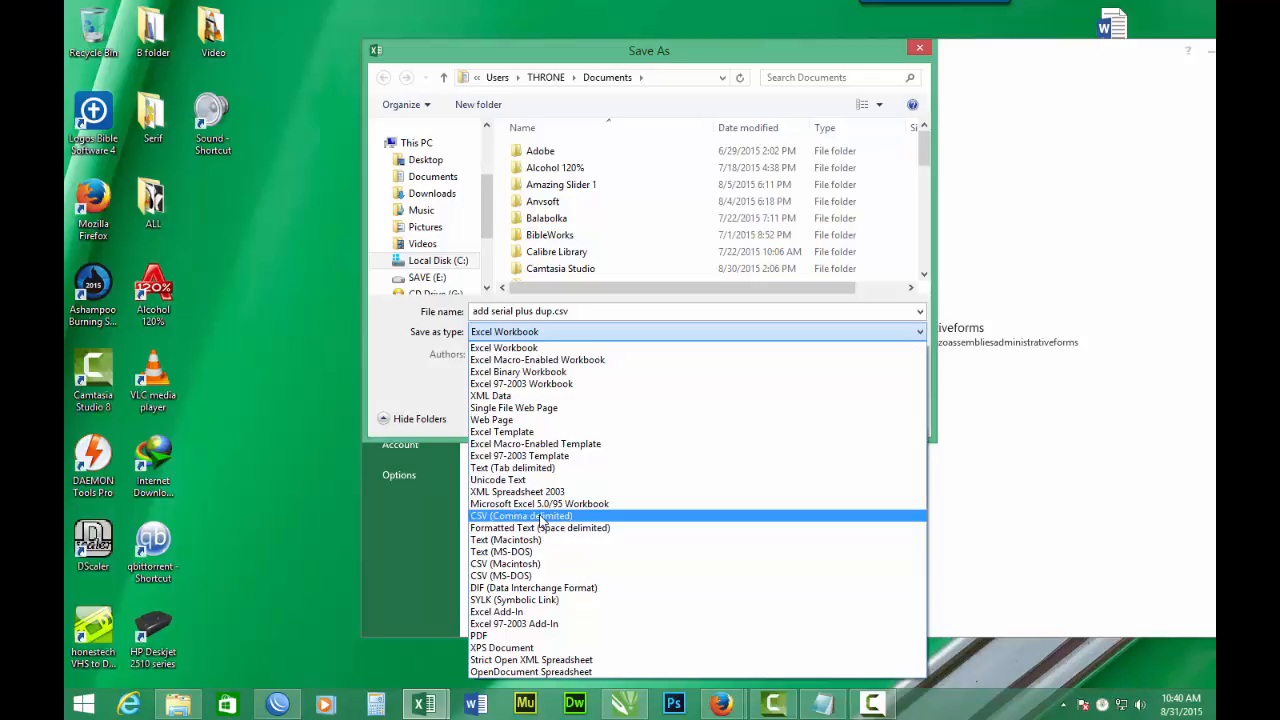
{"action": "left_click", "coordinate": [520, 516]}
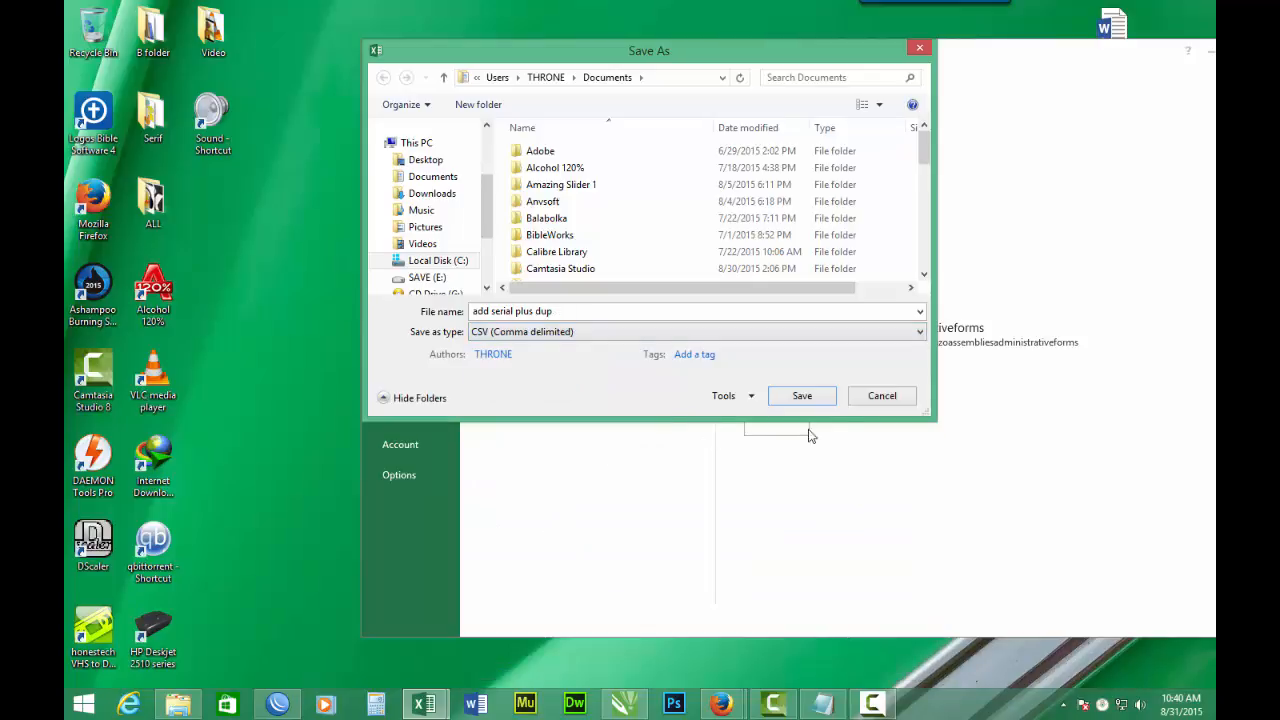
{"action": "mouse_move", "coordinate": [848, 452]}
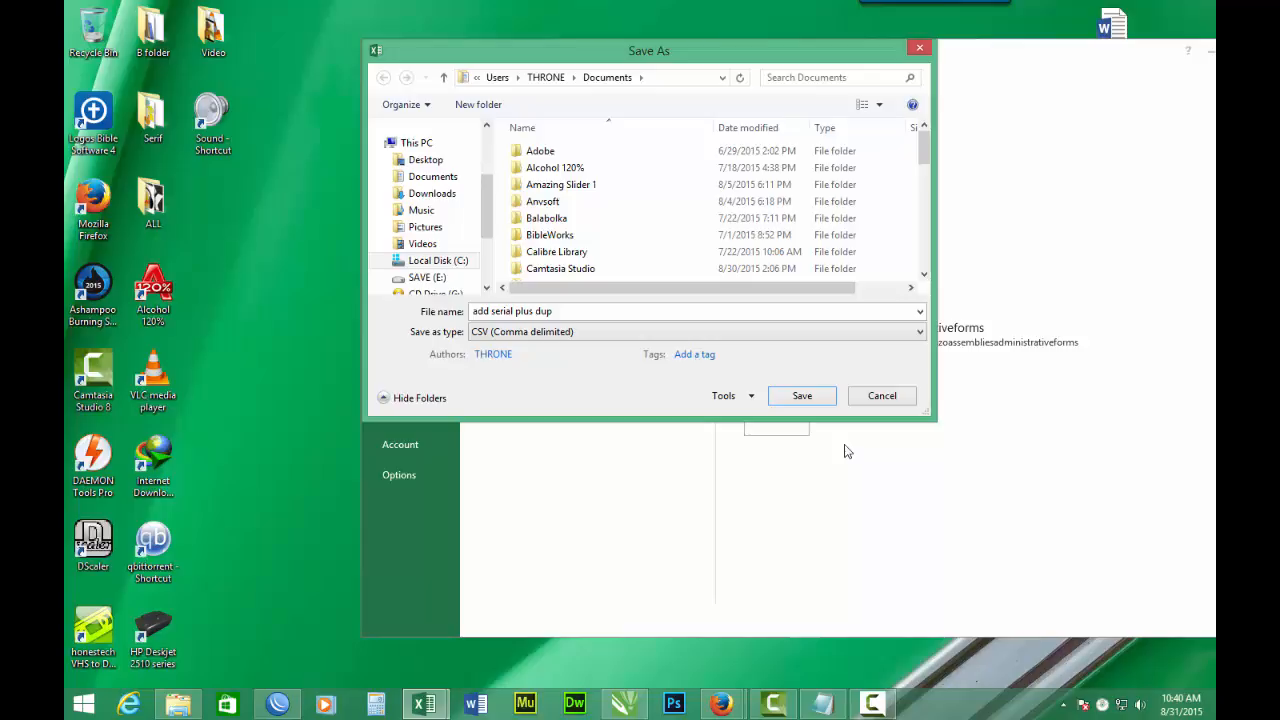
{"action": "mouse_move", "coordinate": [830, 430]}
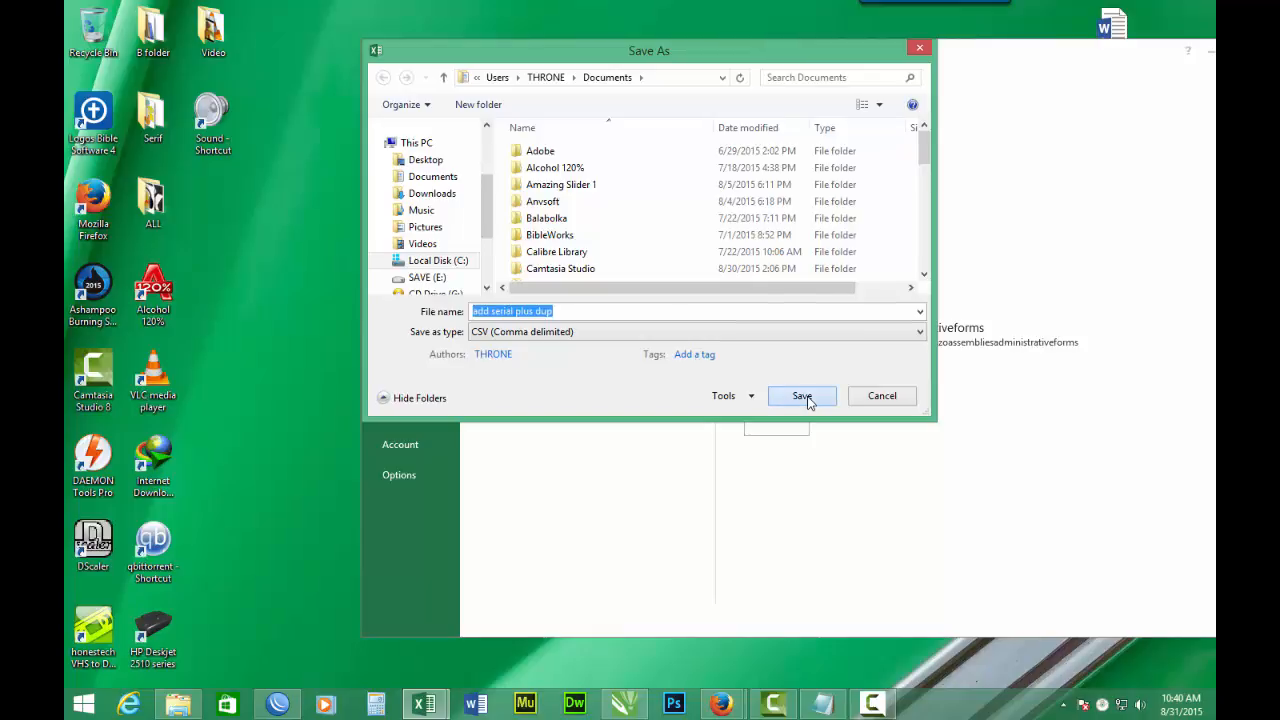
{"action": "left_click", "coordinate": [800, 396]}
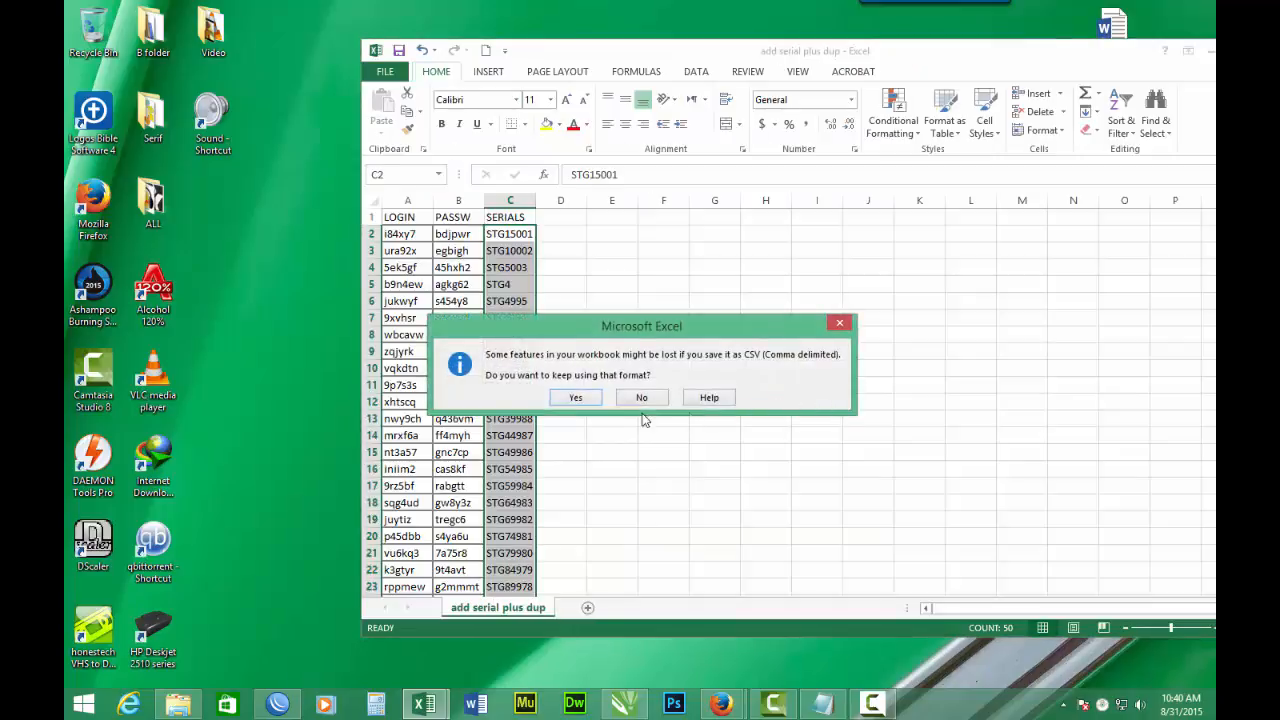
Keep the CSV format, close Excel and save the changes, returning to the desktop.
{"action": "left_click", "coordinate": [574, 396]}
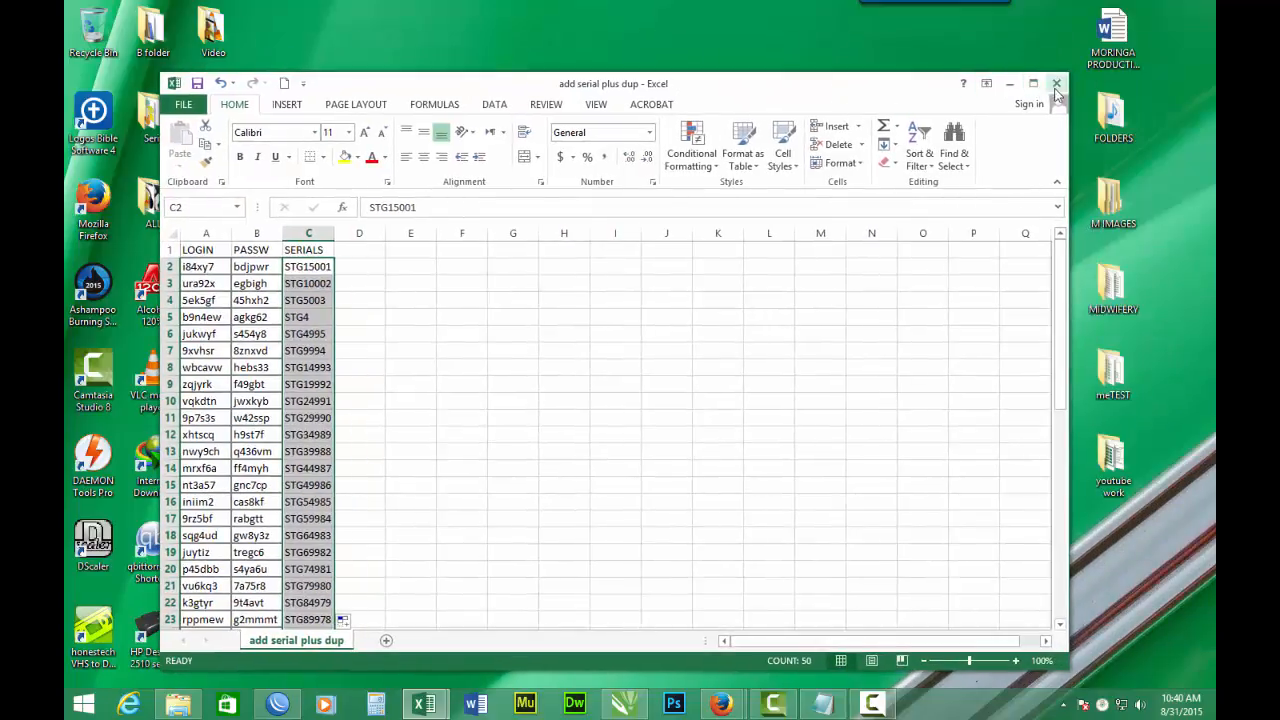
{"action": "left_click", "coordinate": [1056, 84]}
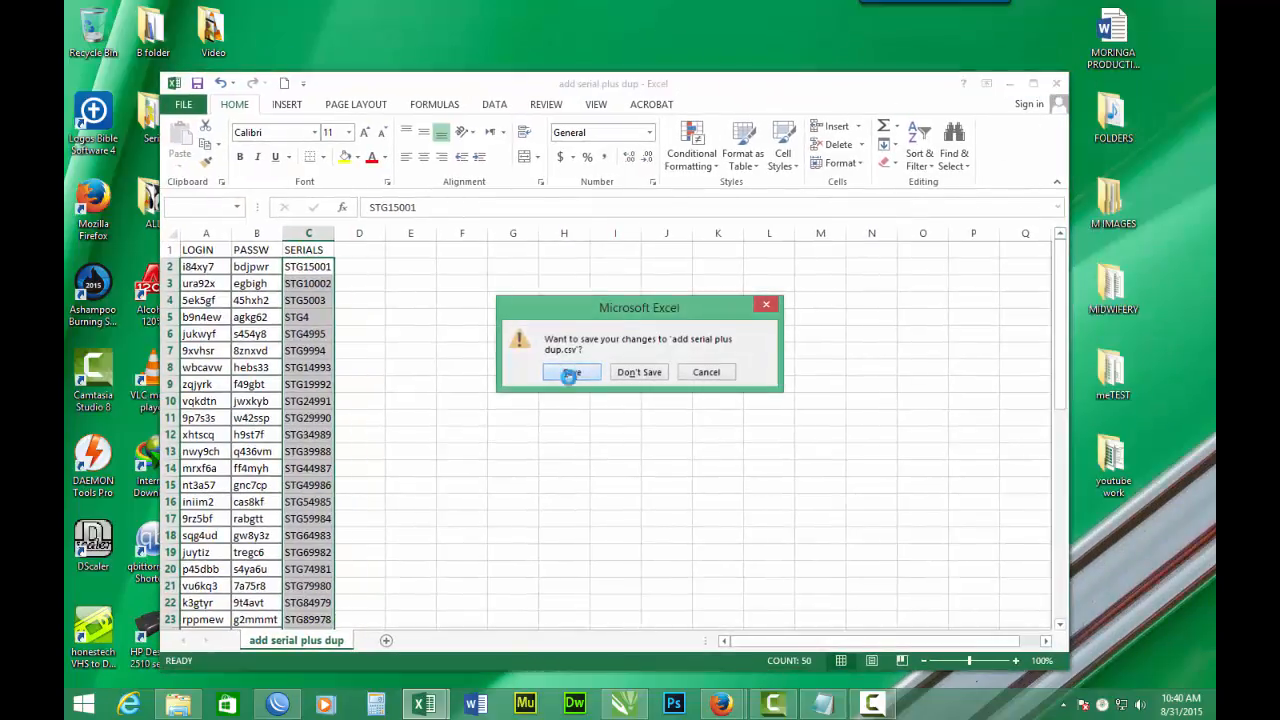
{"action": "left_click", "coordinate": [572, 370]}
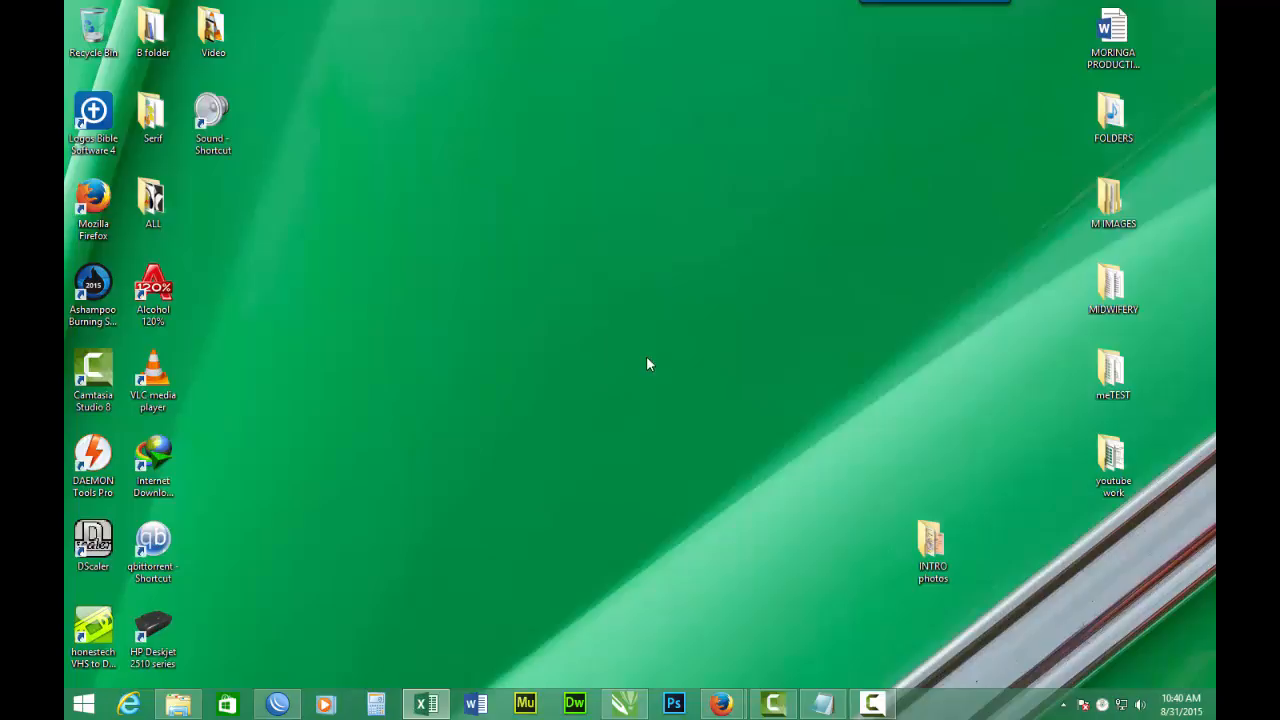
{"action": "mouse_move", "coordinate": [628, 608]}
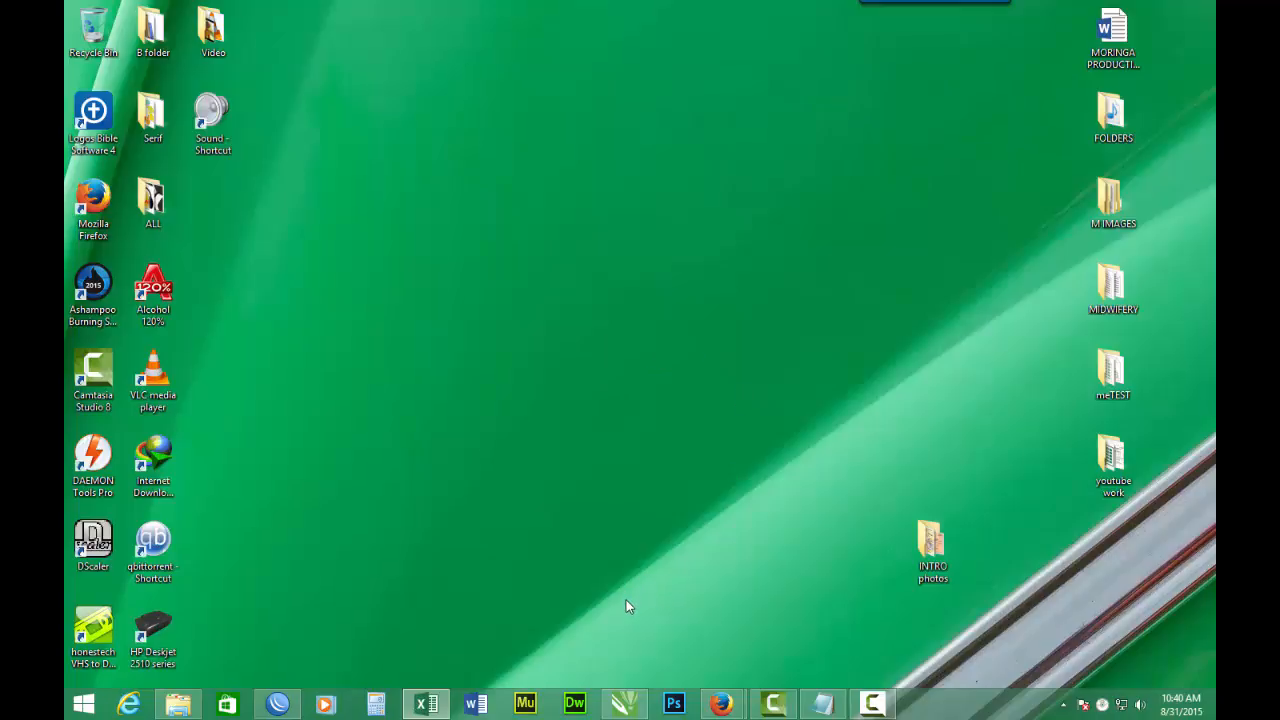
{"action": "mouse_move", "coordinate": [636, 672]}
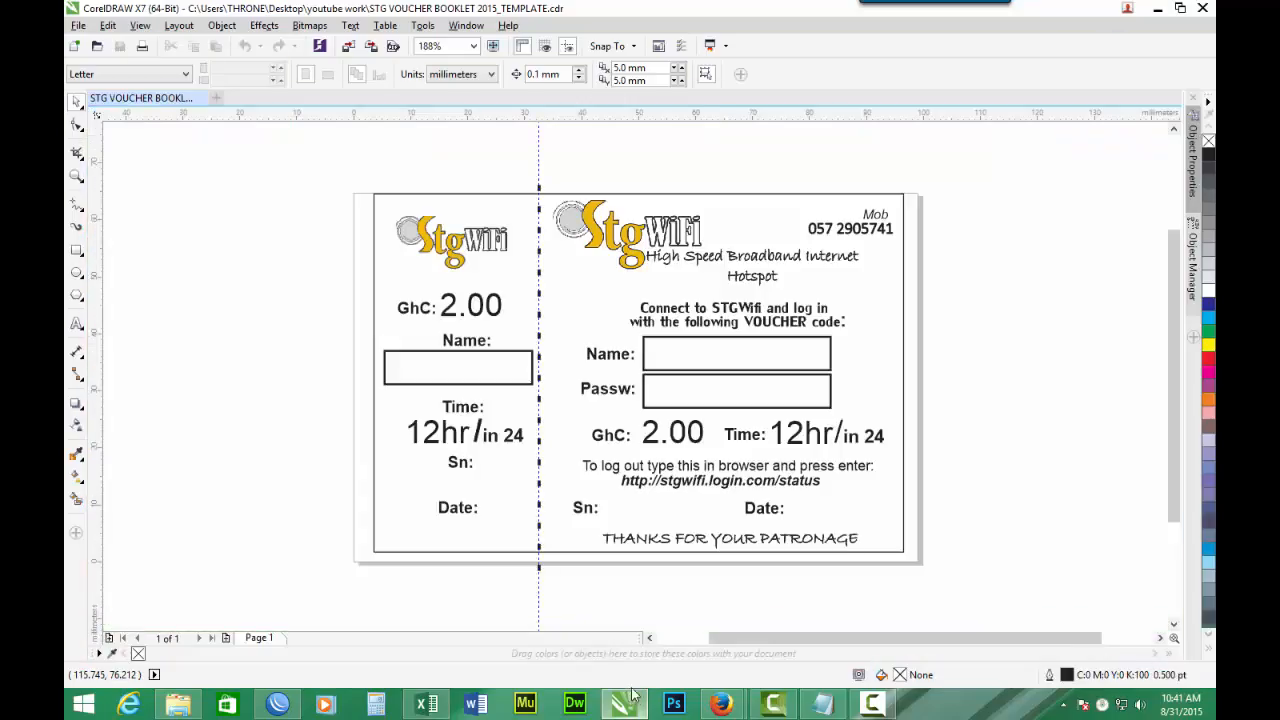
{"action": "mouse_move", "coordinate": [980, 358]}
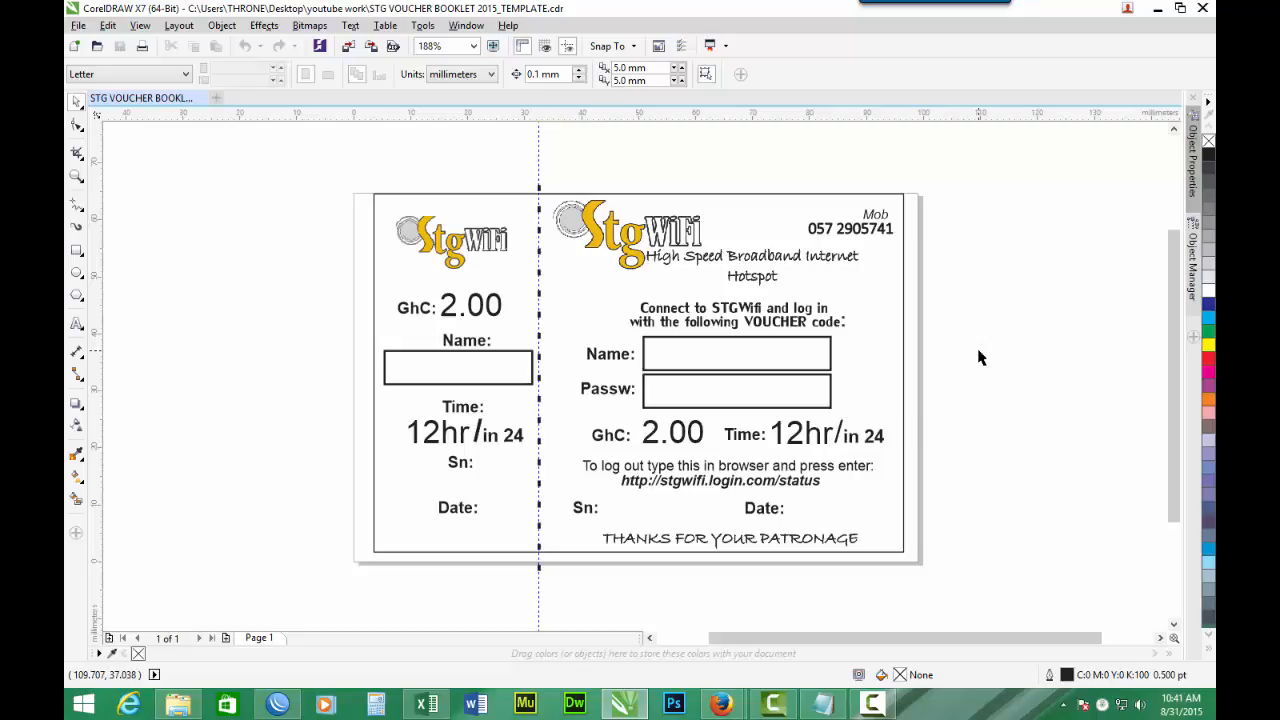
{"action": "mouse_move", "coordinate": [504, 194]}
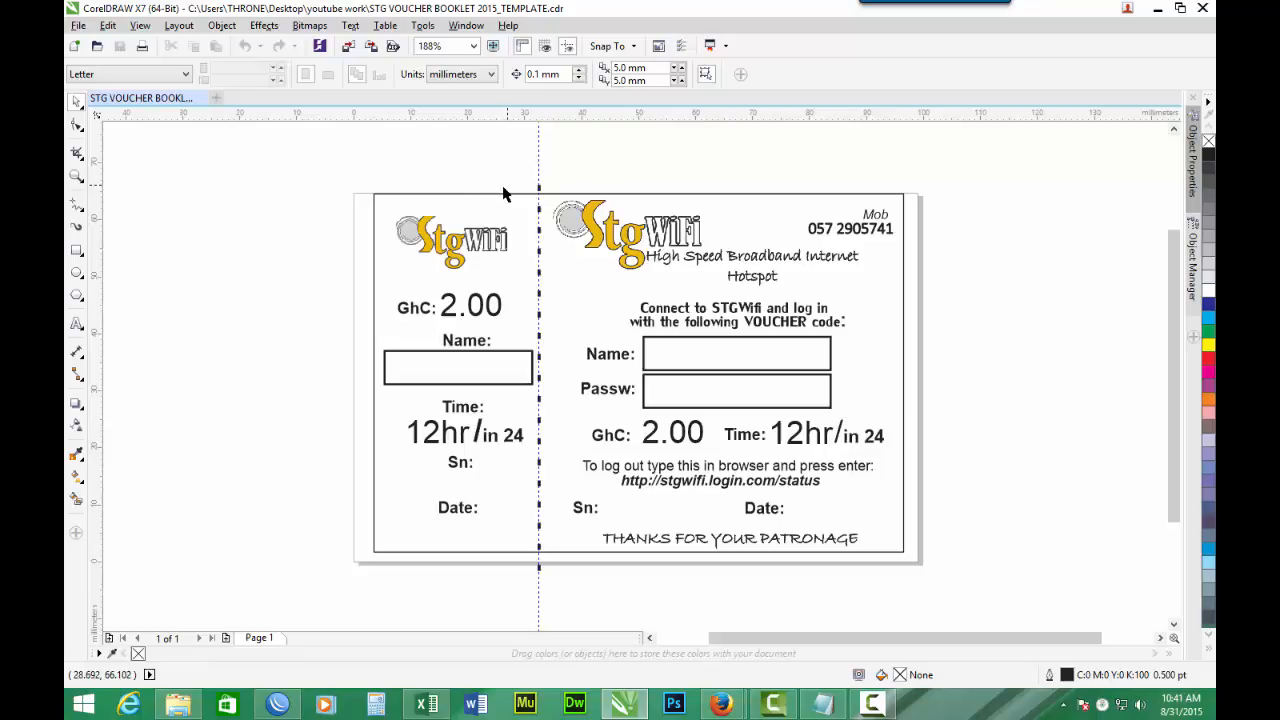
{"action": "mouse_move", "coordinate": [450, 202]}
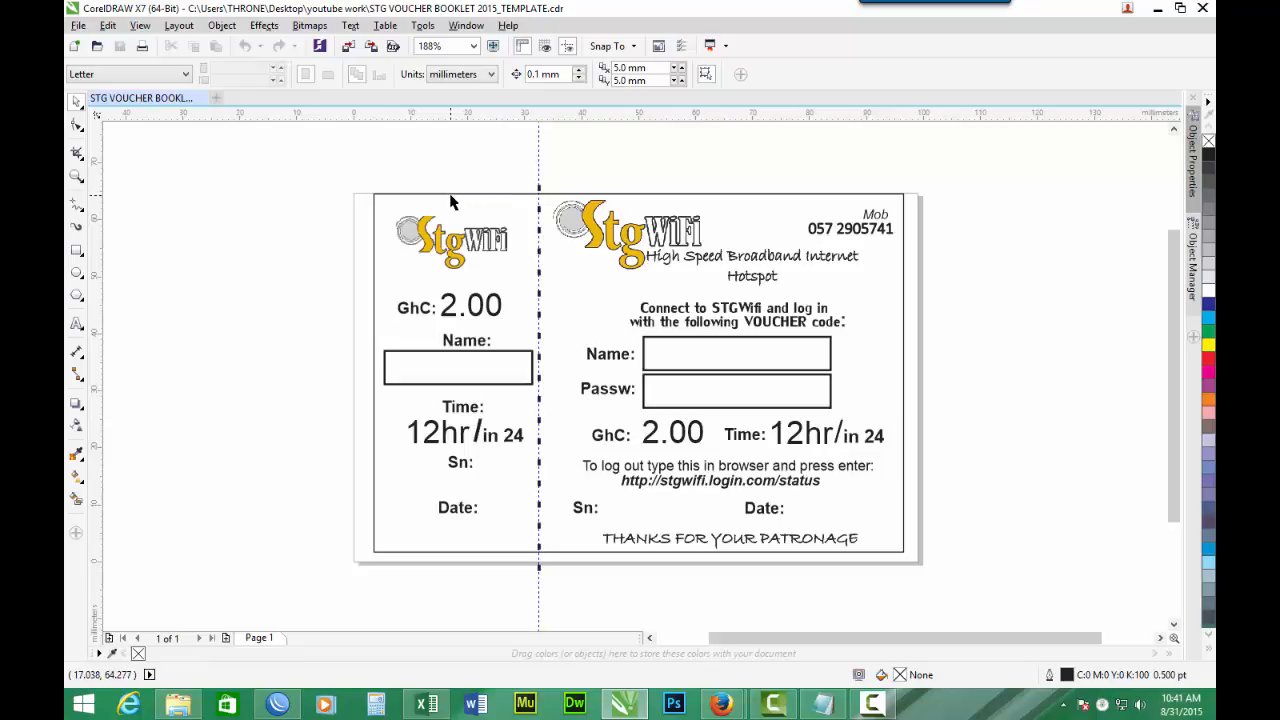
{"action": "mouse_move", "coordinate": [388, 398]}
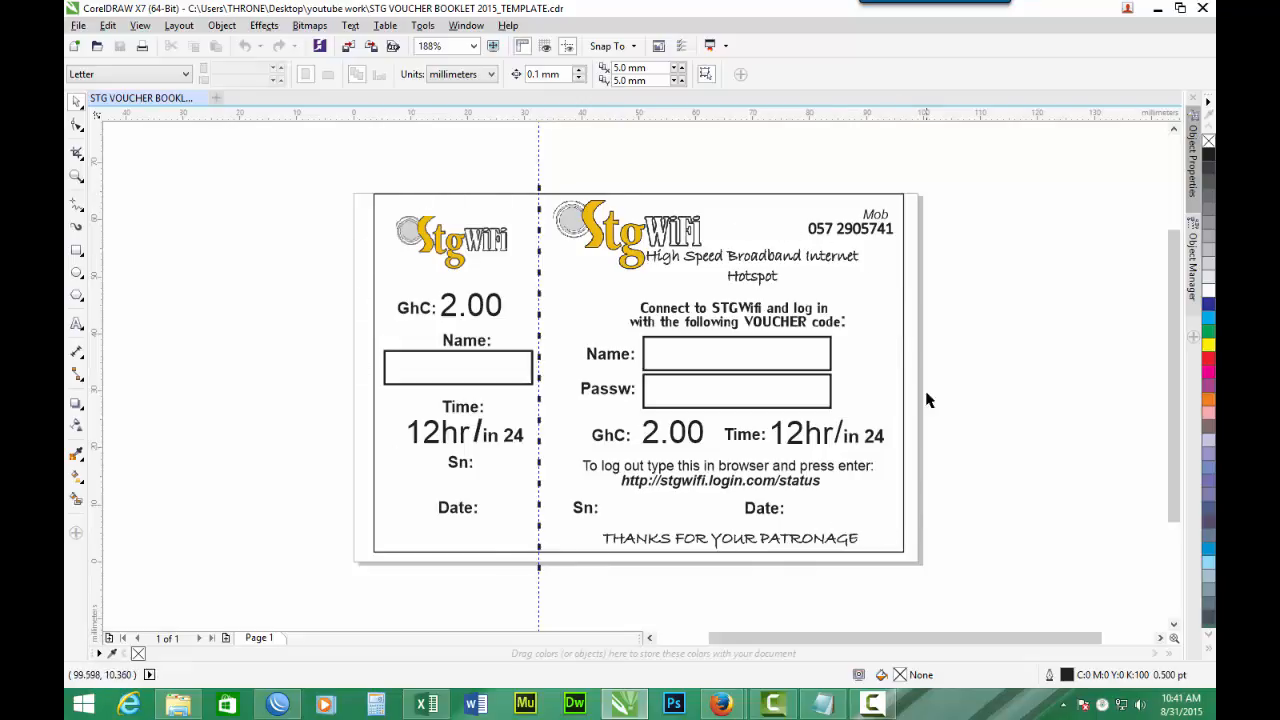
{"action": "mouse_move", "coordinate": [408, 512]}
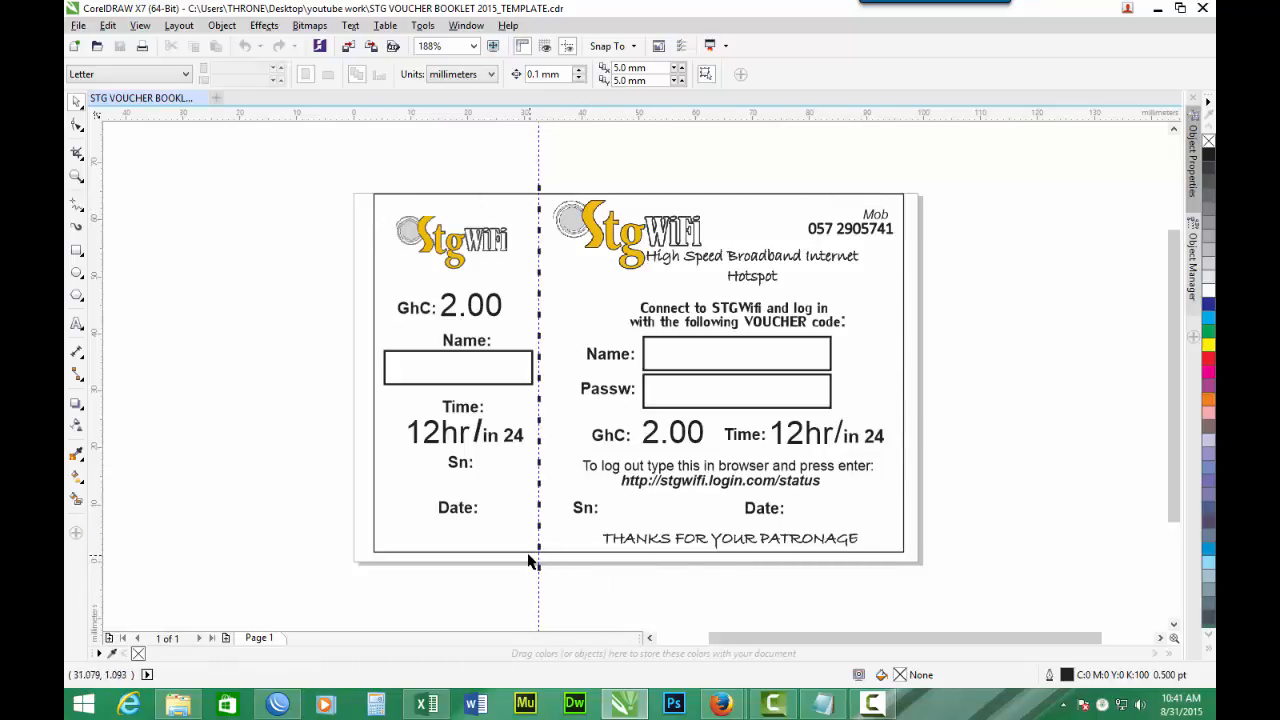
{"action": "mouse_move", "coordinate": [744, 184]}
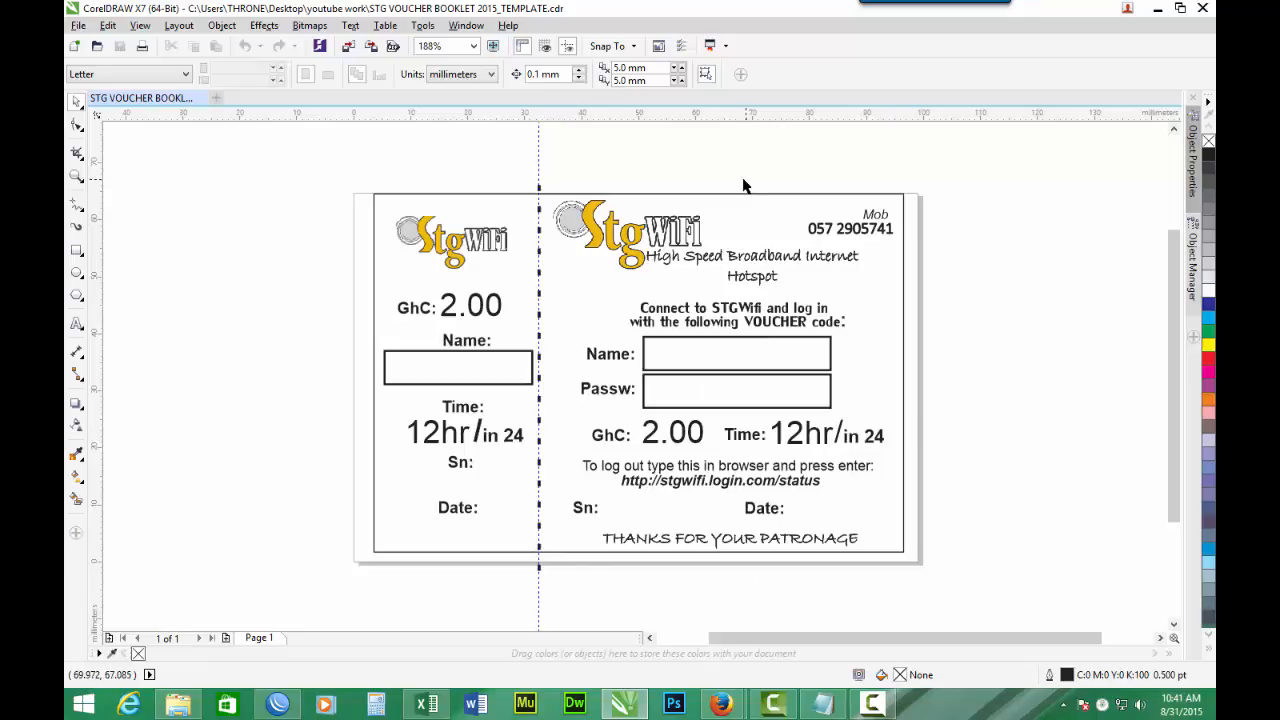
{"action": "mouse_move", "coordinate": [576, 182]}
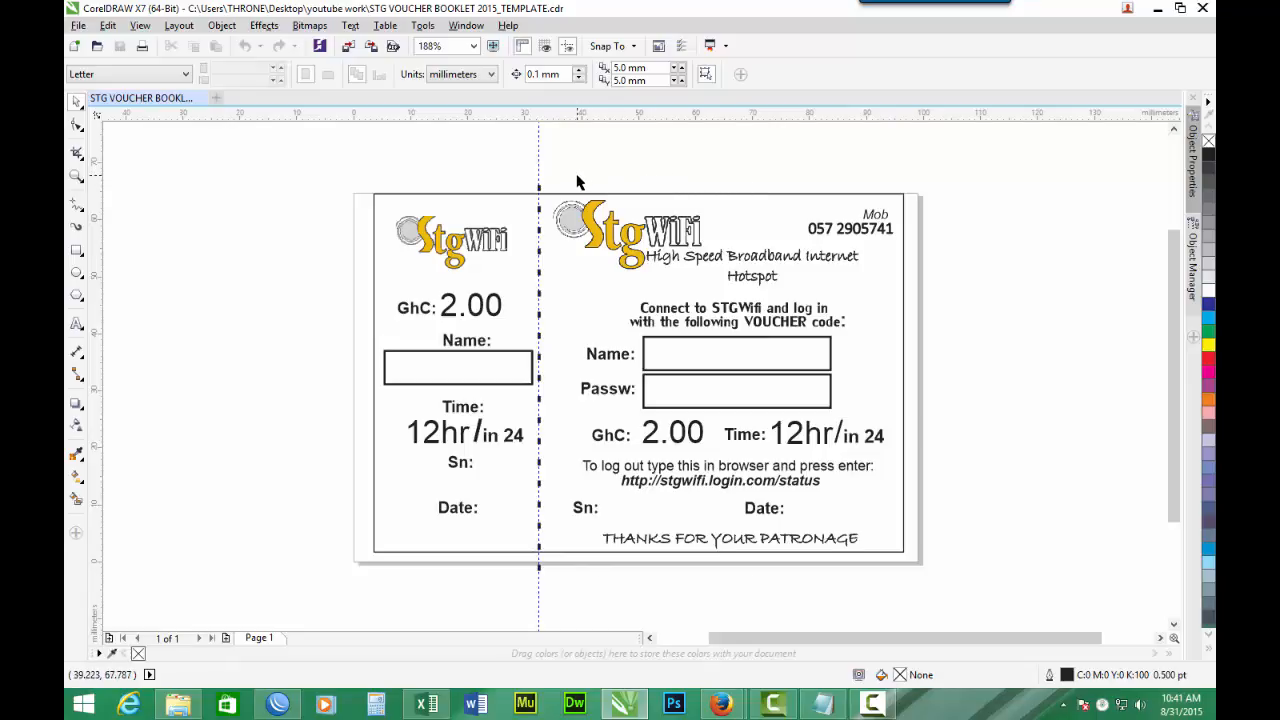
{"action": "mouse_move", "coordinate": [688, 596]}
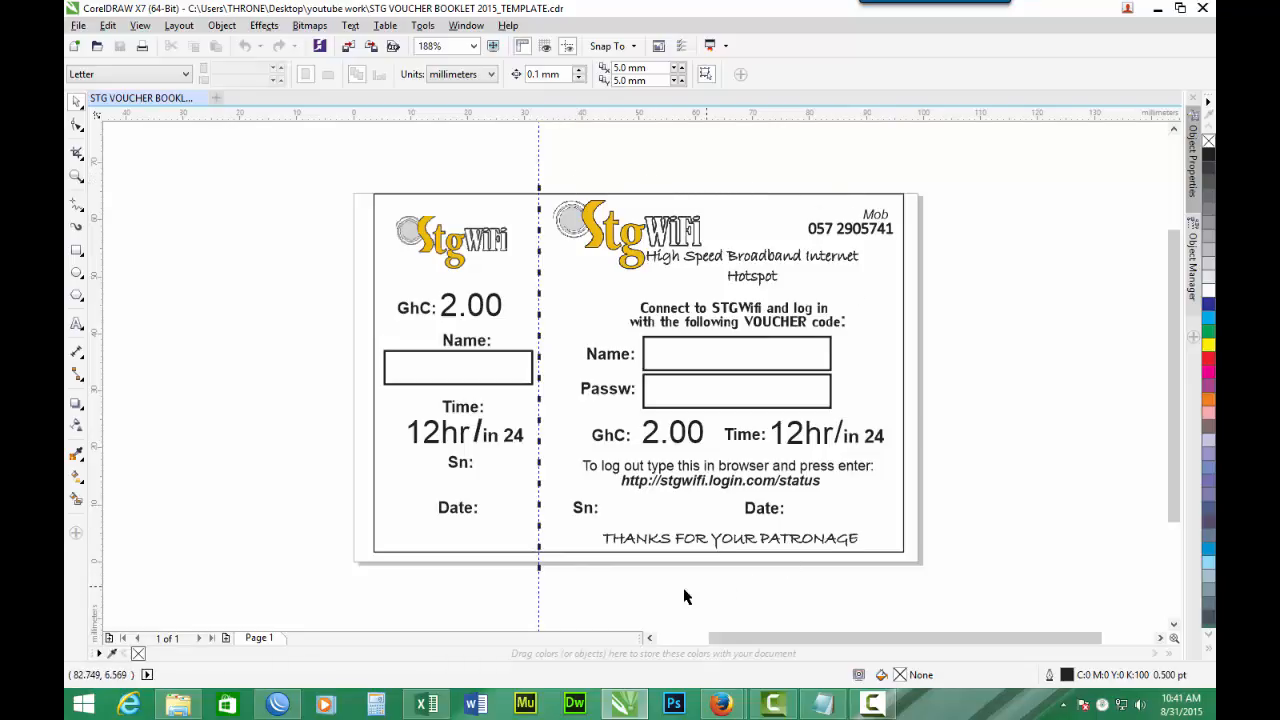
{"action": "mouse_move", "coordinate": [530, 556]}
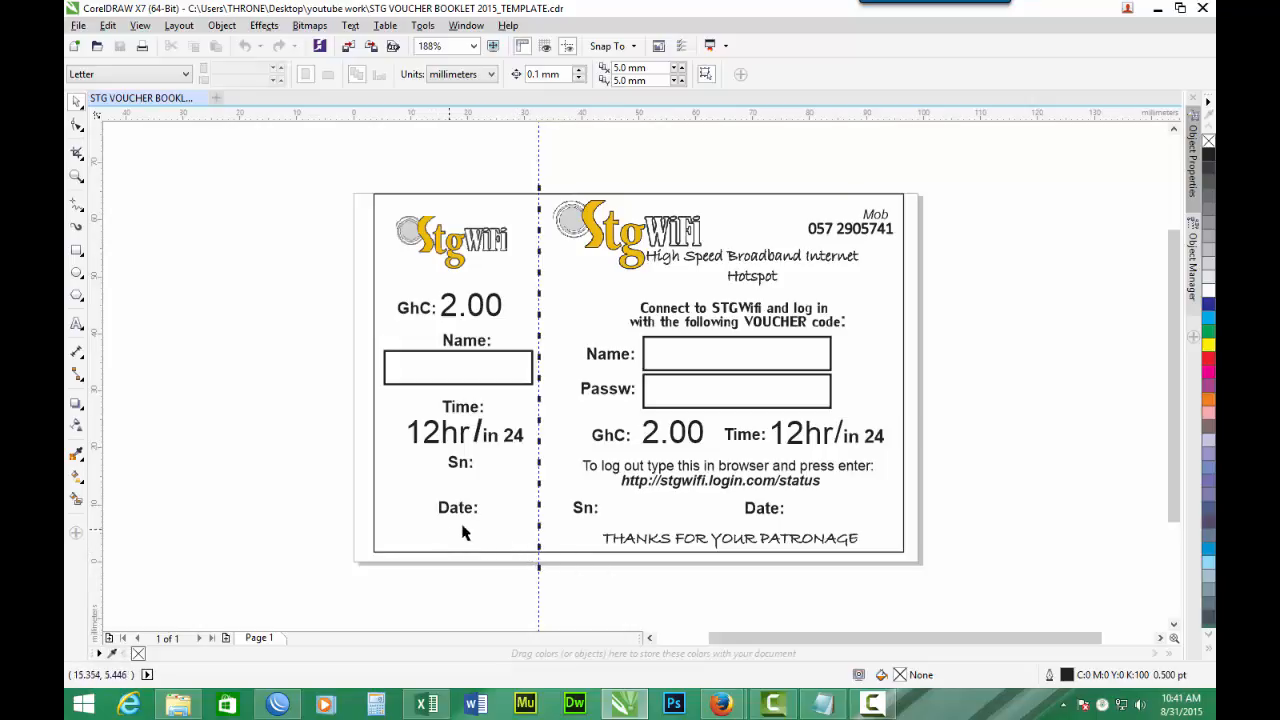
{"action": "mouse_move", "coordinate": [520, 428]}
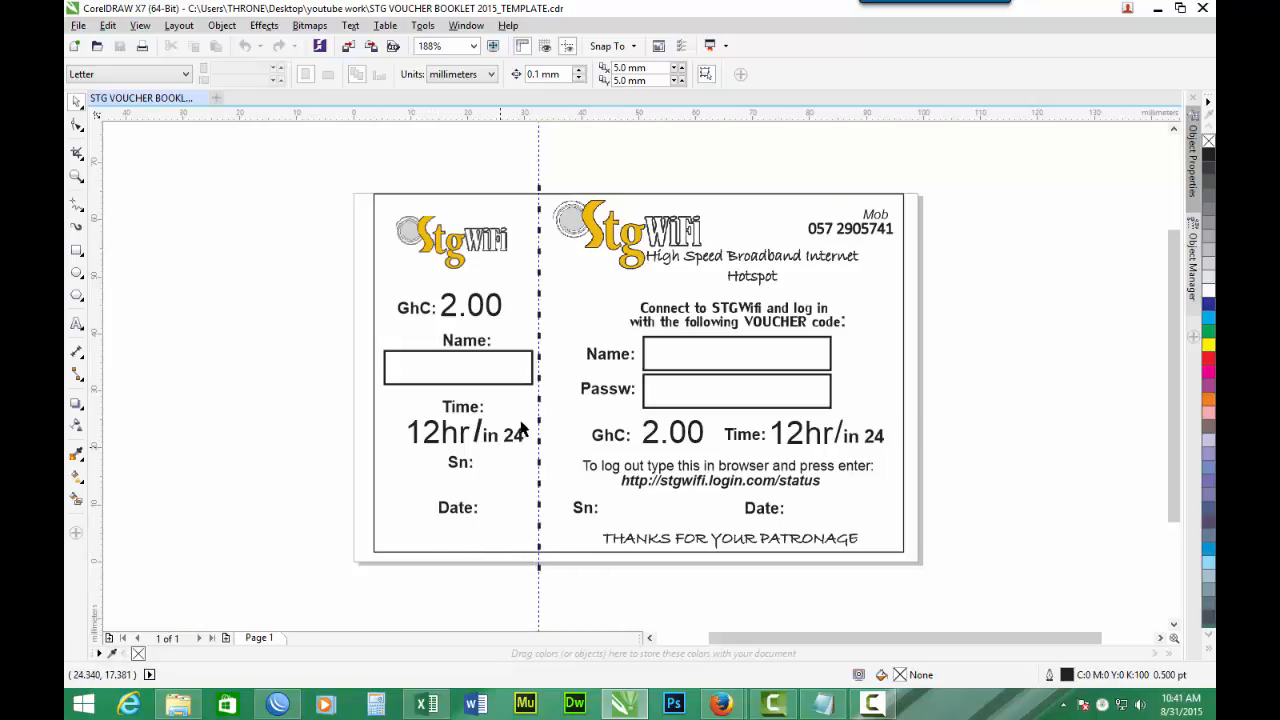
{"action": "mouse_move", "coordinate": [548, 260]}
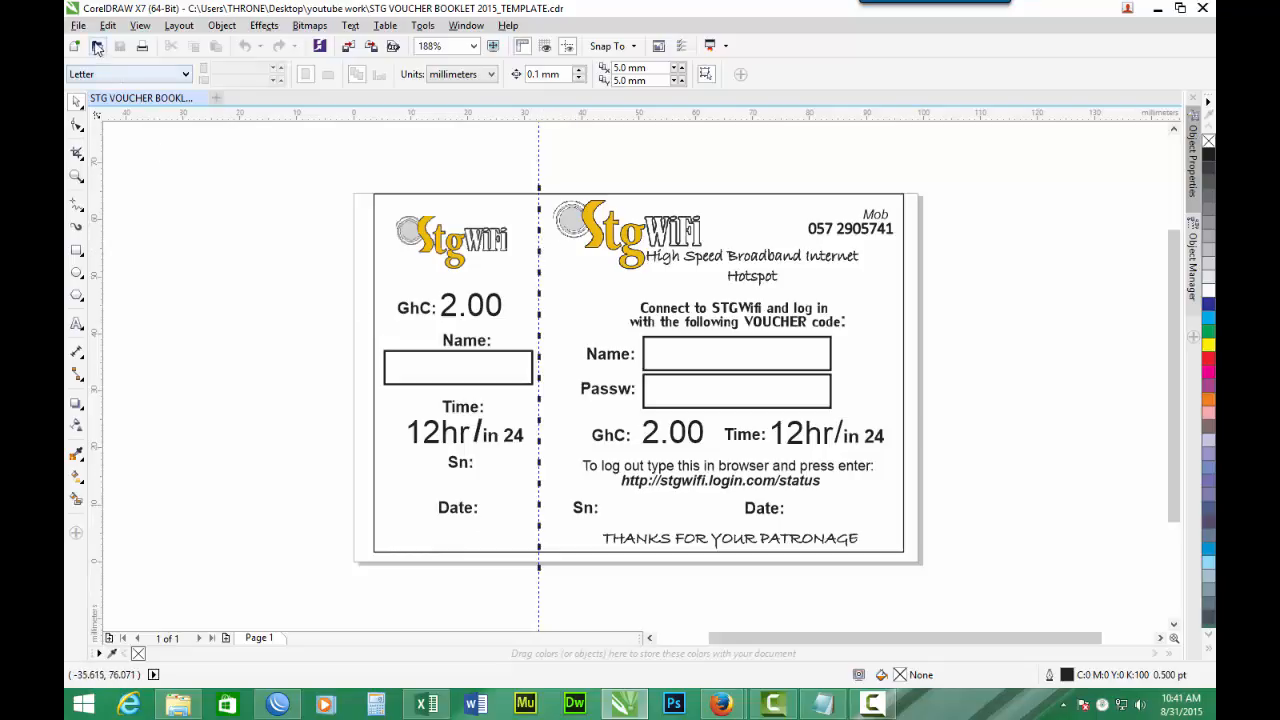
{"action": "left_click", "coordinate": [78, 24]}
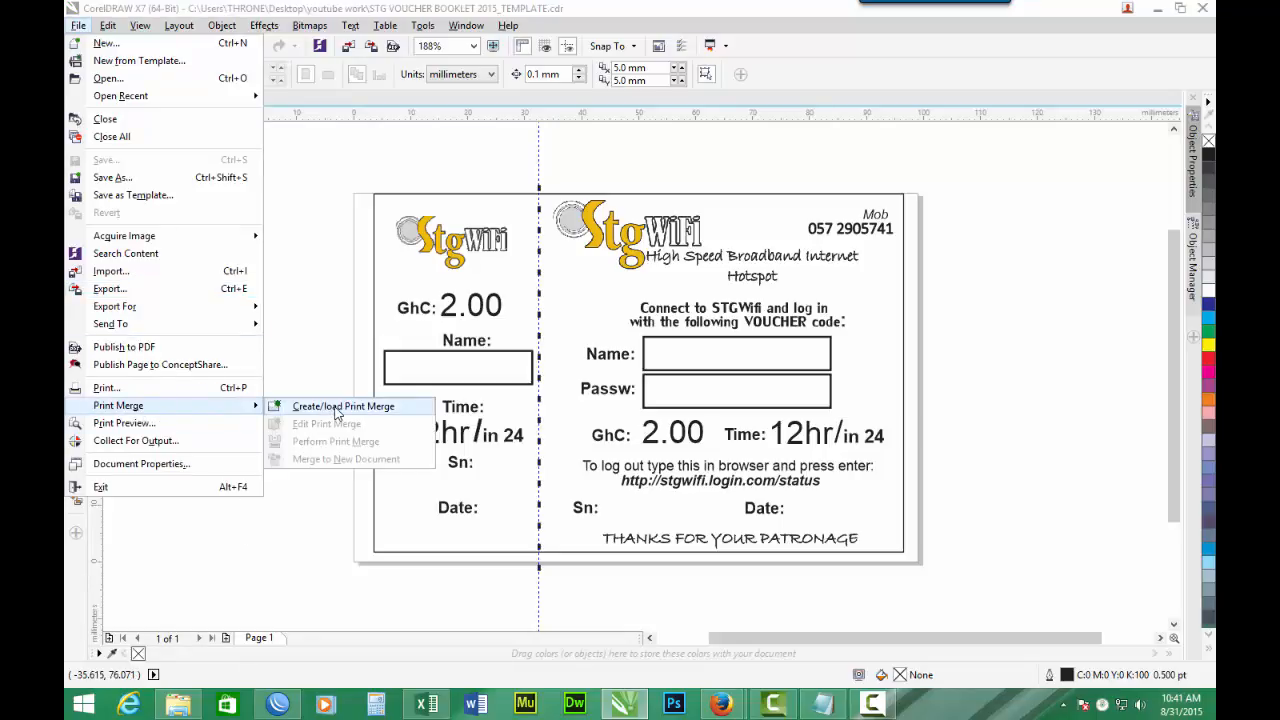
Start Create/Load Print Merge importing text from a file and browse for the data file.
{"action": "left_click", "coordinate": [342, 406]}
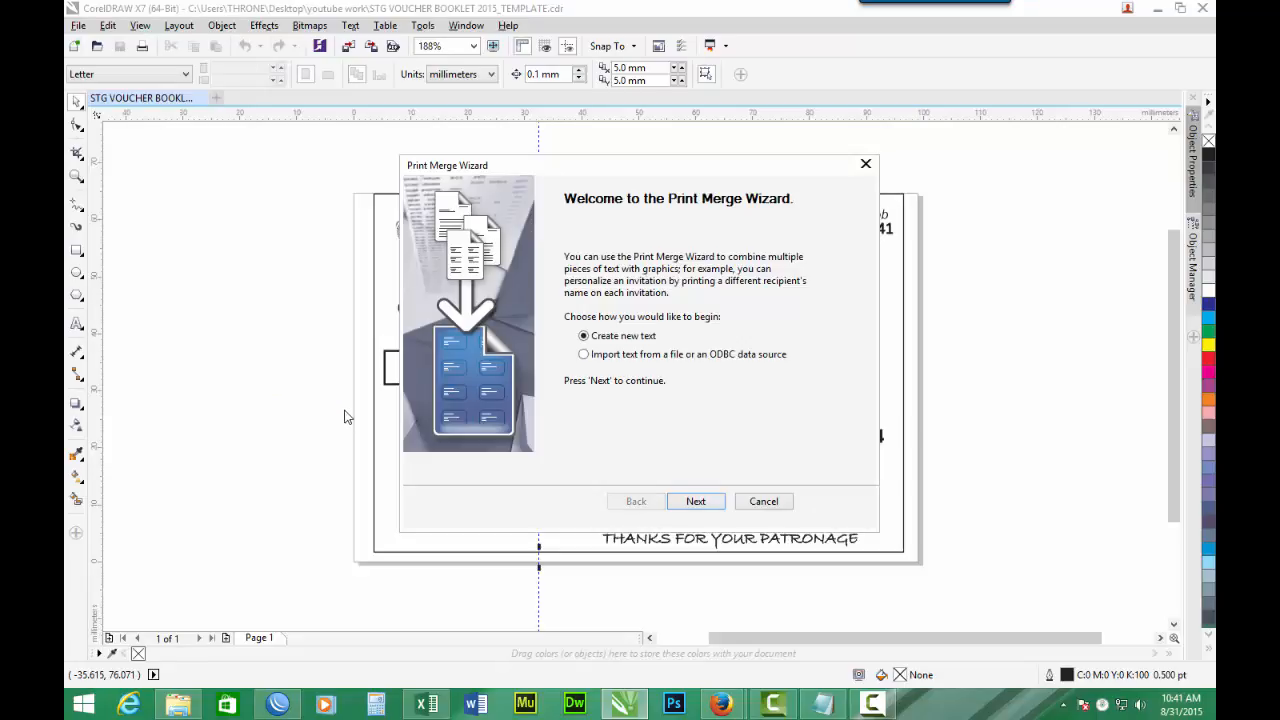
{"action": "left_click", "coordinate": [584, 354]}
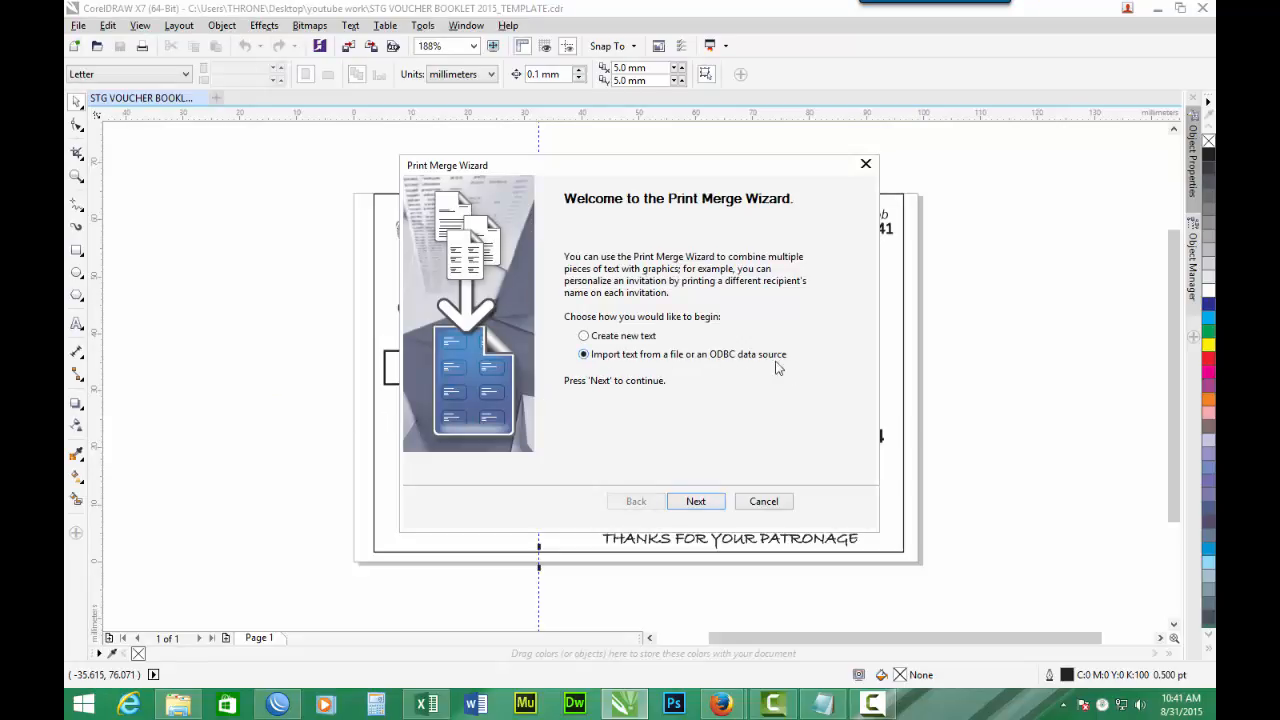
{"action": "left_click", "coordinate": [696, 500]}
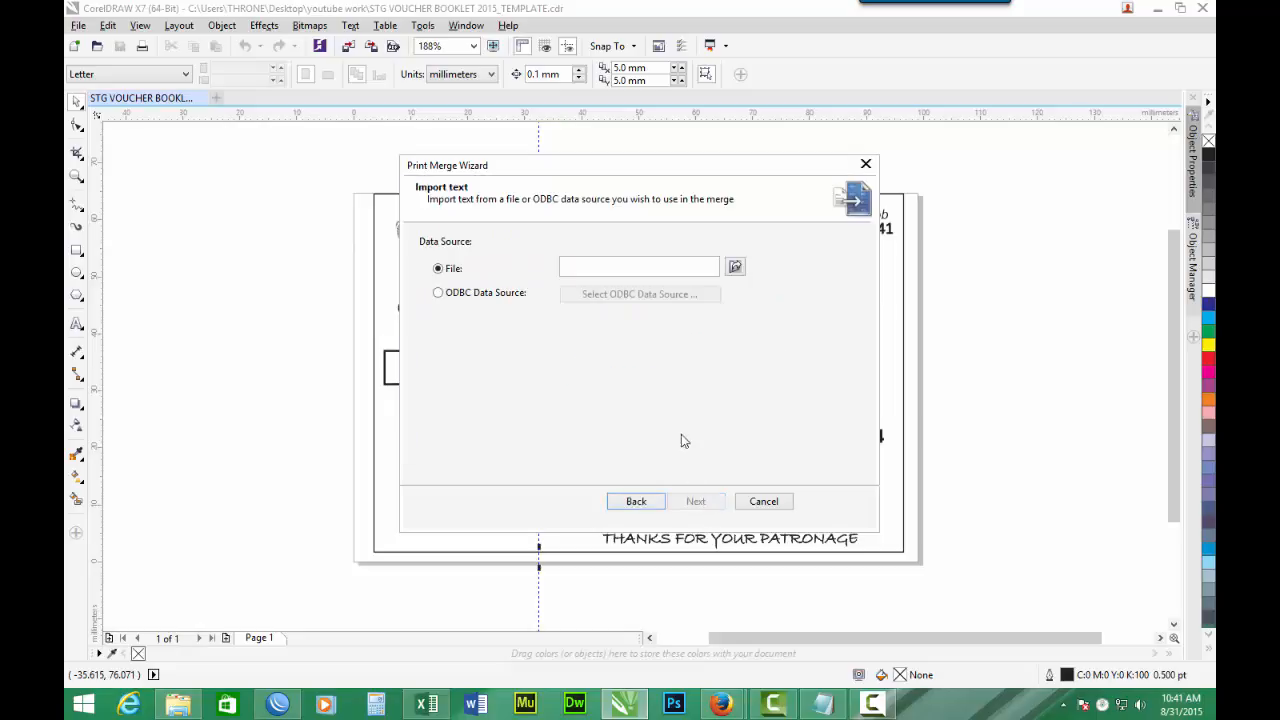
{"action": "left_click", "coordinate": [736, 268]}
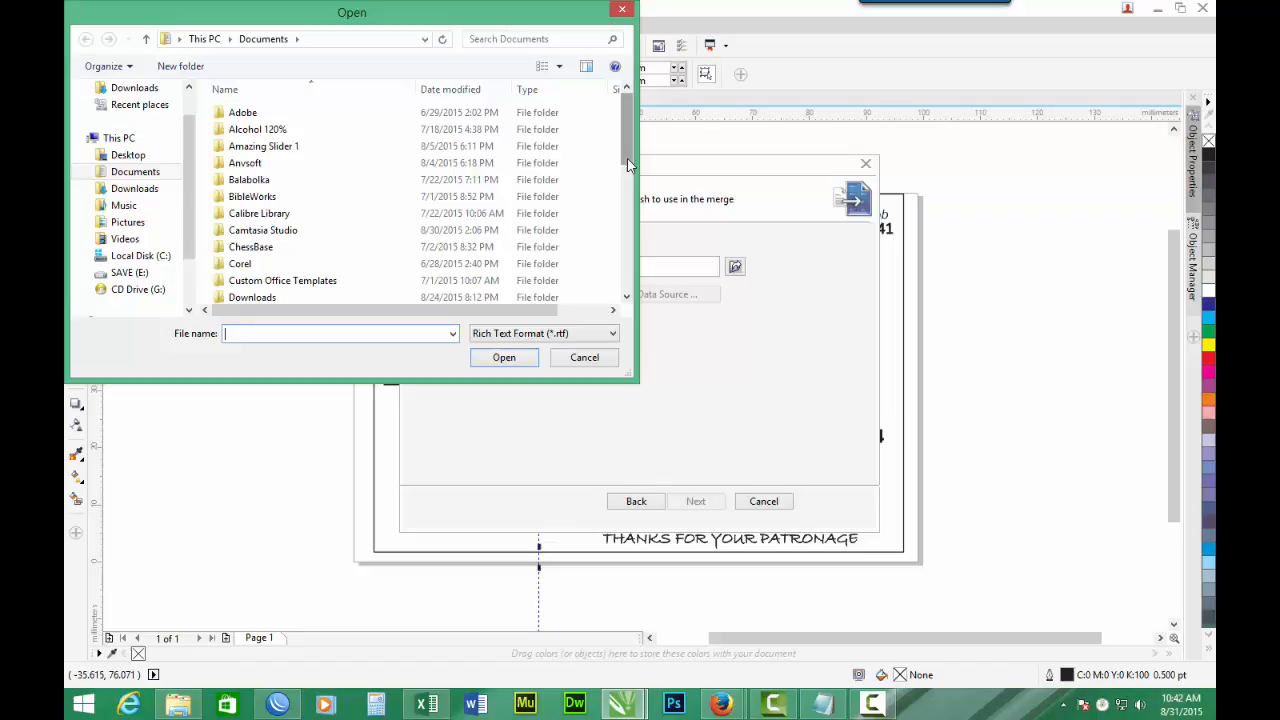
Filter to CSV files and load 'add serial plus dup' as the merge data.
{"action": "scroll", "scroll_direction": "down", "scroll_amount": 3}
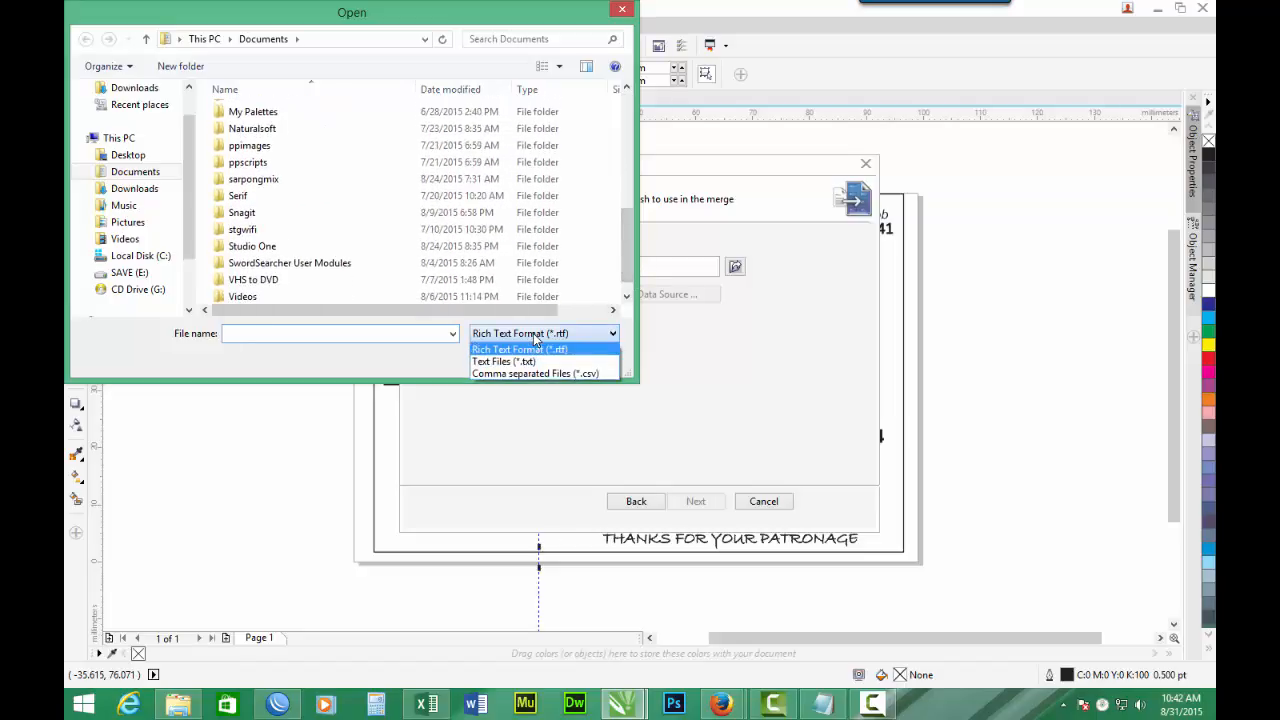
{"action": "mouse_move", "coordinate": [544, 374]}
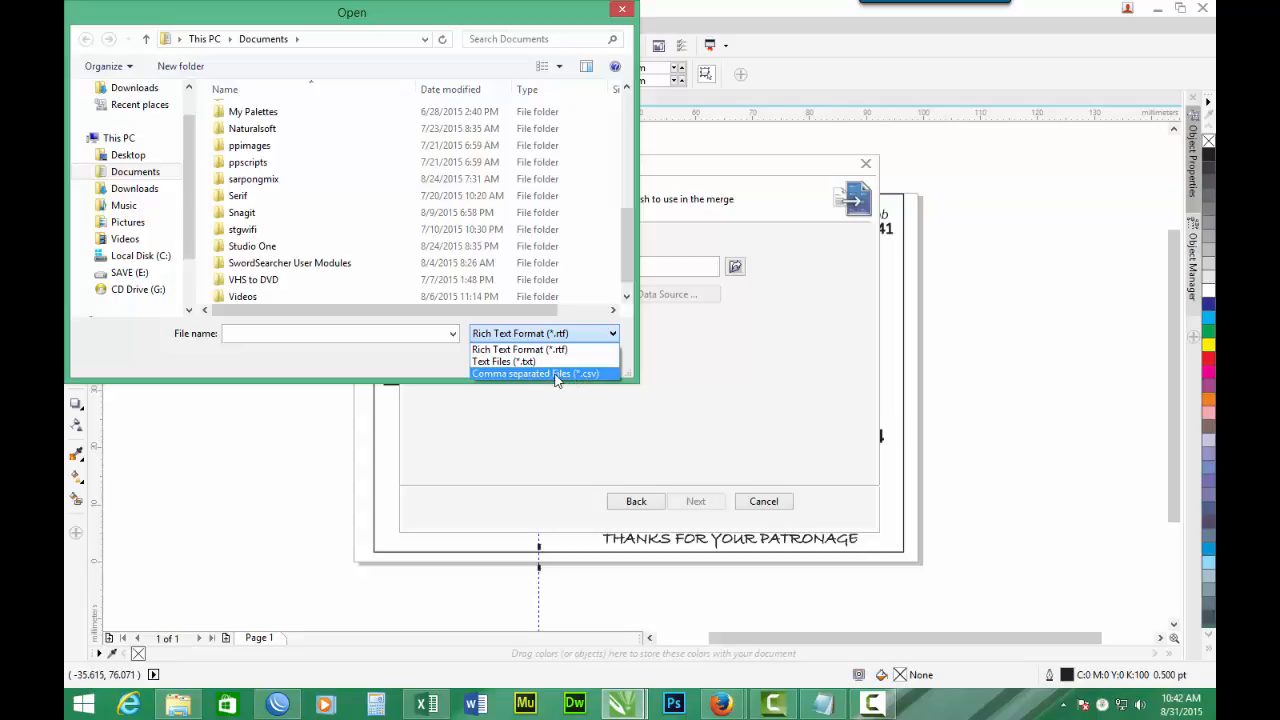
{"action": "left_click", "coordinate": [536, 374]}
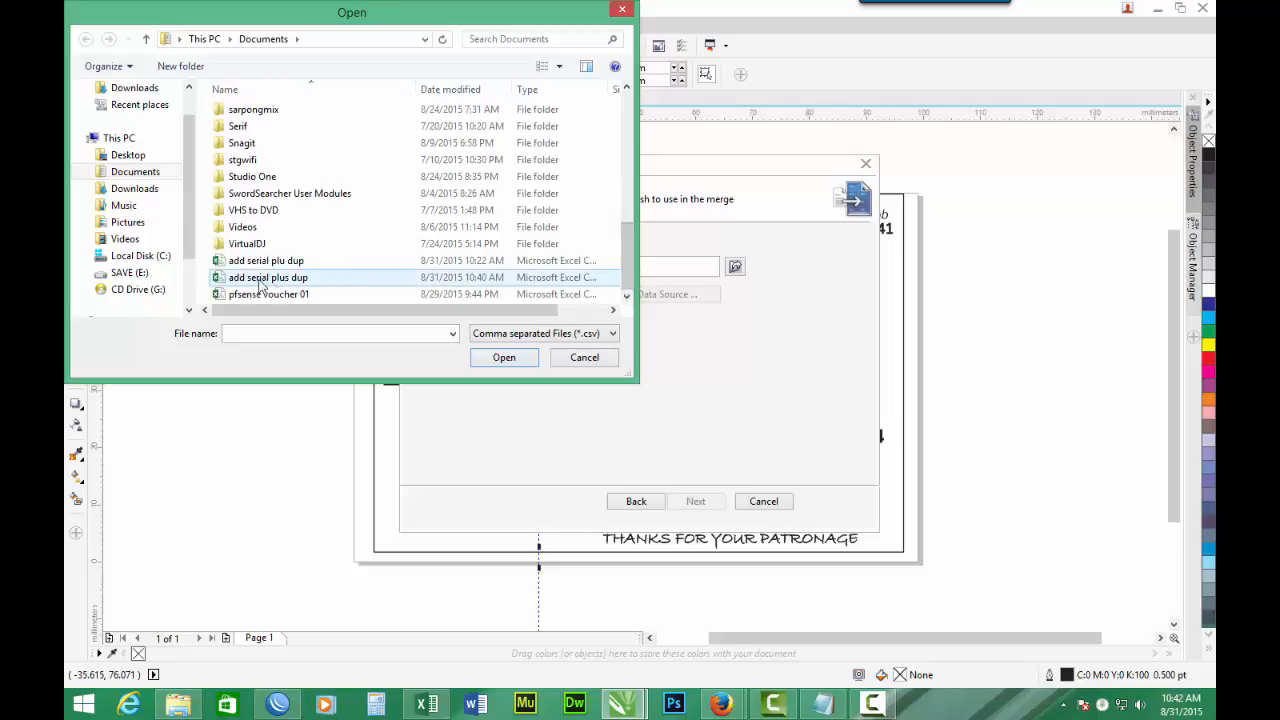
{"action": "mouse_move", "coordinate": [290, 276]}
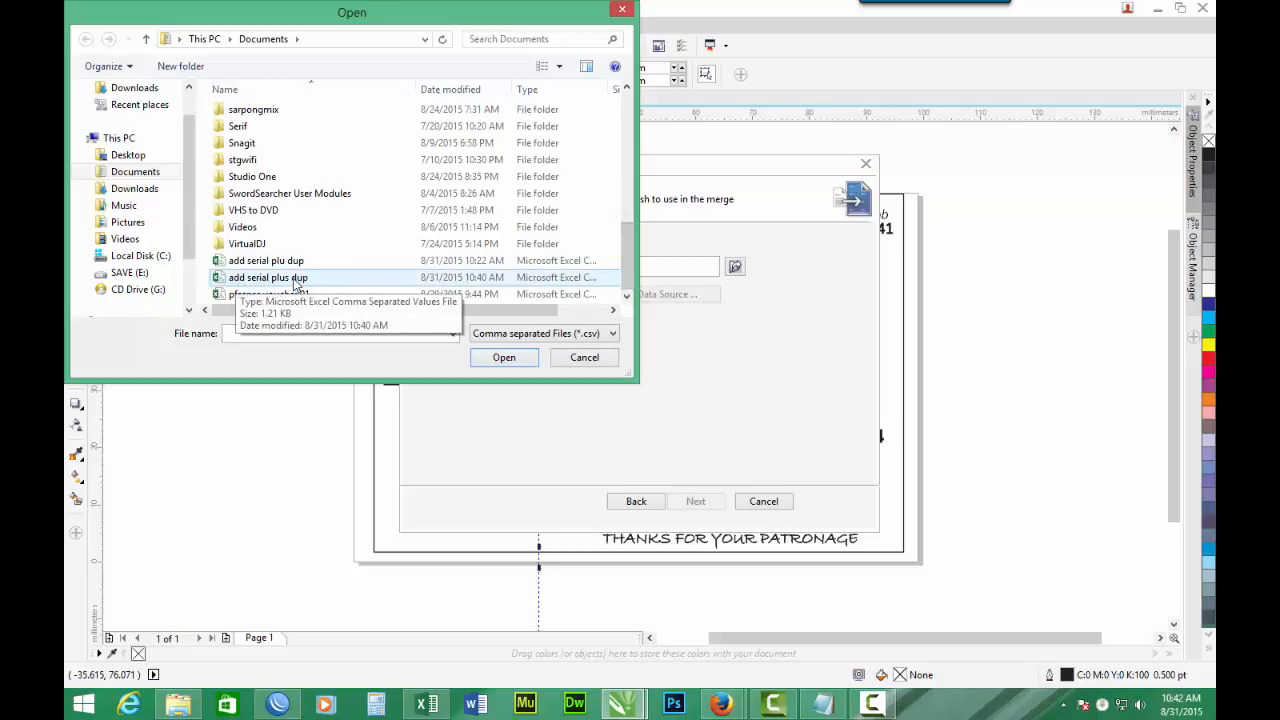
{"action": "left_click", "coordinate": [268, 276]}
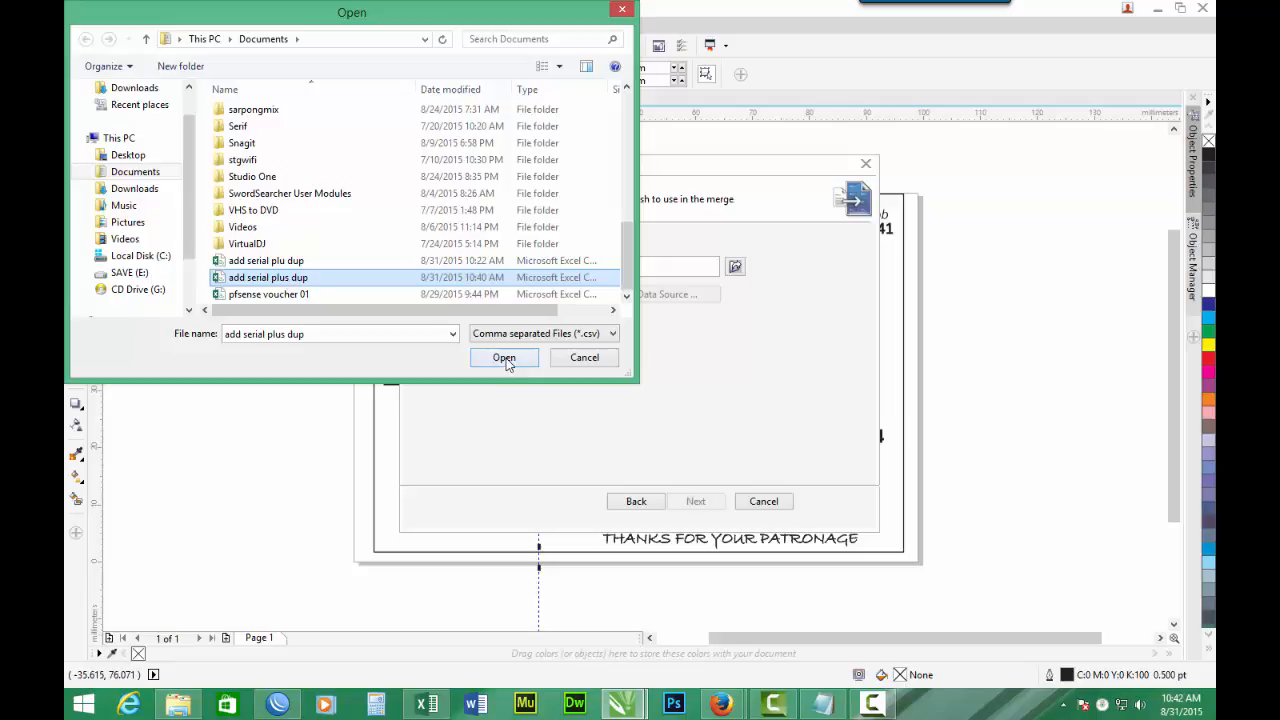
{"action": "left_click", "coordinate": [504, 358]}
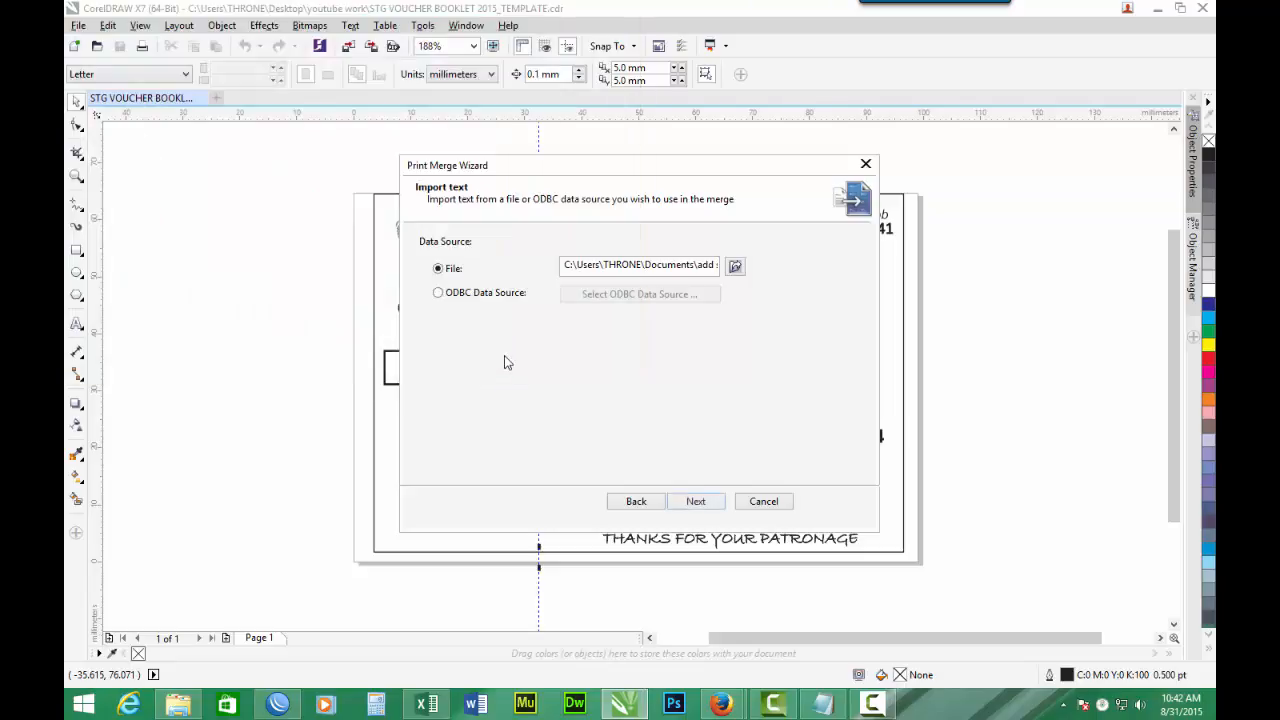
Accept the LOGIN, PASSW and SERIALS fields and finish the wizard.
{"action": "left_click", "coordinate": [696, 500]}
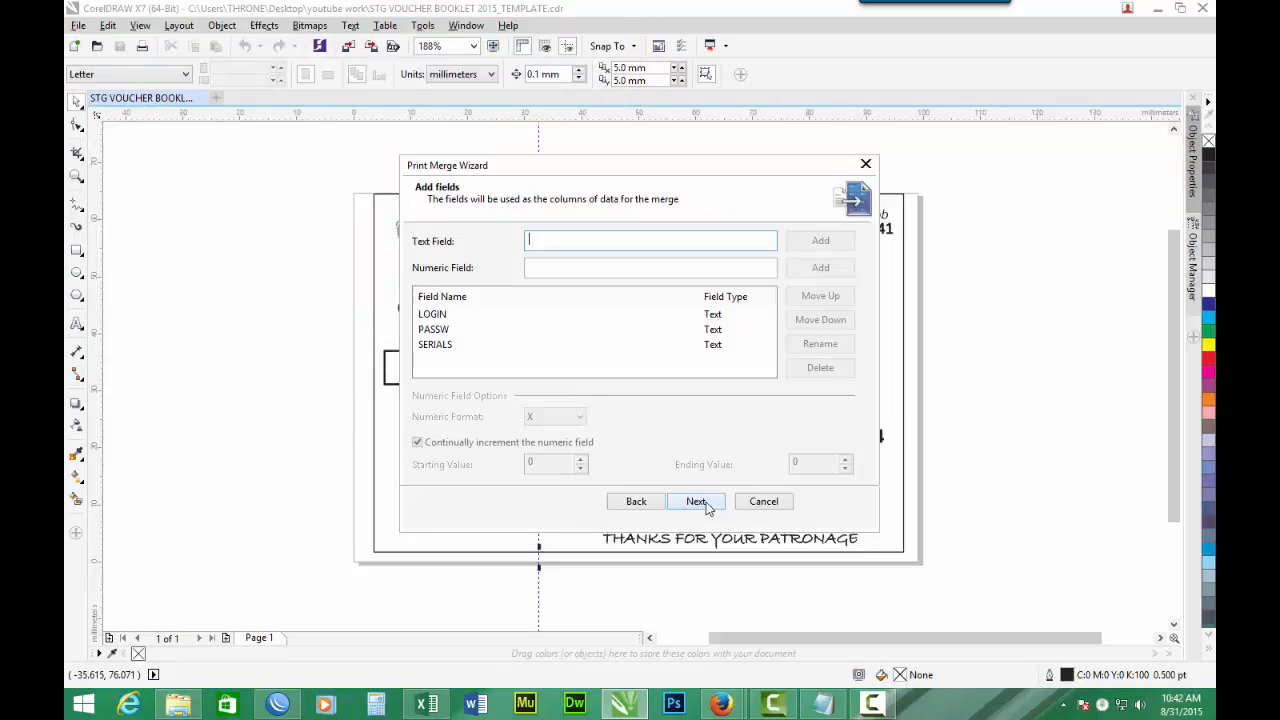
{"action": "left_click", "coordinate": [696, 500]}
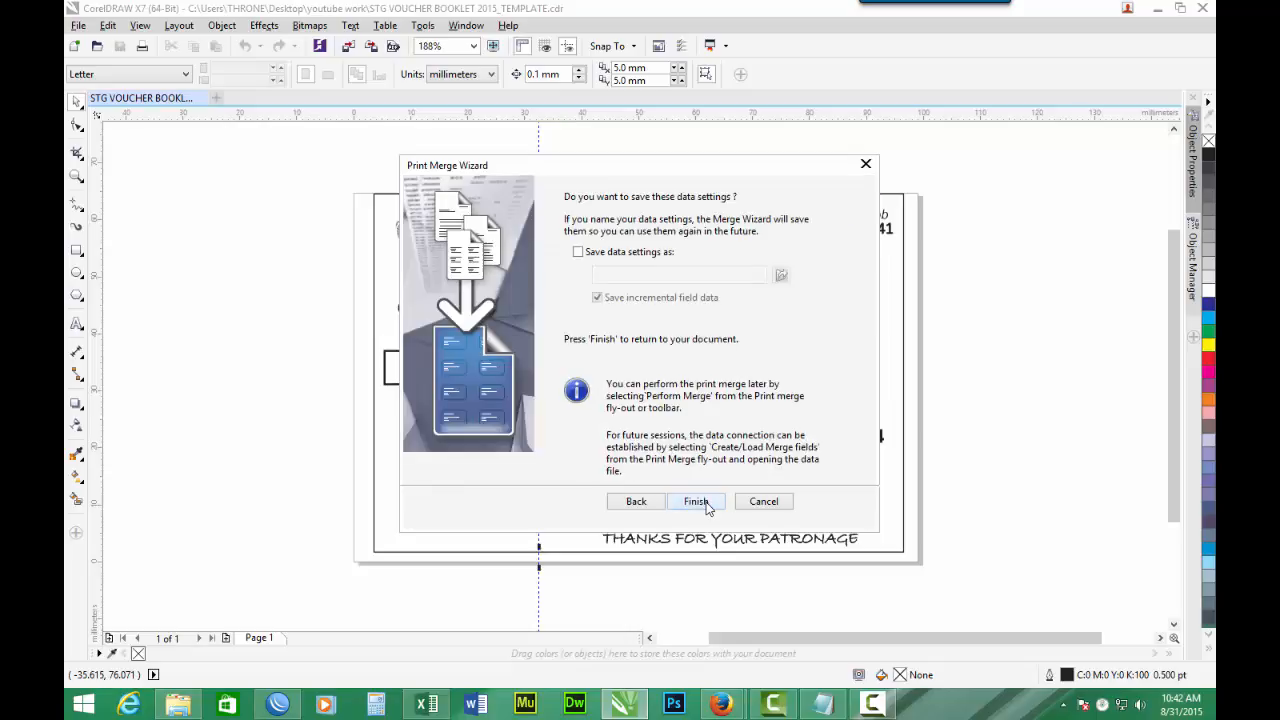
{"action": "left_click", "coordinate": [696, 500]}
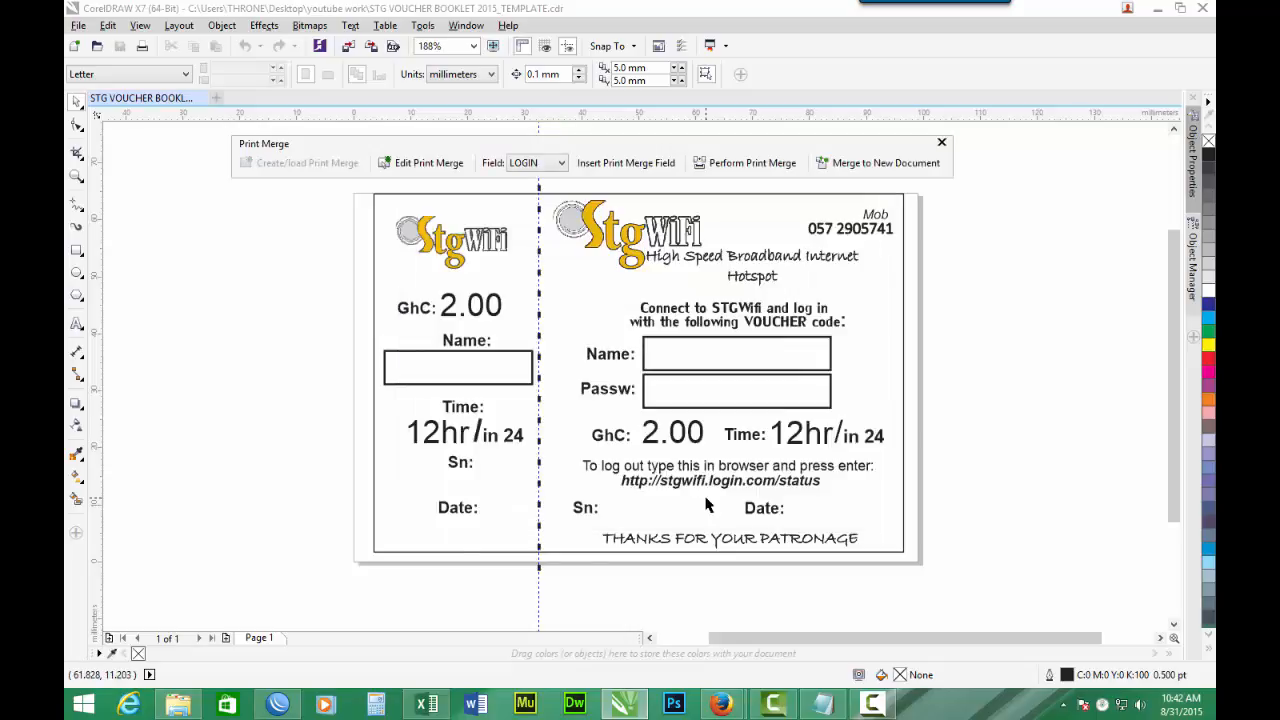
{"action": "mouse_move", "coordinate": [996, 218]}
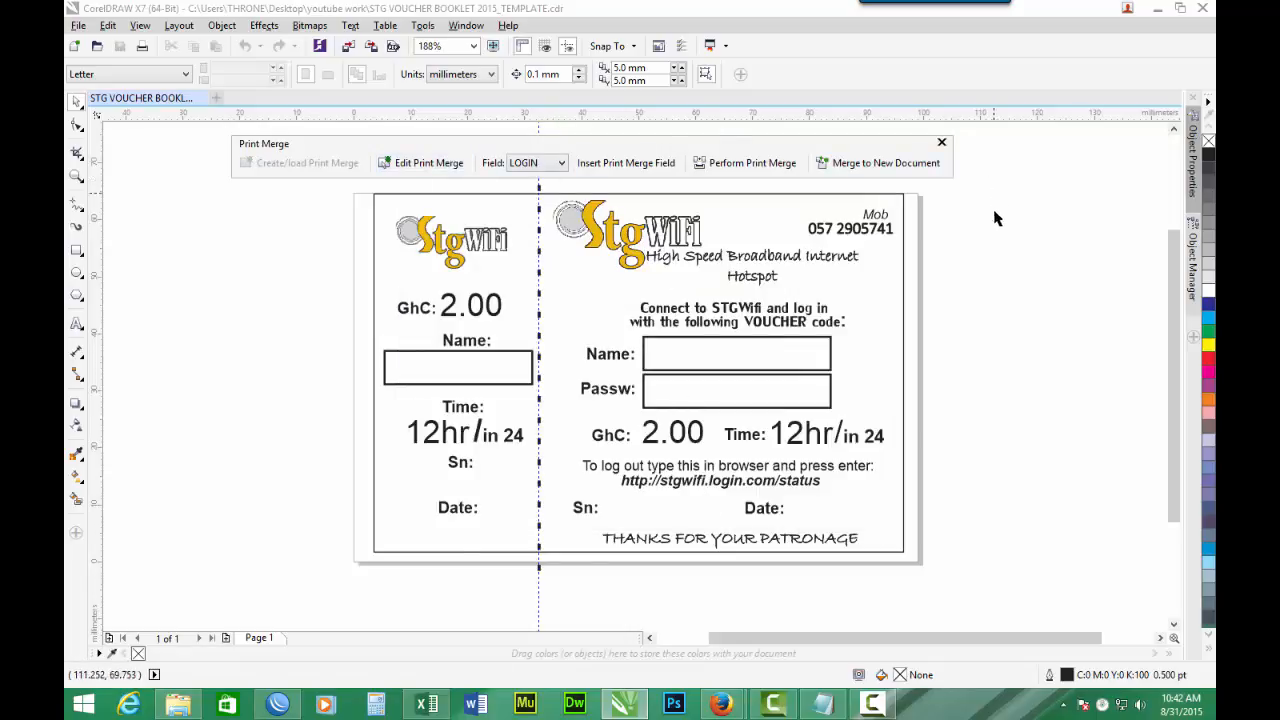
{"action": "mouse_move", "coordinate": [1014, 288]}
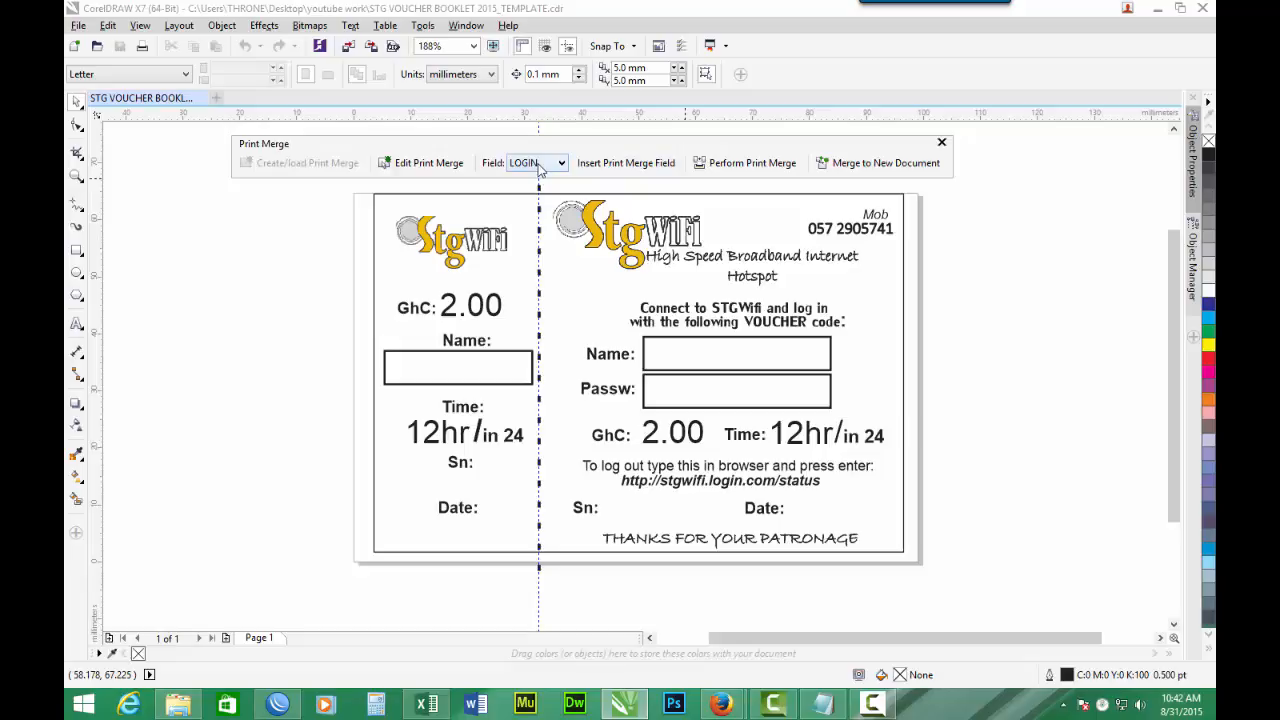
Insert a LOGIN merge field at 12 pt into the voucher's Name box.
{"action": "left_click", "coordinate": [562, 164]}
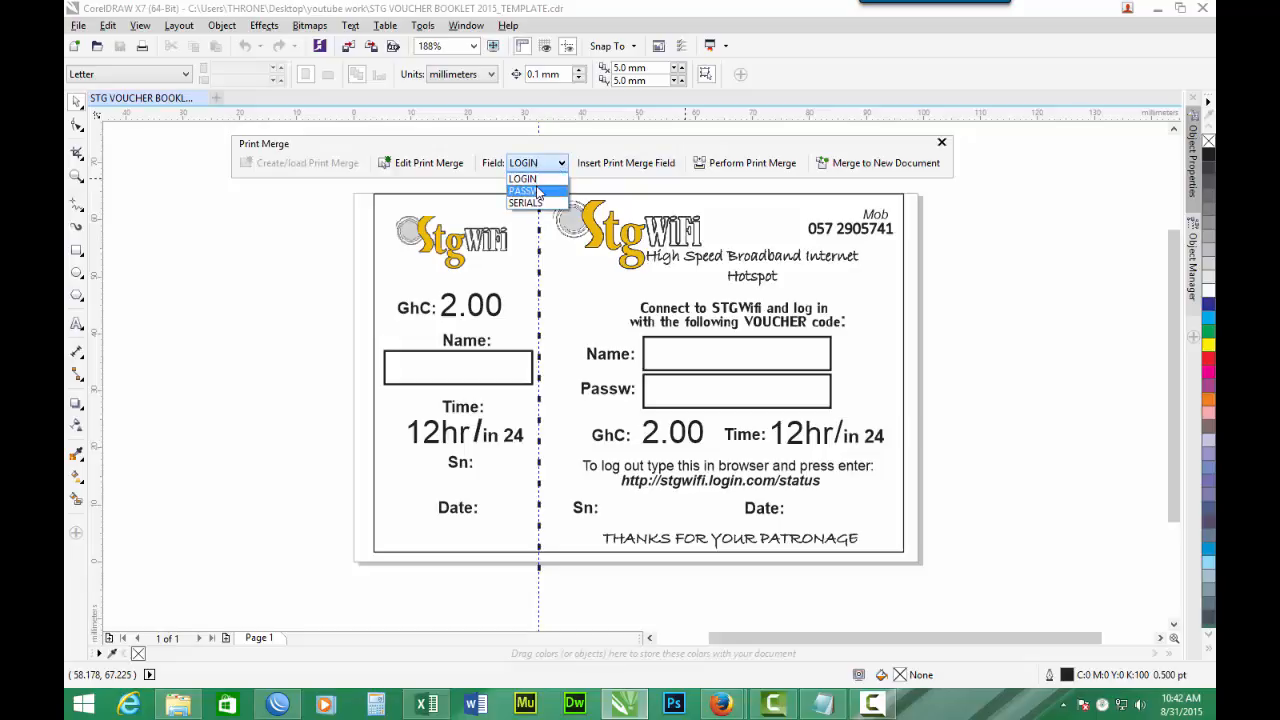
{"action": "left_click", "coordinate": [522, 180]}
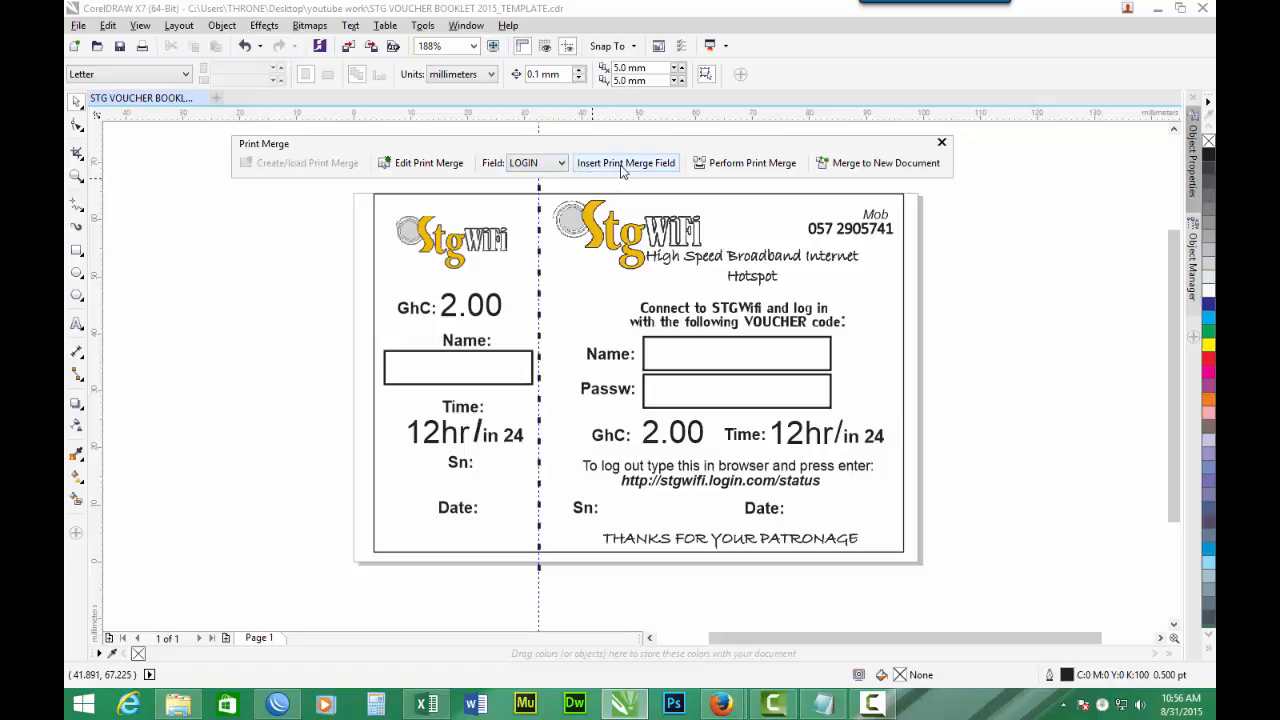
{"action": "left_click", "coordinate": [624, 162]}
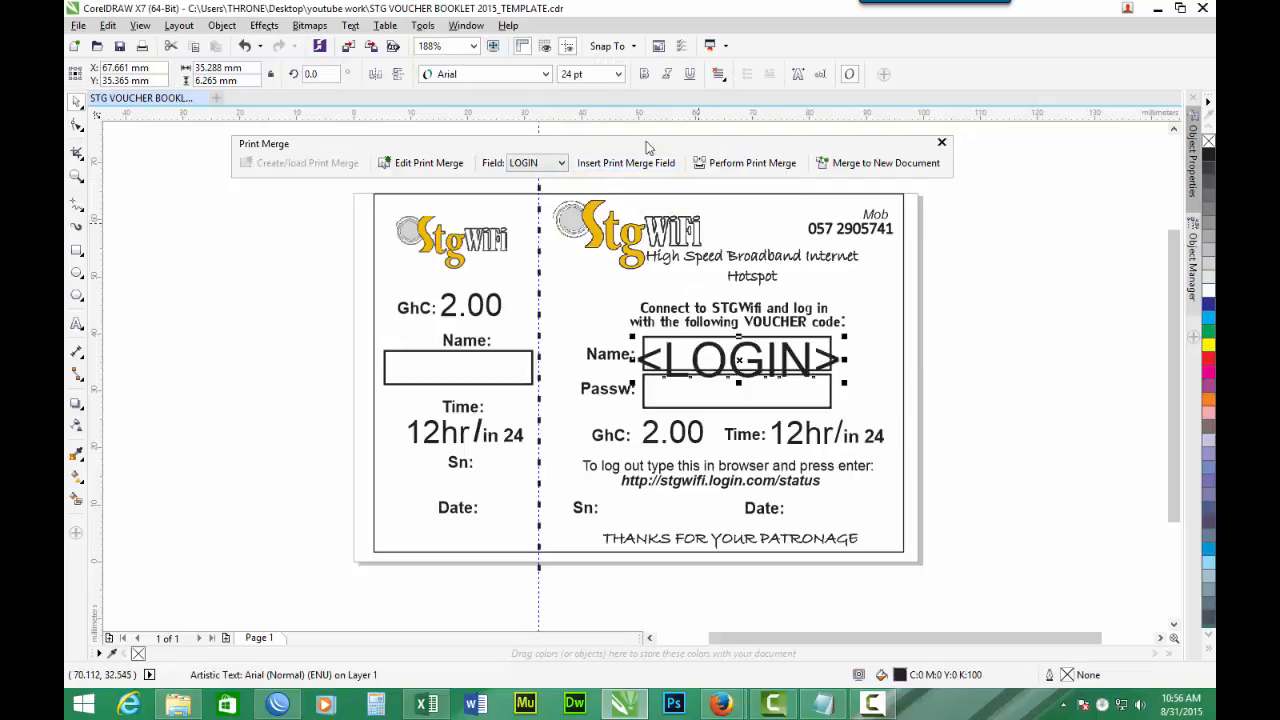
{"action": "left_click", "coordinate": [616, 72]}
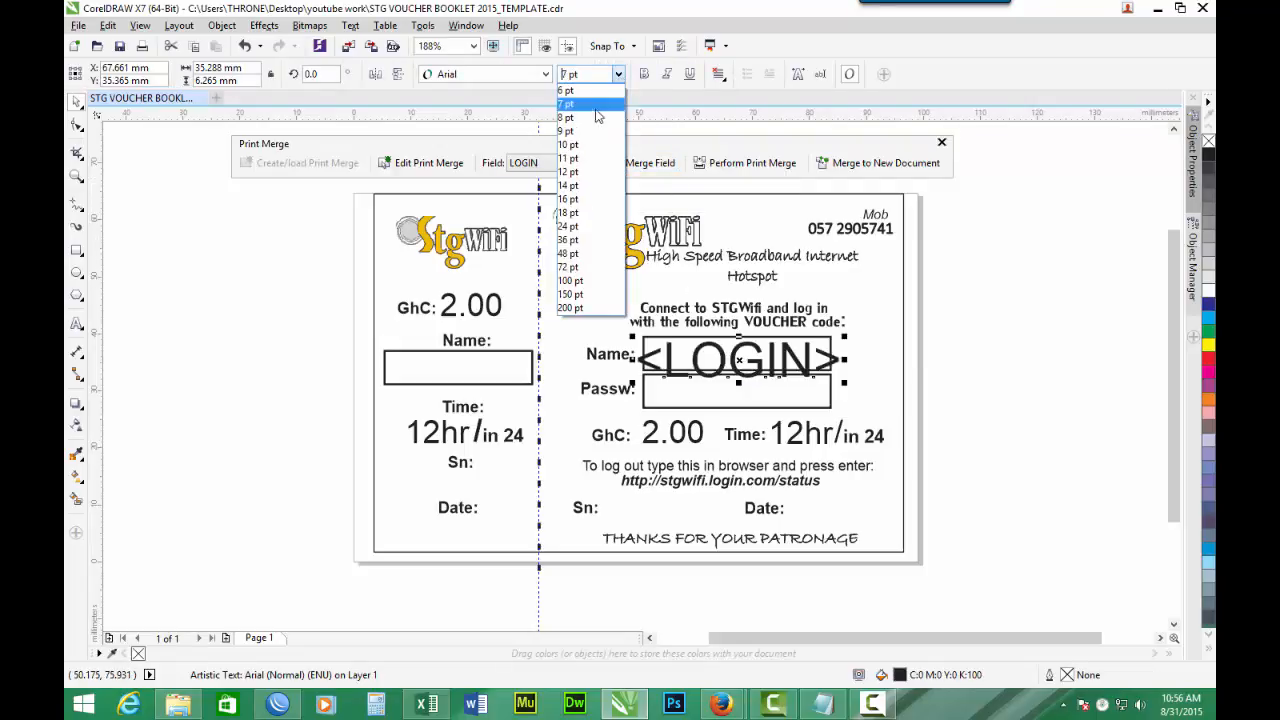
{"action": "left_click", "coordinate": [568, 172]}
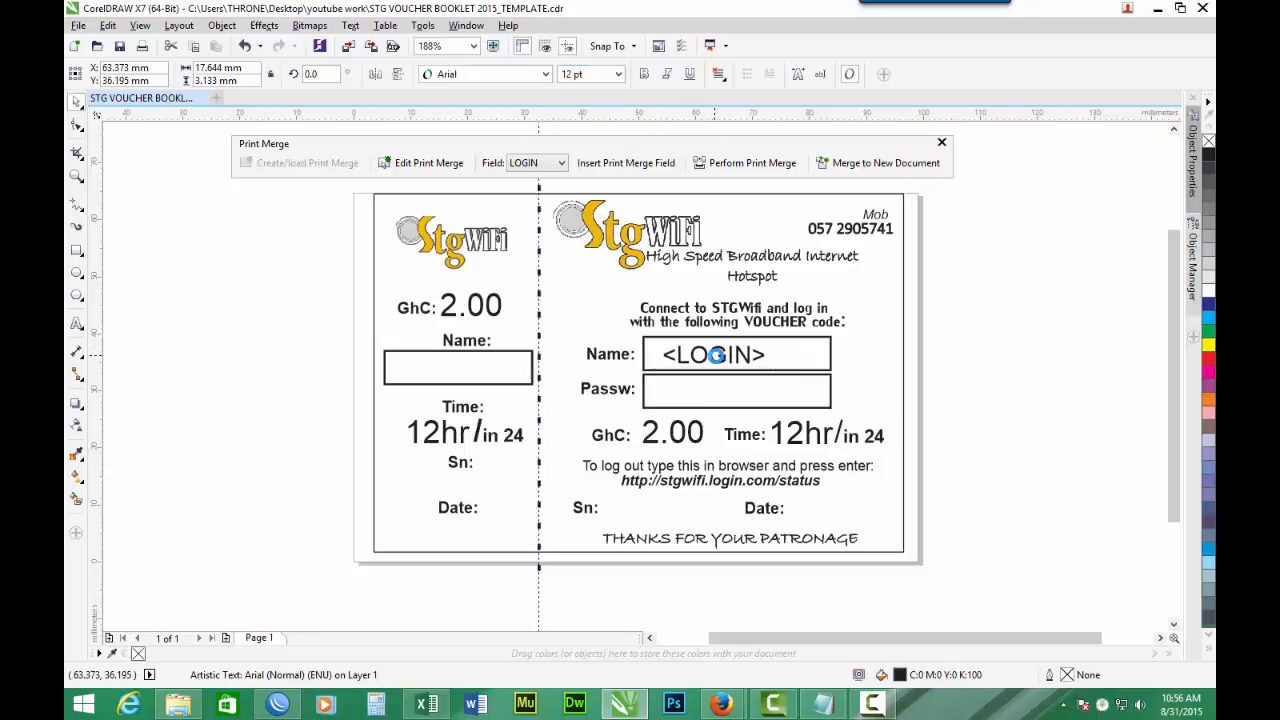
Insert a second 12 pt LOGIN field into the stub's Name box.
{"action": "left_click", "coordinate": [560, 162]}
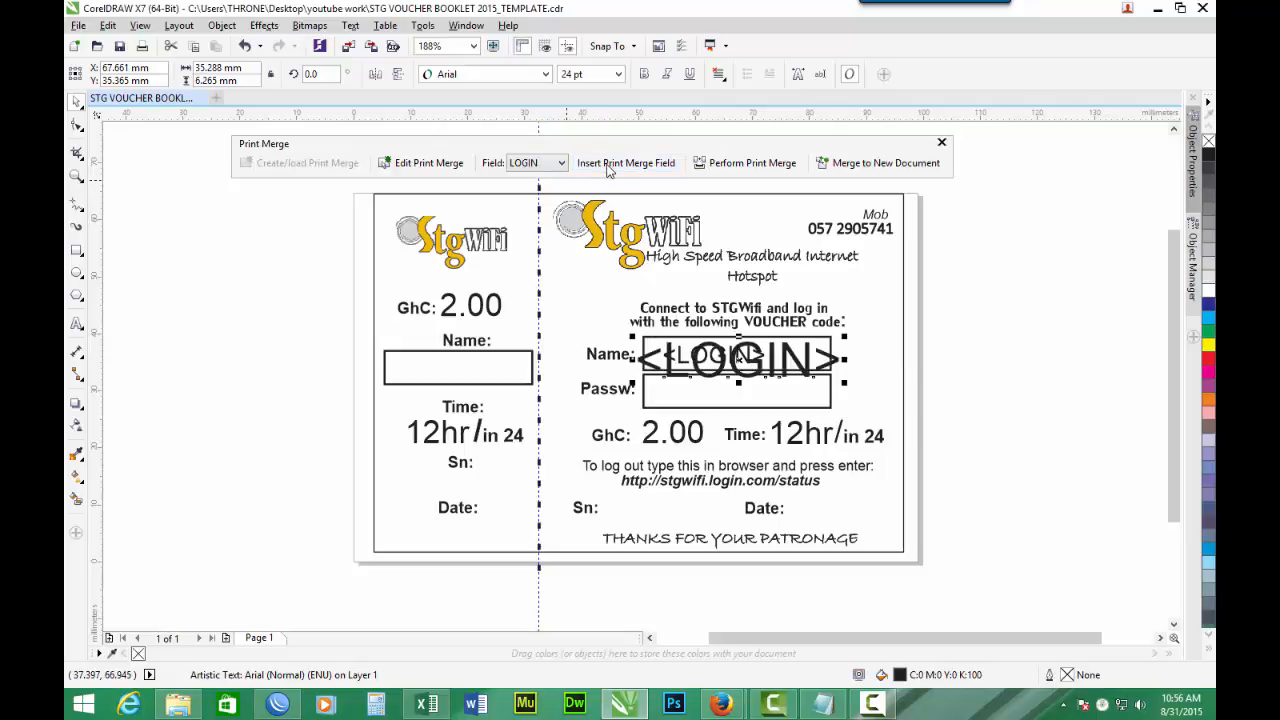
{"action": "left_click", "coordinate": [618, 72]}
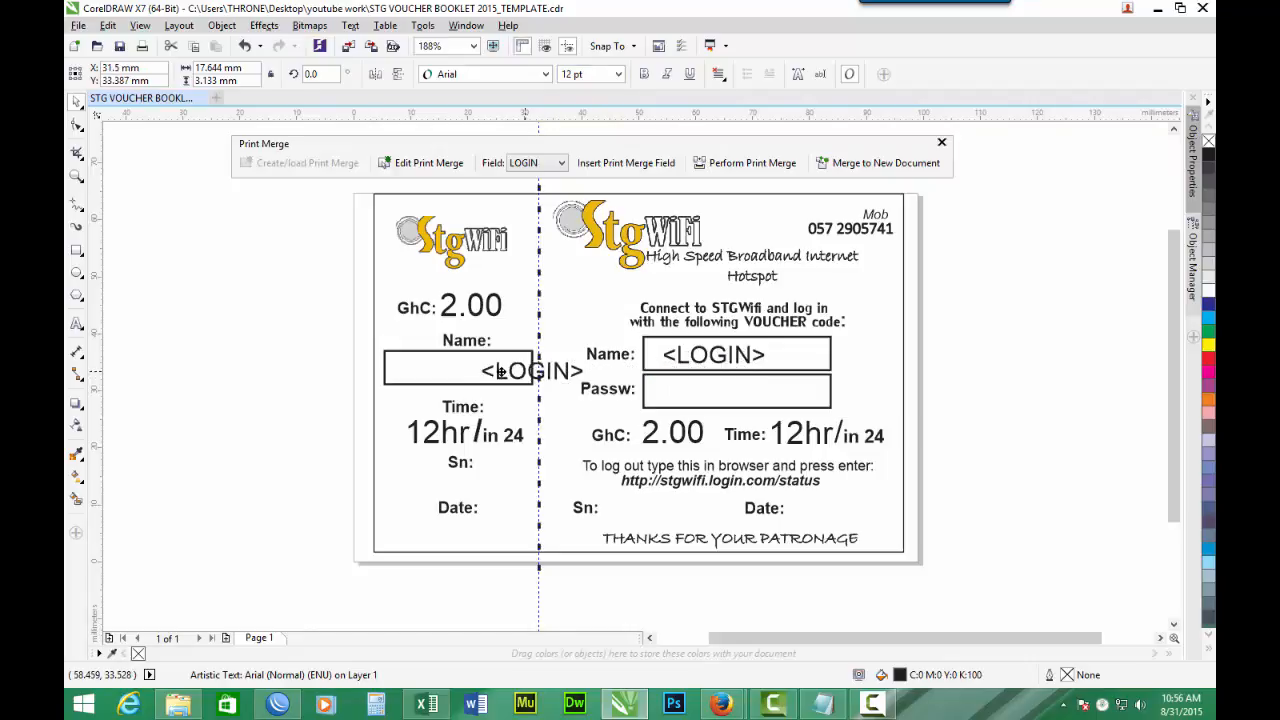
{"action": "left_click", "coordinate": [458, 368]}
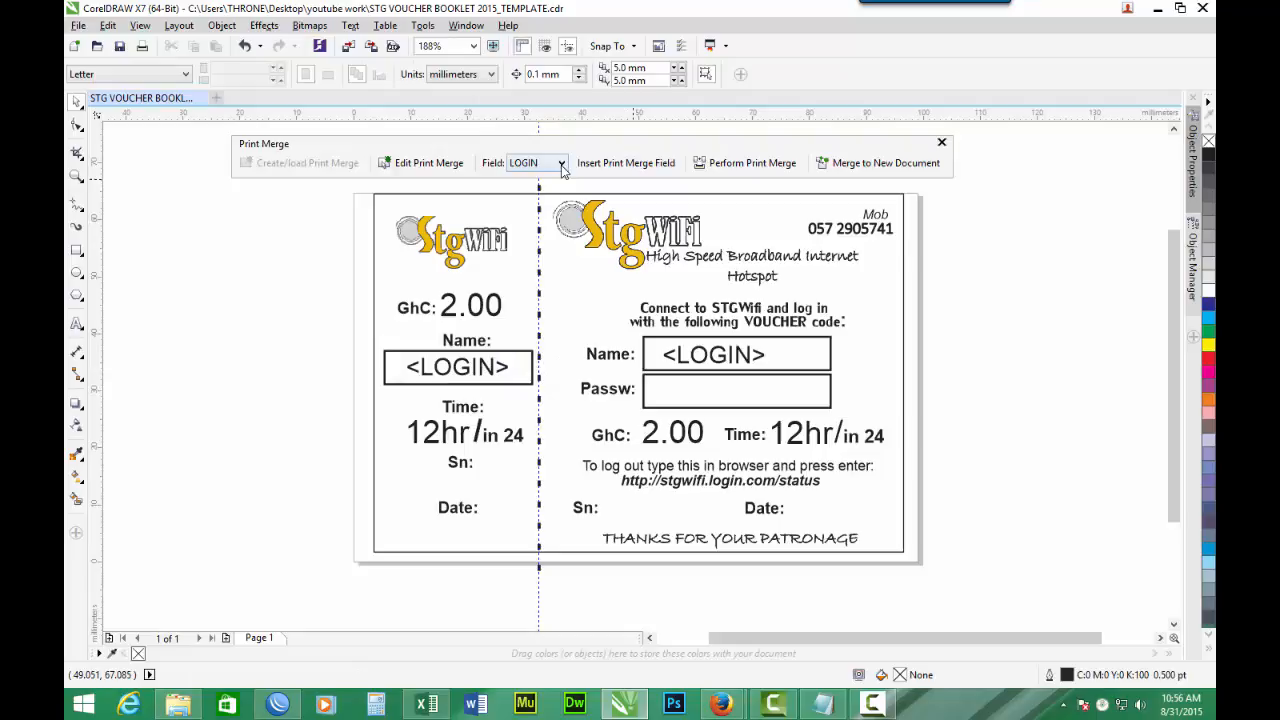
Insert a 12 pt PASSW merge field into the voucher's Passw box.
{"action": "left_click", "coordinate": [560, 164]}
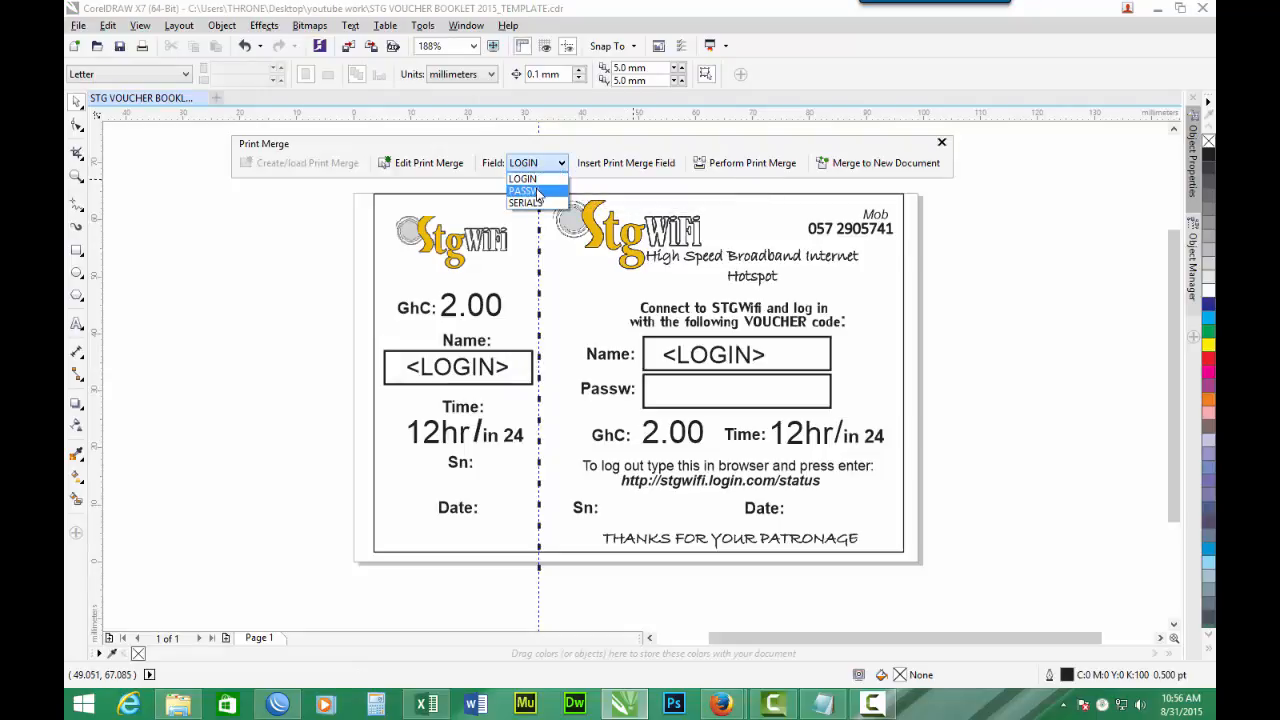
{"action": "left_click", "coordinate": [524, 190]}
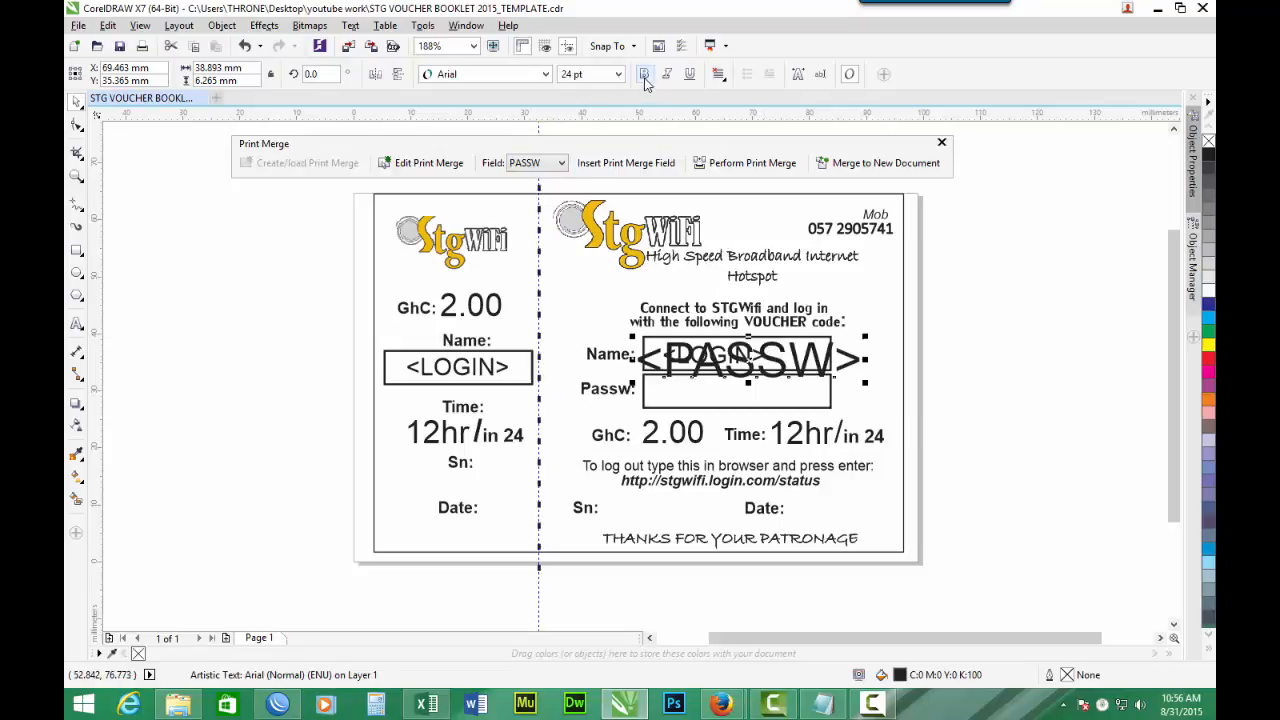
{"action": "left_click", "coordinate": [612, 74]}
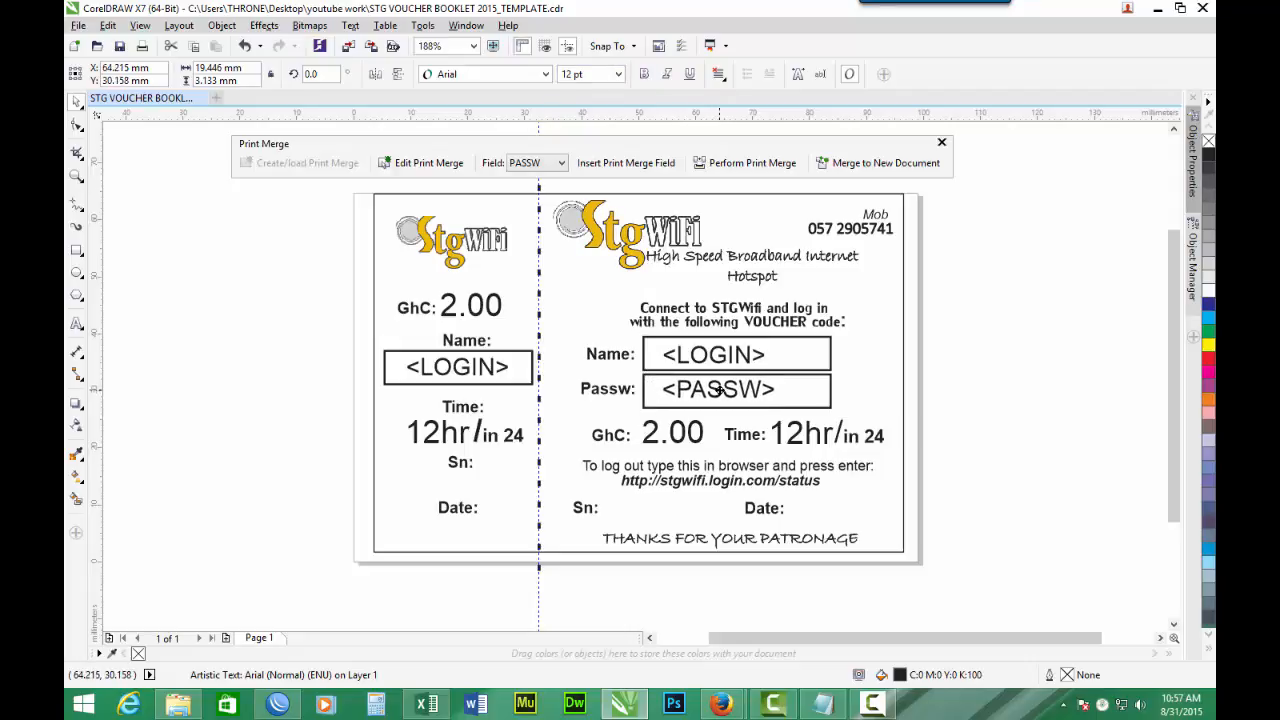
{"action": "left_click", "coordinate": [714, 388]}
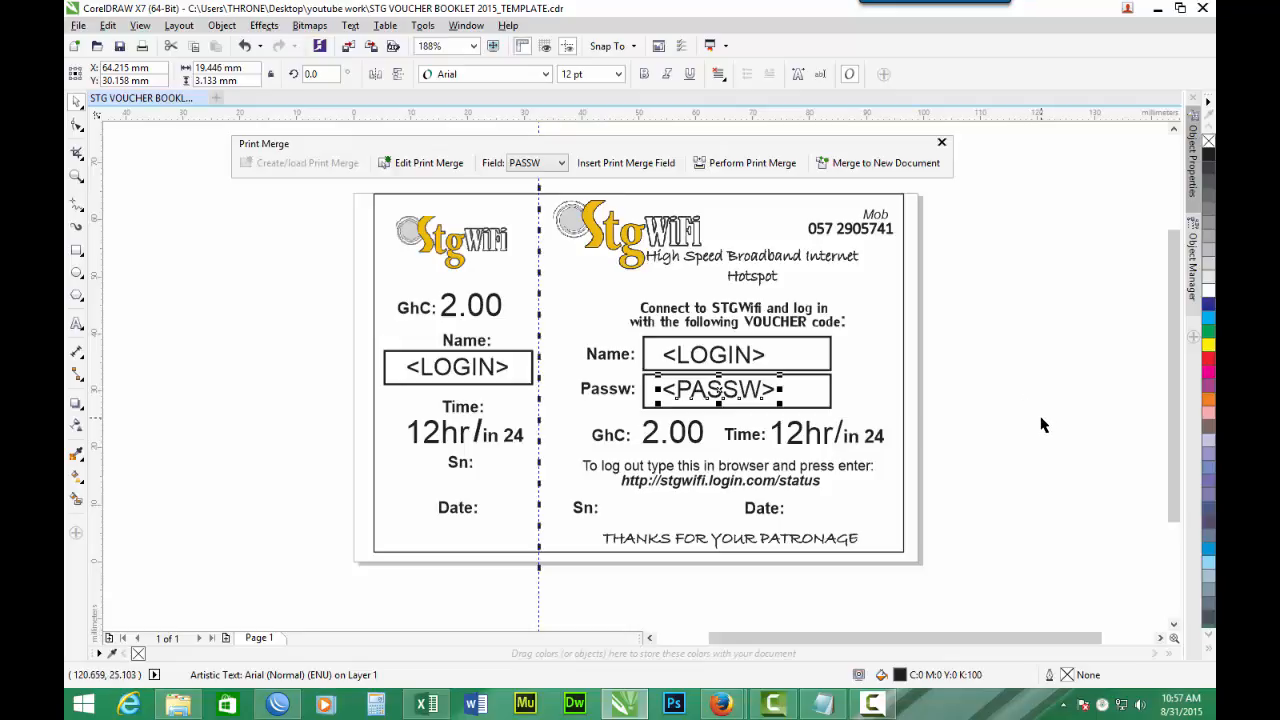
{"action": "mouse_move", "coordinate": [996, 432]}
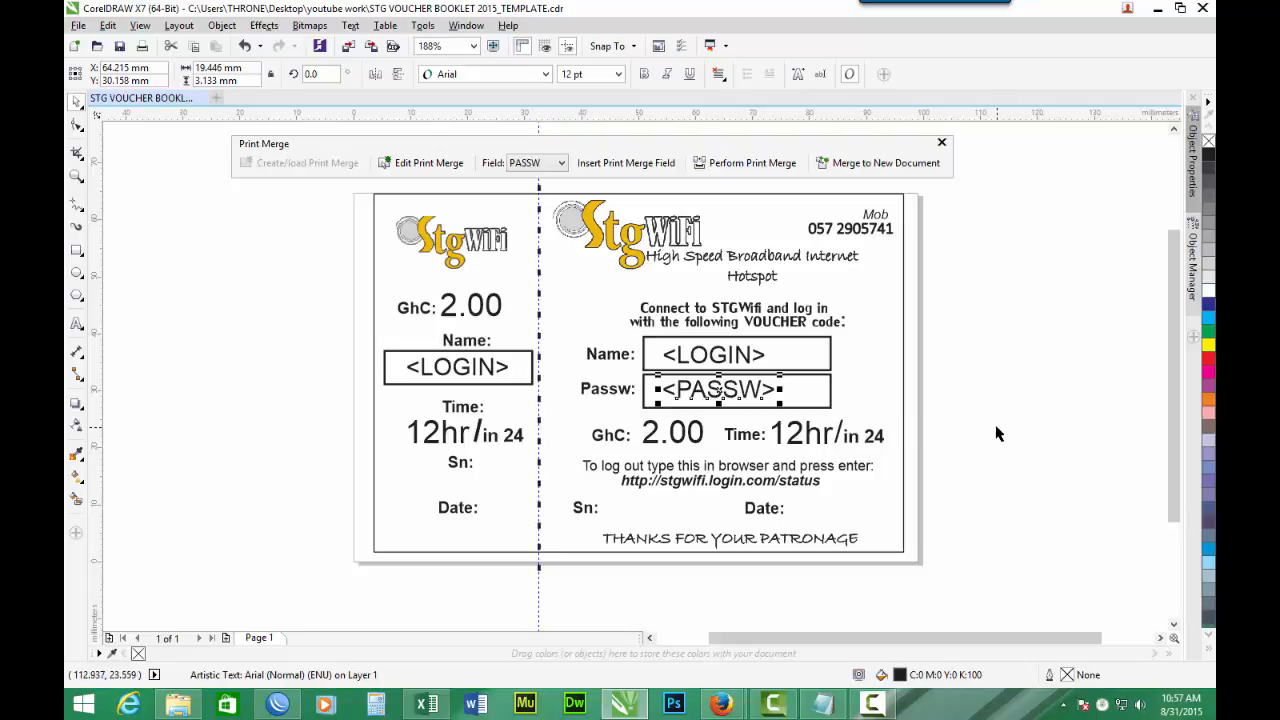
{"action": "mouse_move", "coordinate": [968, 368]}
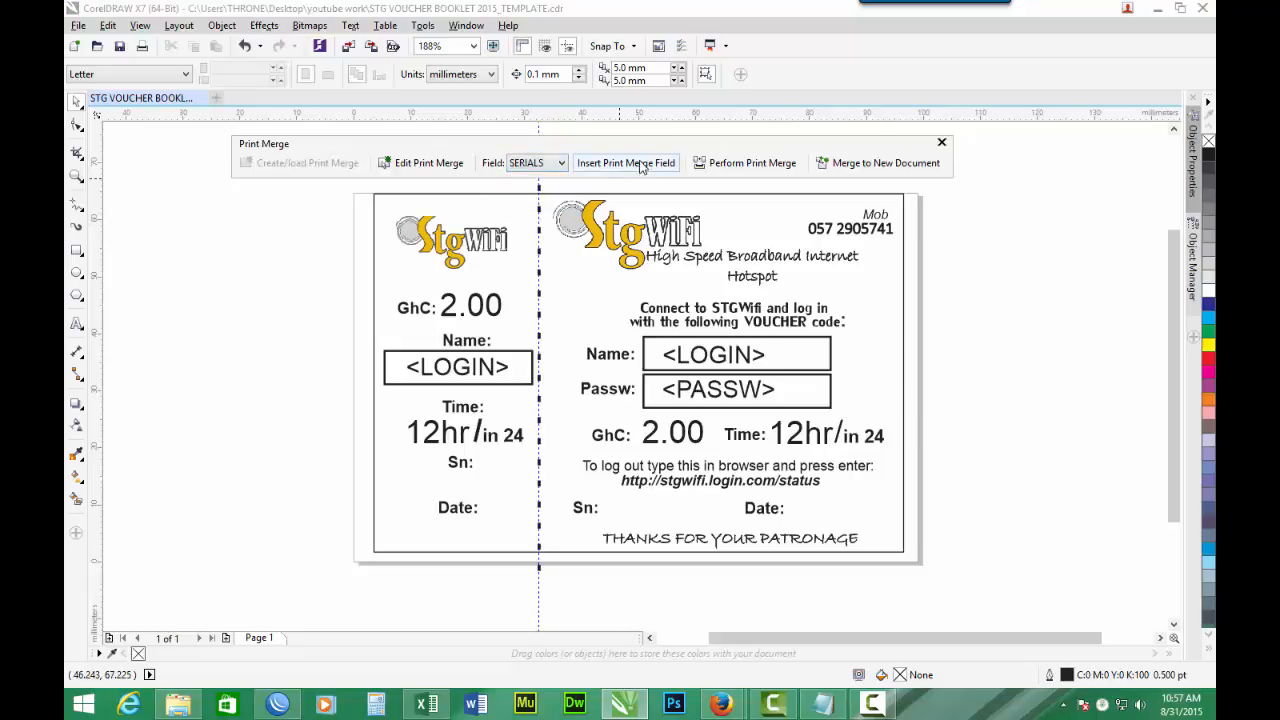
Insert small SERIALS merge fields after Sn: on the voucher and the stub.
{"action": "left_click", "coordinate": [626, 162]}
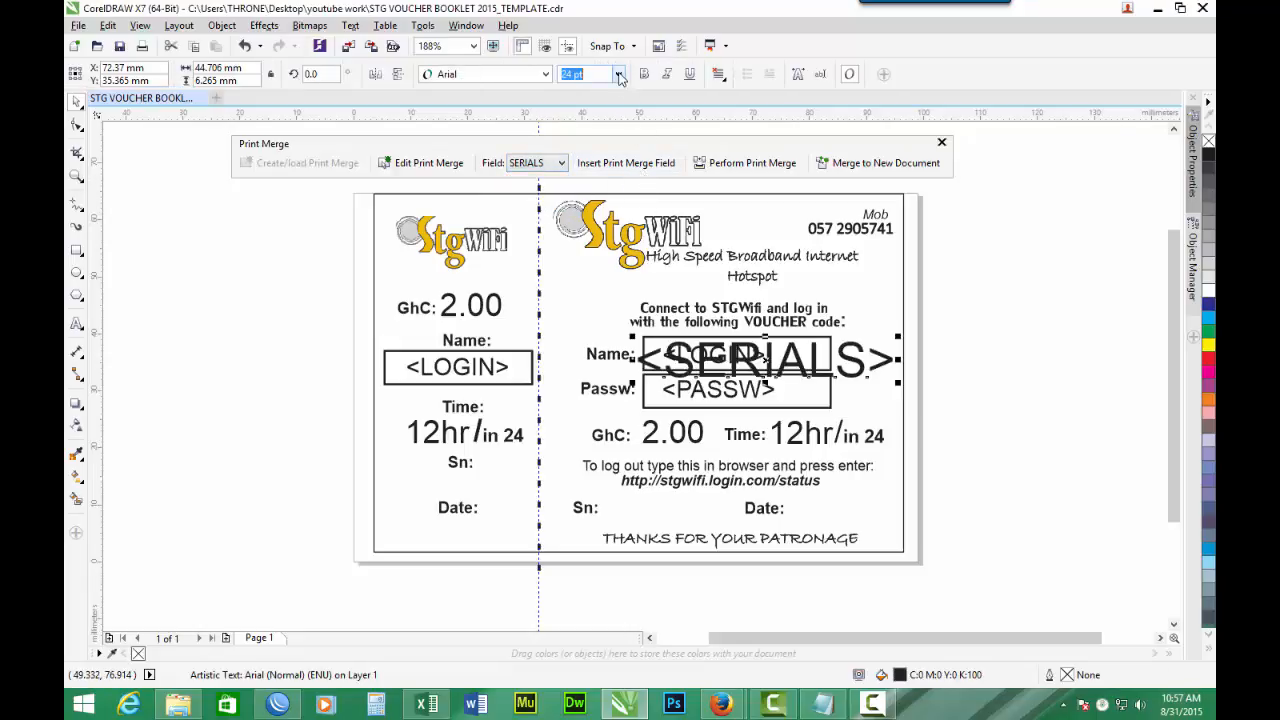
{"action": "left_click", "coordinate": [614, 74]}
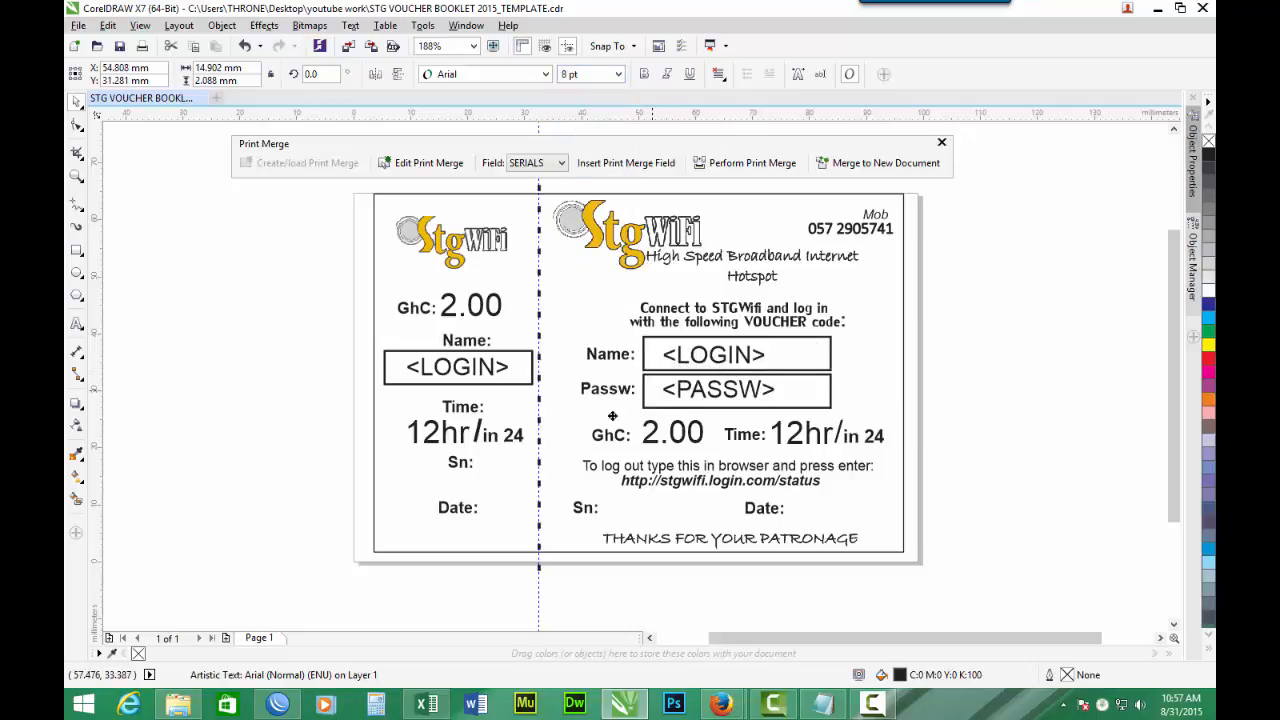
{"action": "left_click", "coordinate": [626, 162]}
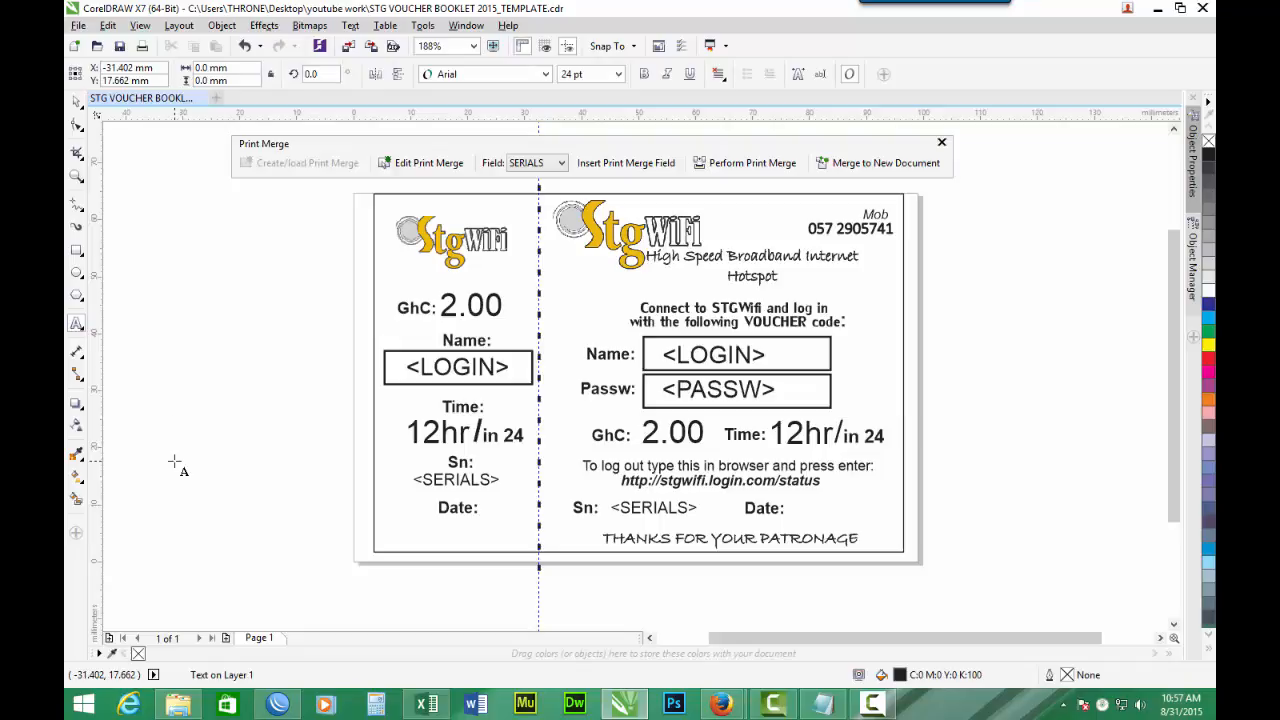
Enter the date text 2015-08-31 on the canvas.
{"action": "type", "text": "2015"}
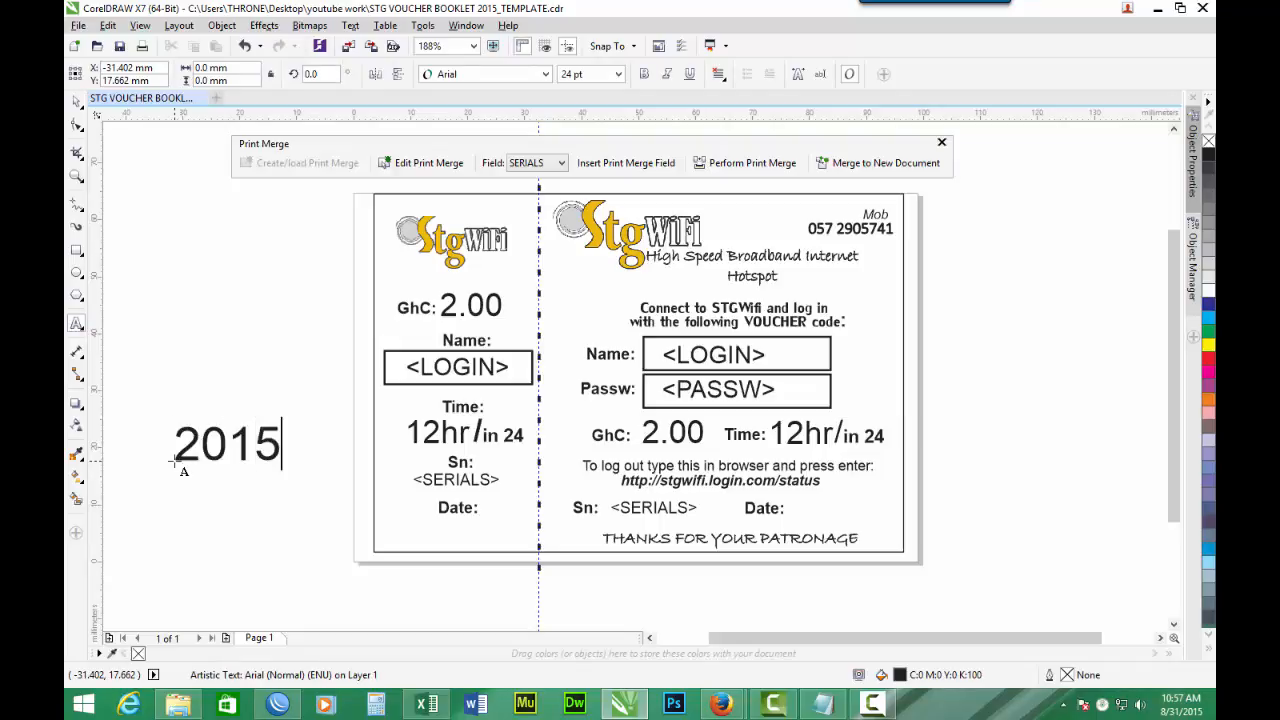
{"action": "type", "text": "-"}
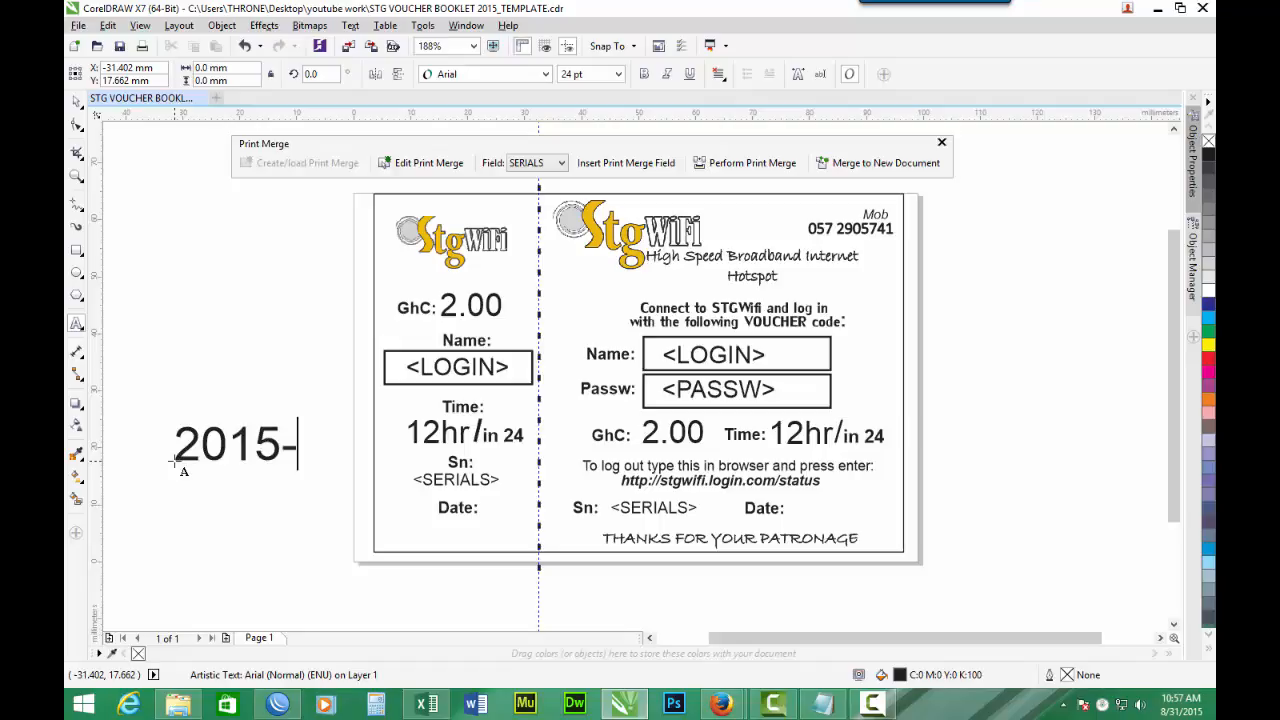
{"action": "type", "text": "0"}
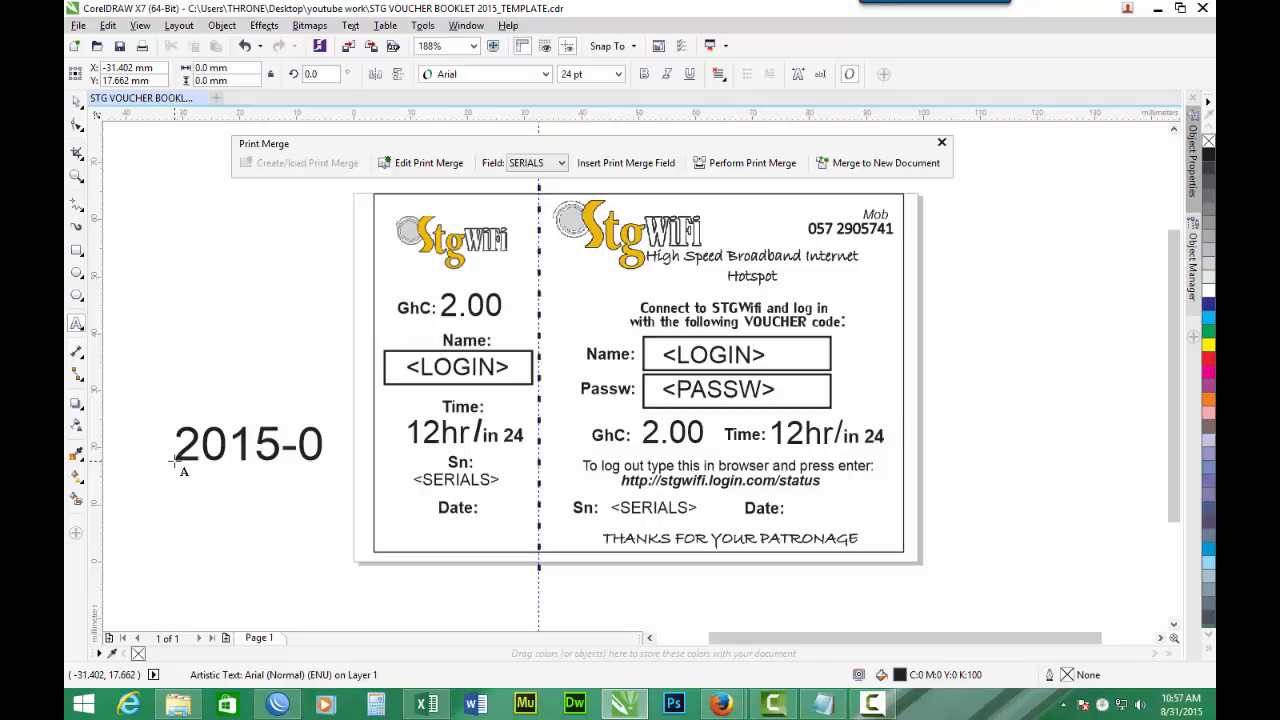
{"action": "type", "text": "8"}
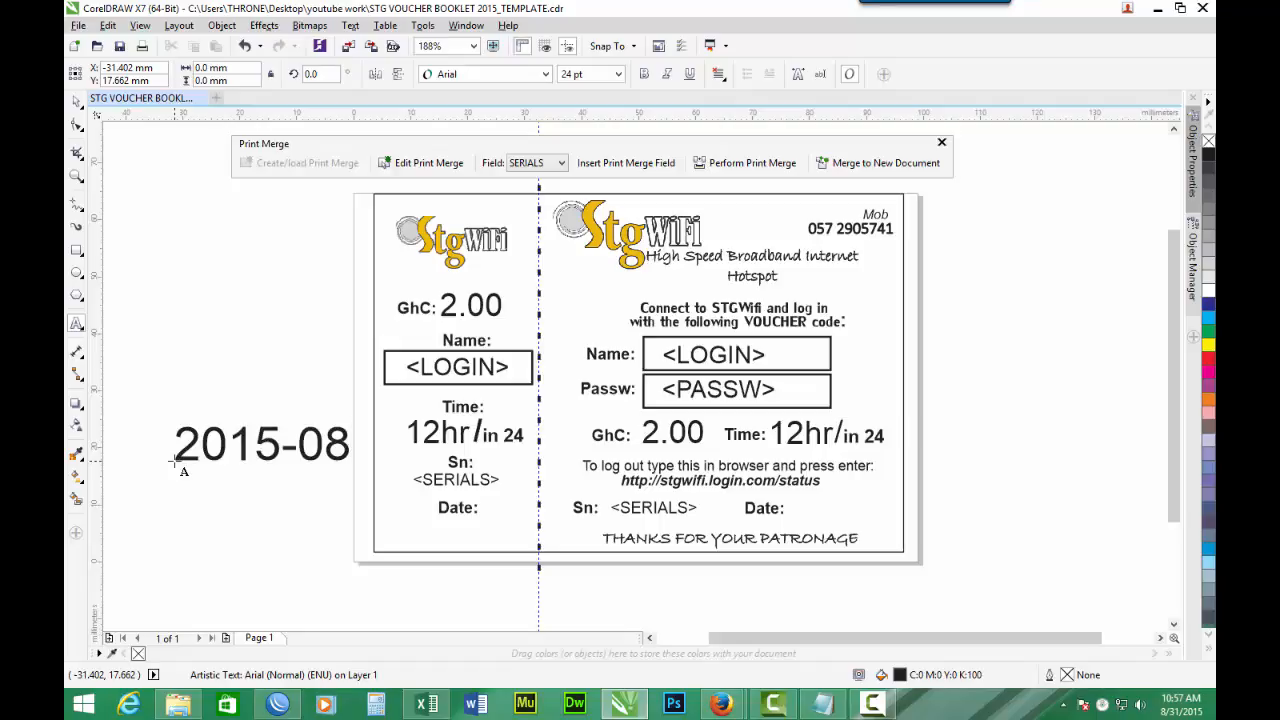
{"action": "type", "text": "3"}
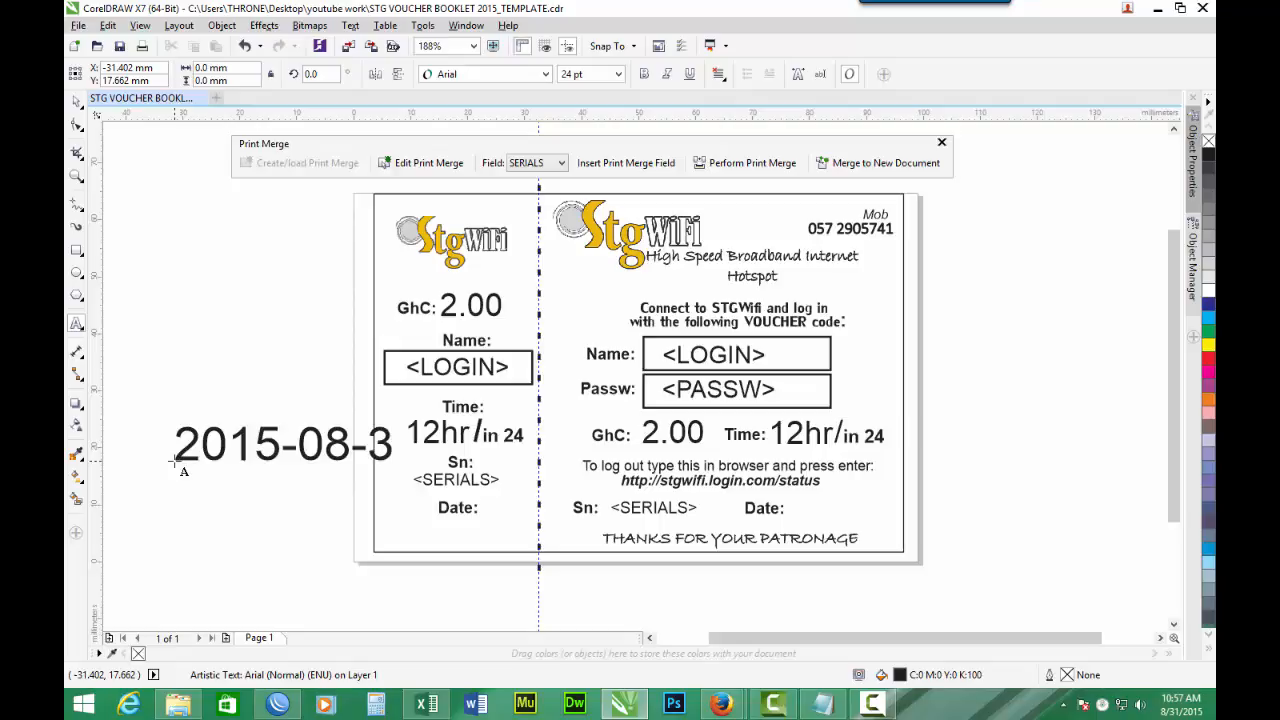
{"action": "type", "text": "1"}
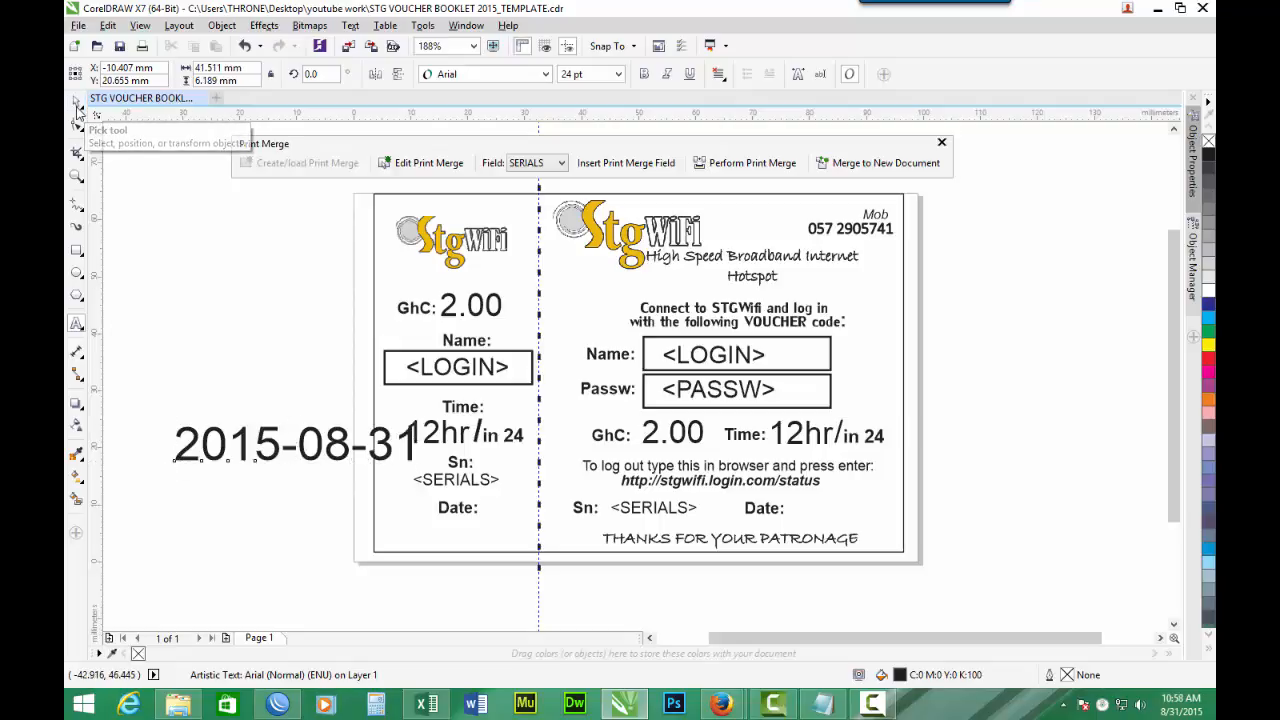
{"action": "left_click", "coordinate": [290, 444]}
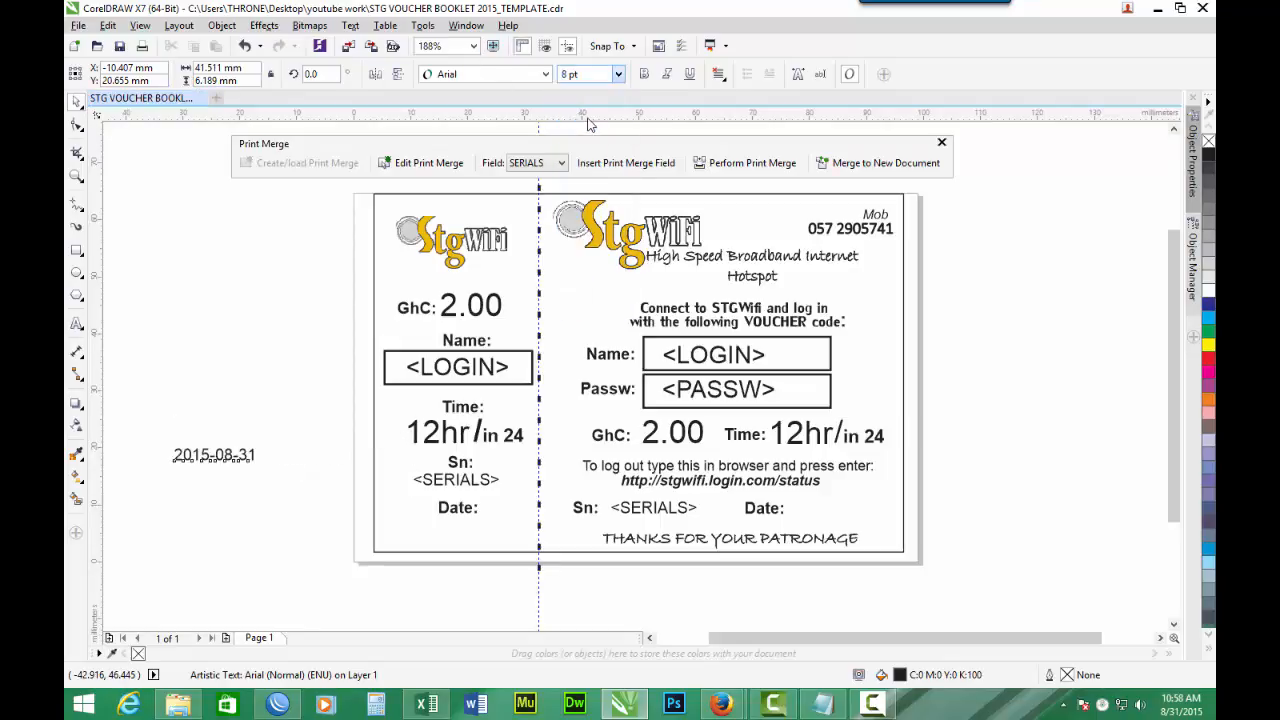
Shrink the date to 8 pt and move it beside the voucher's Date label.
{"action": "left_click", "coordinate": [212, 454]}
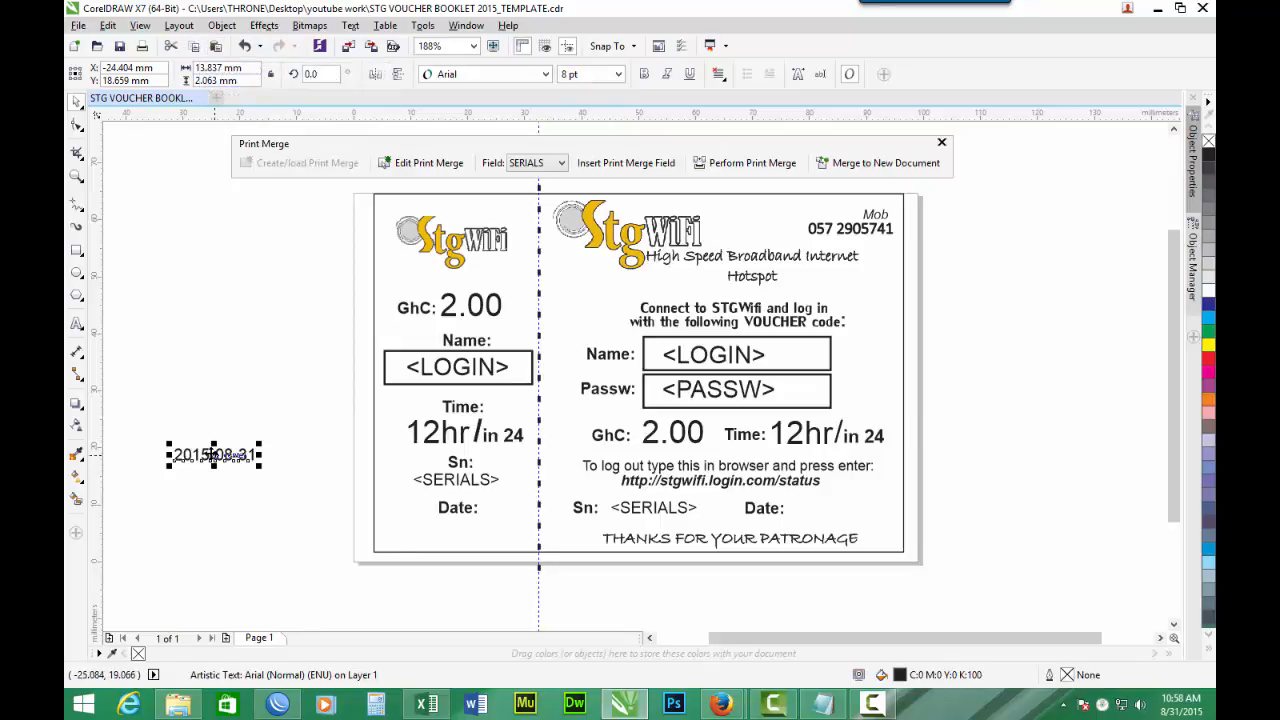
{"action": "left_click_drag", "start_coordinate": [216, 454], "coordinate": [456, 524]}
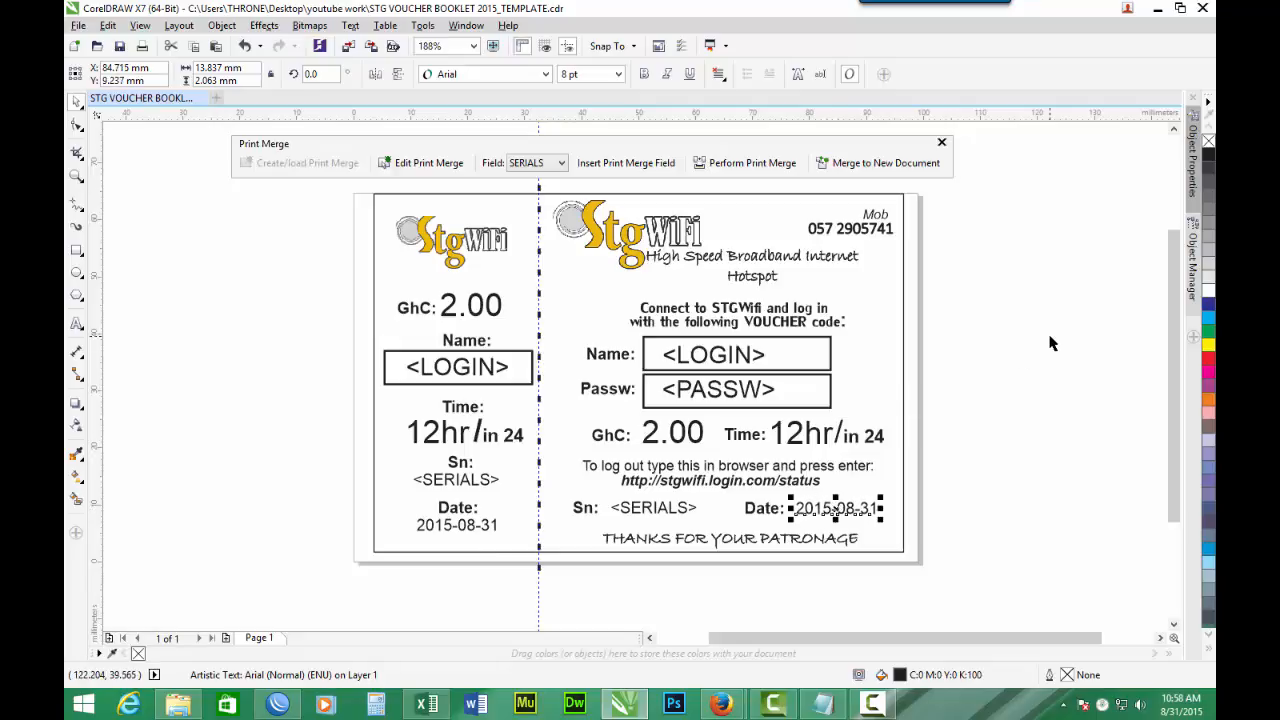
{"action": "mouse_move", "coordinate": [1052, 376]}
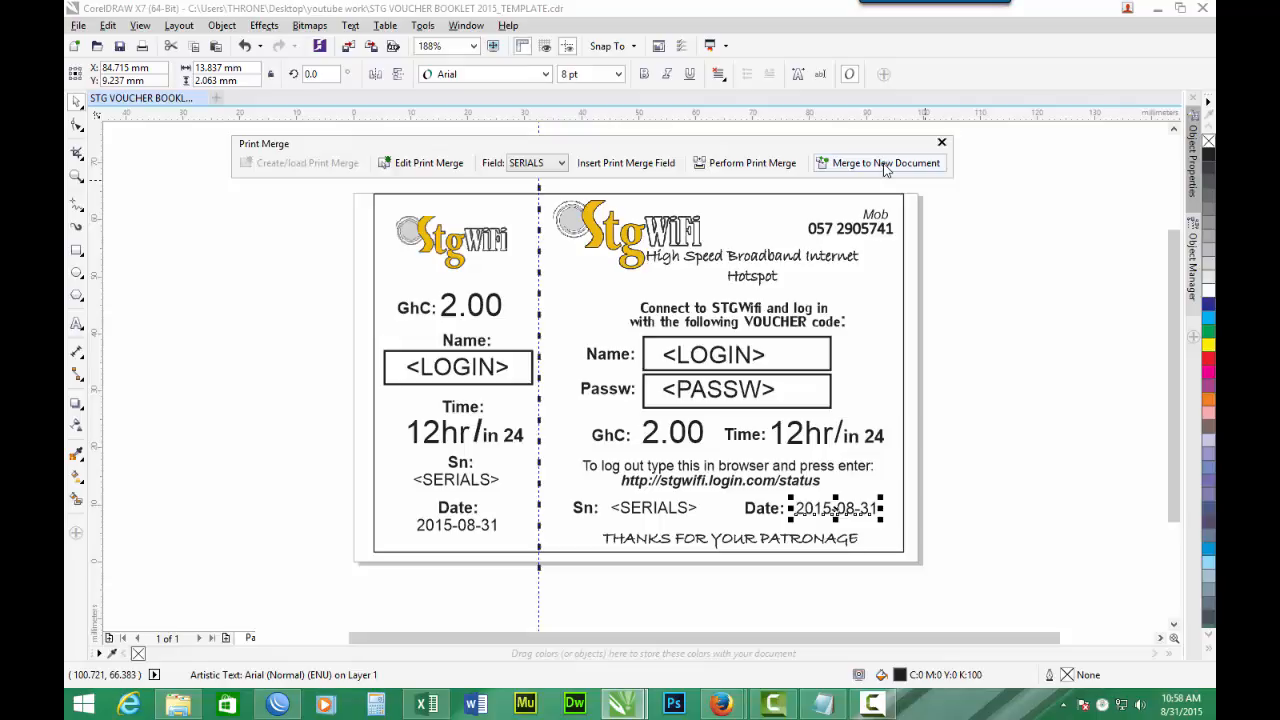
Merge to New Document, producing the 50-page filled-in voucher document.
{"action": "left_click", "coordinate": [884, 162]}
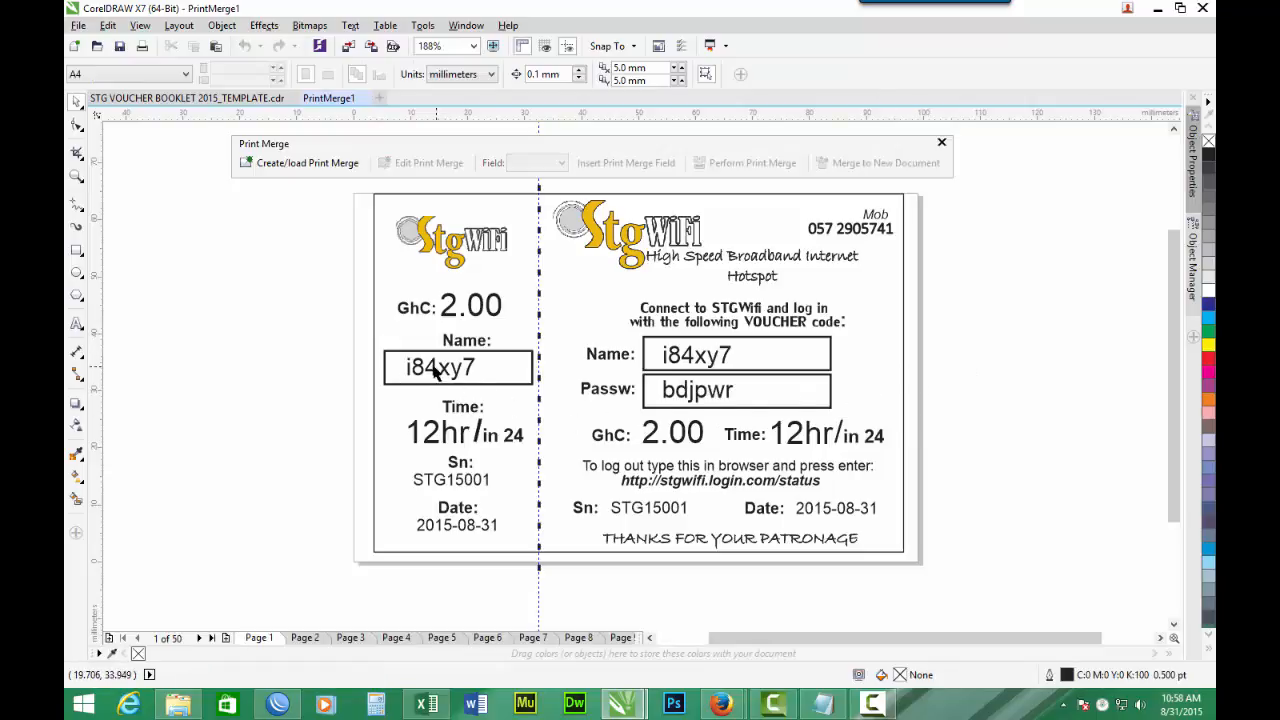
{"action": "mouse_move", "coordinate": [716, 364]}
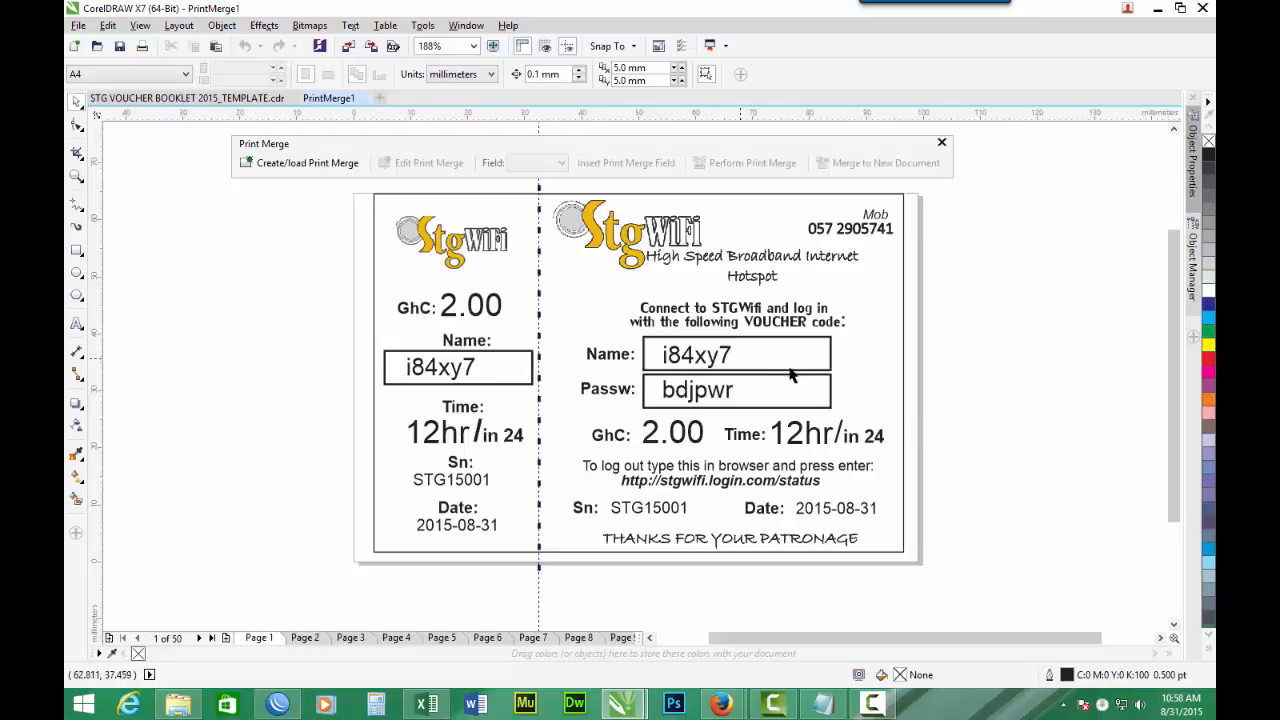
{"action": "mouse_move", "coordinate": [536, 476]}
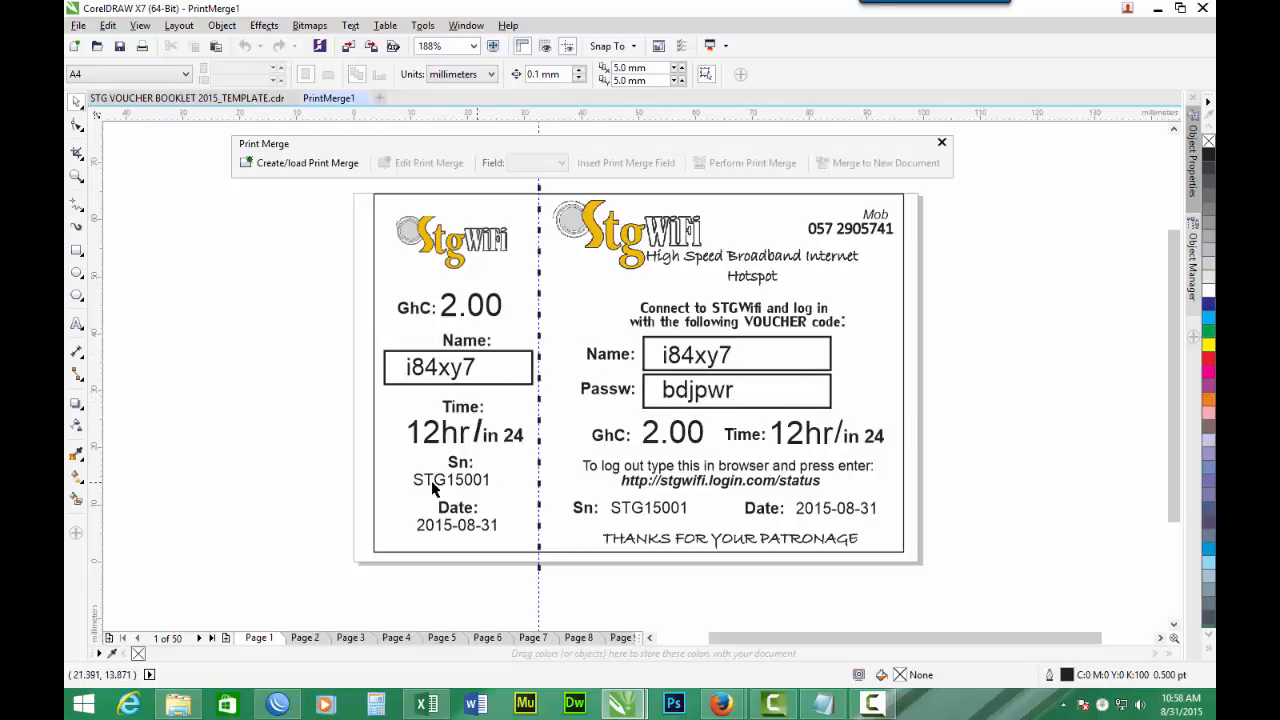
{"action": "mouse_move", "coordinate": [588, 280]}
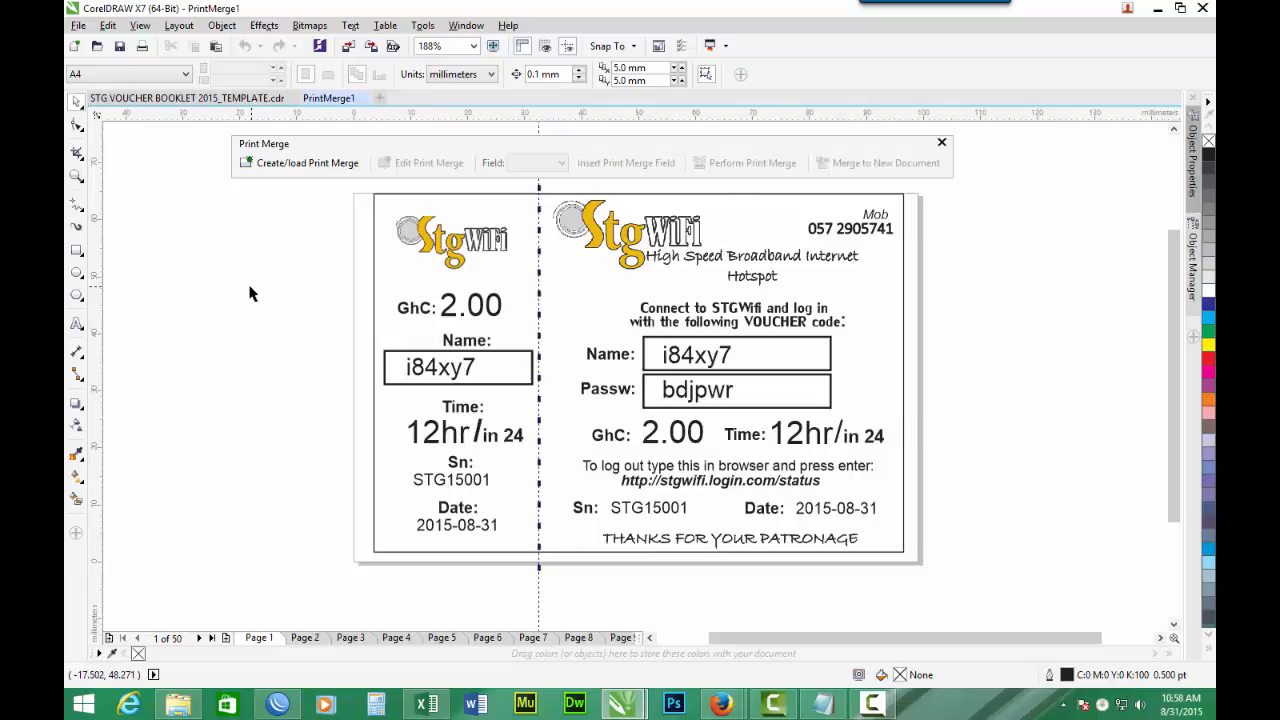
{"action": "mouse_move", "coordinate": [110, 228]}
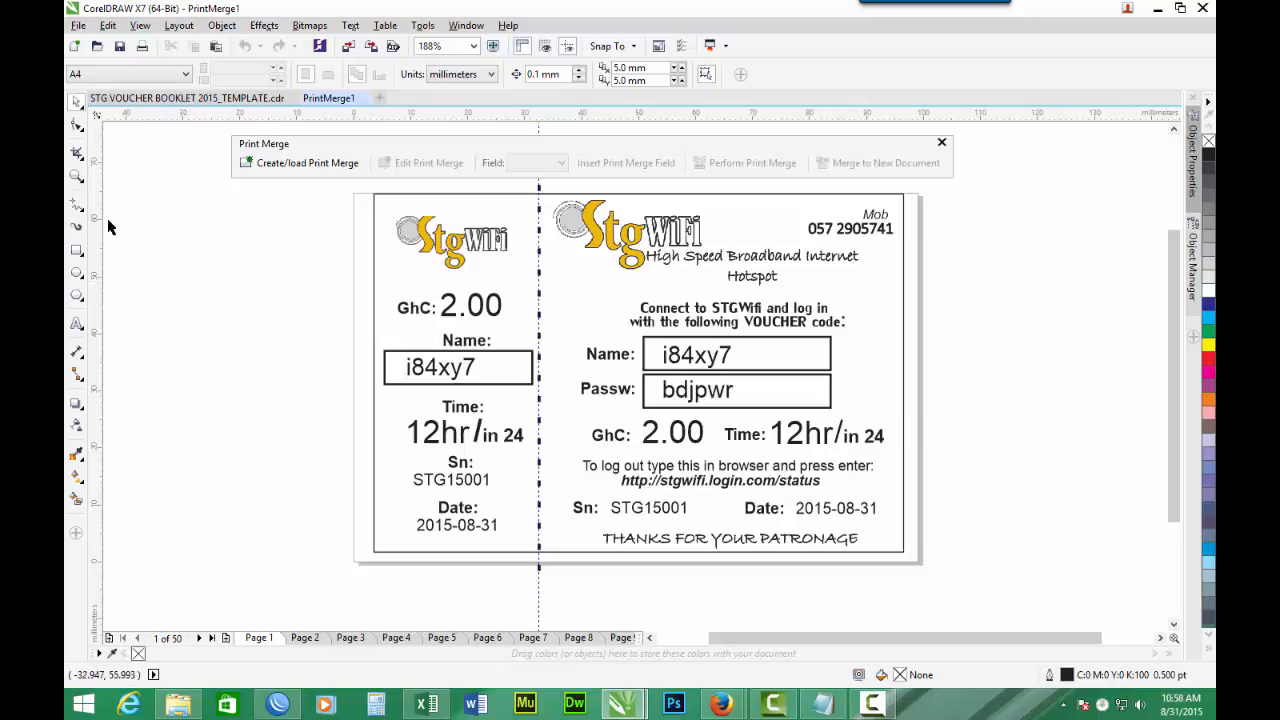
{"action": "left_click", "coordinate": [78, 24]}
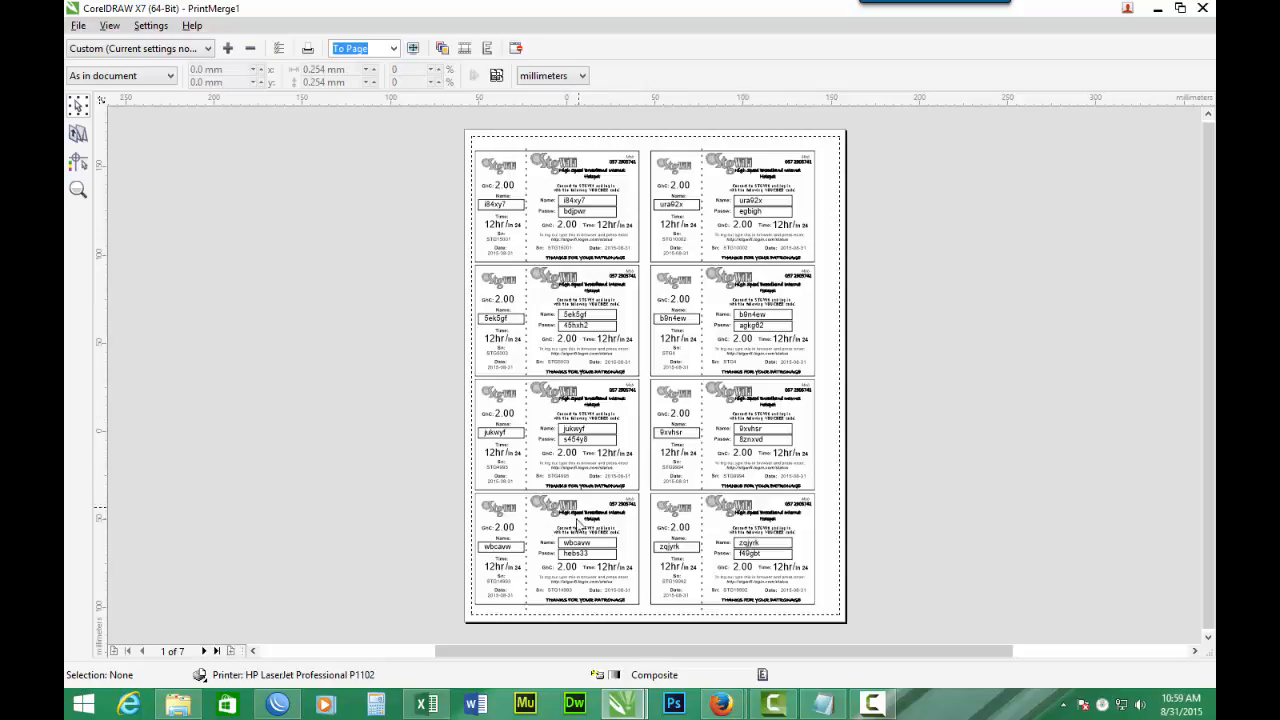
{"action": "mouse_move", "coordinate": [704, 270]}
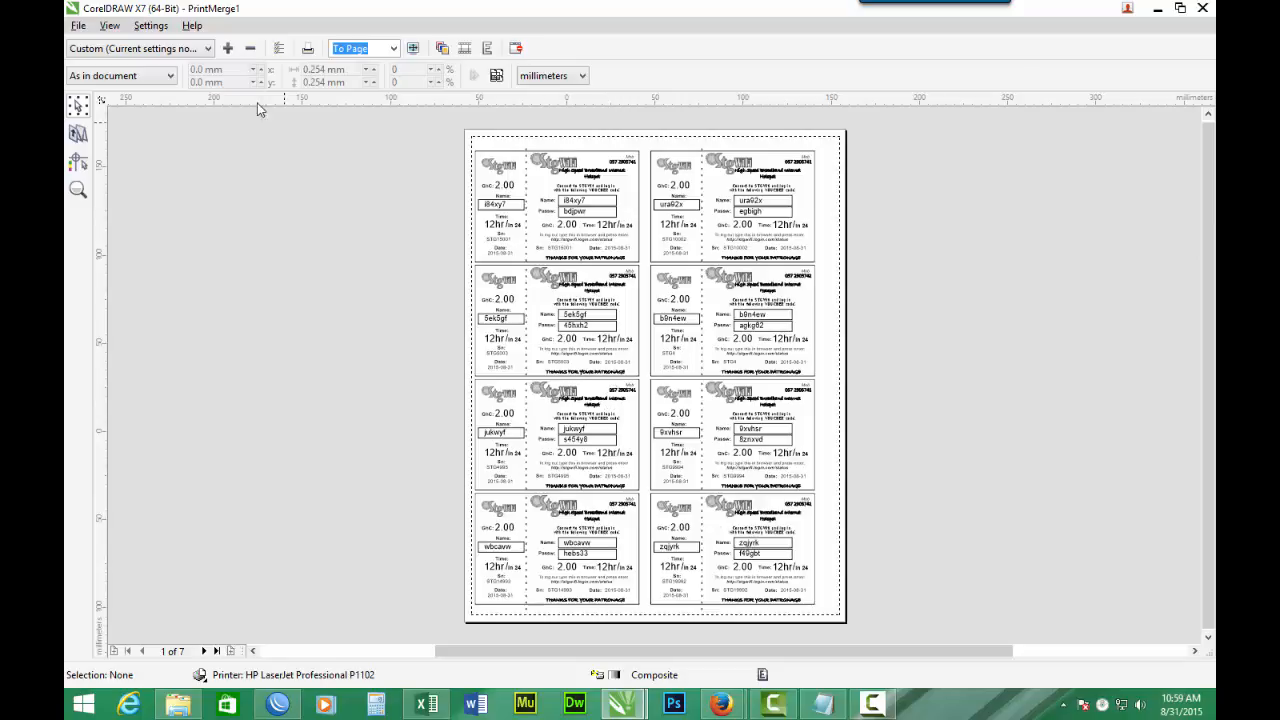
{"action": "left_click", "coordinate": [78, 24]}
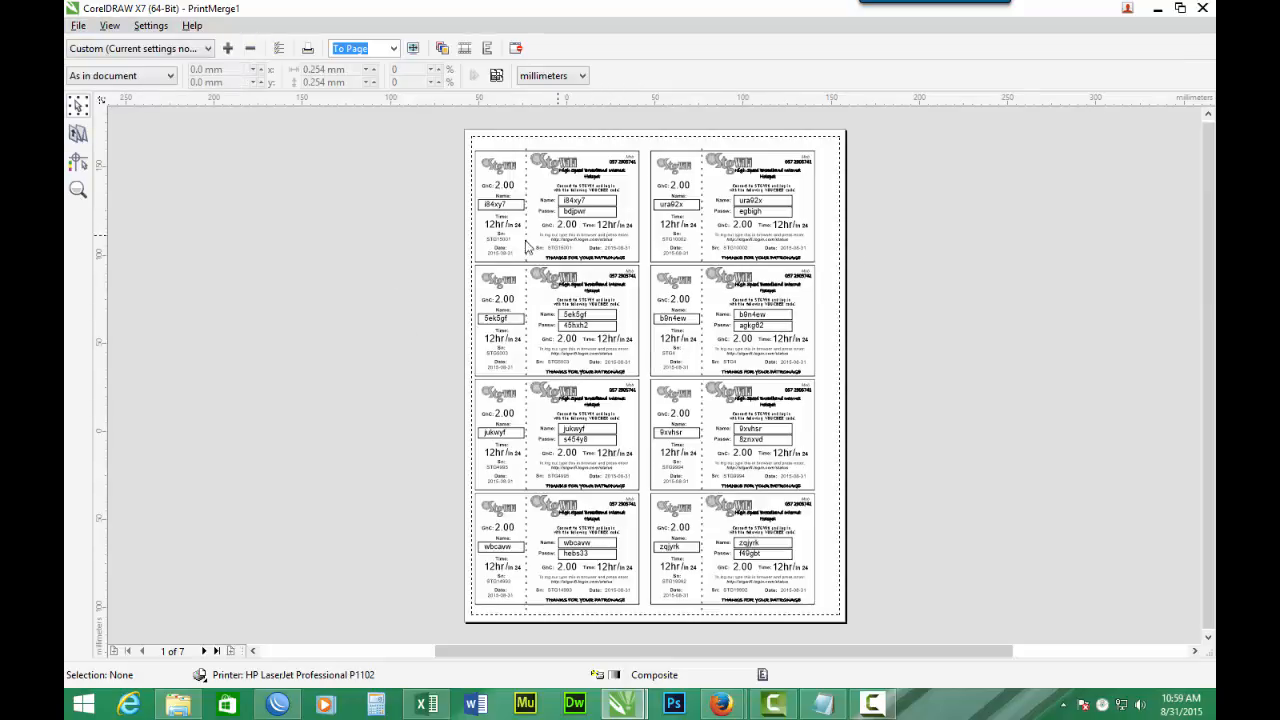
{"action": "mouse_move", "coordinate": [264, 296]}
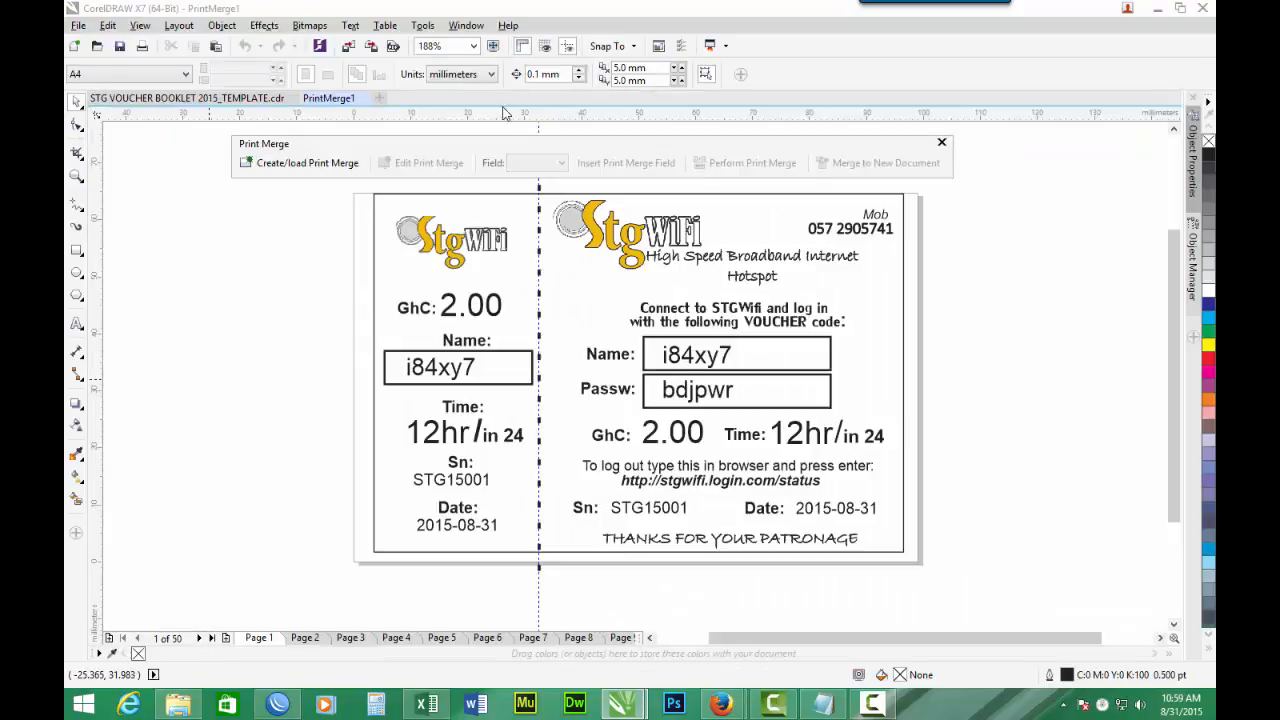
{"action": "mouse_move", "coordinate": [1018, 474]}
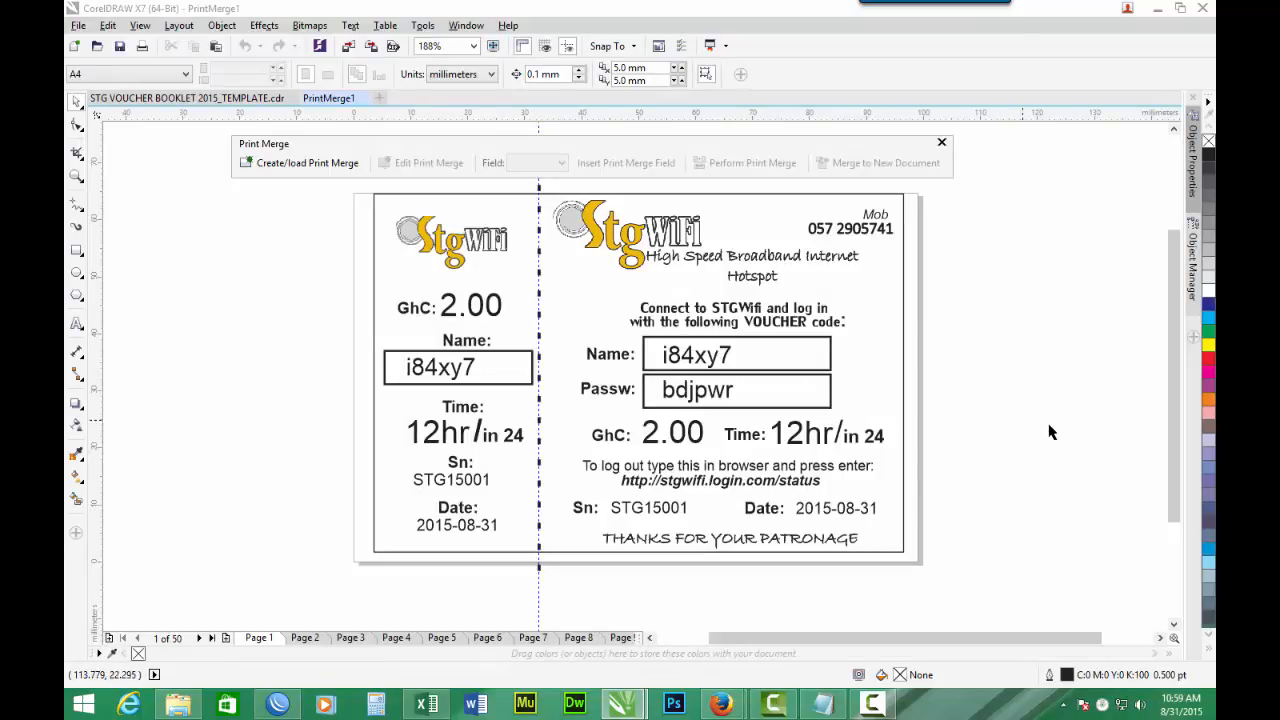
{"action": "mouse_move", "coordinate": [1034, 450]}
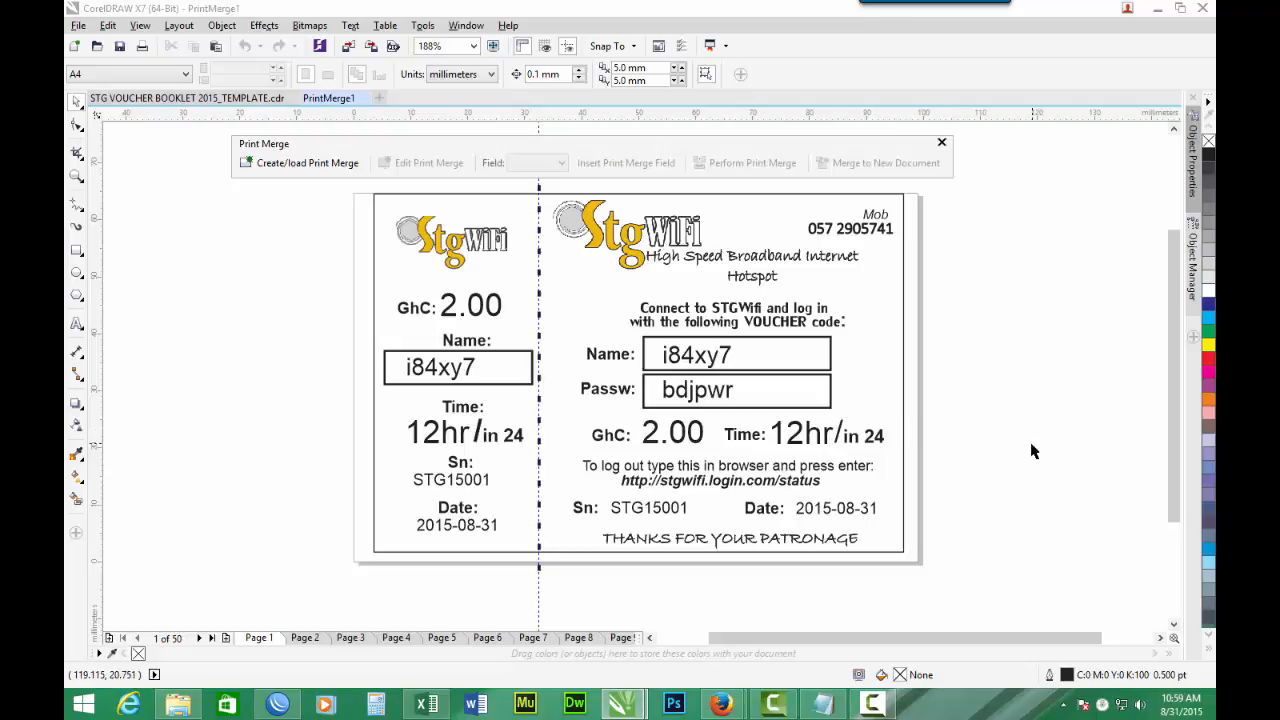
{"action": "mouse_move", "coordinate": [1006, 404]}
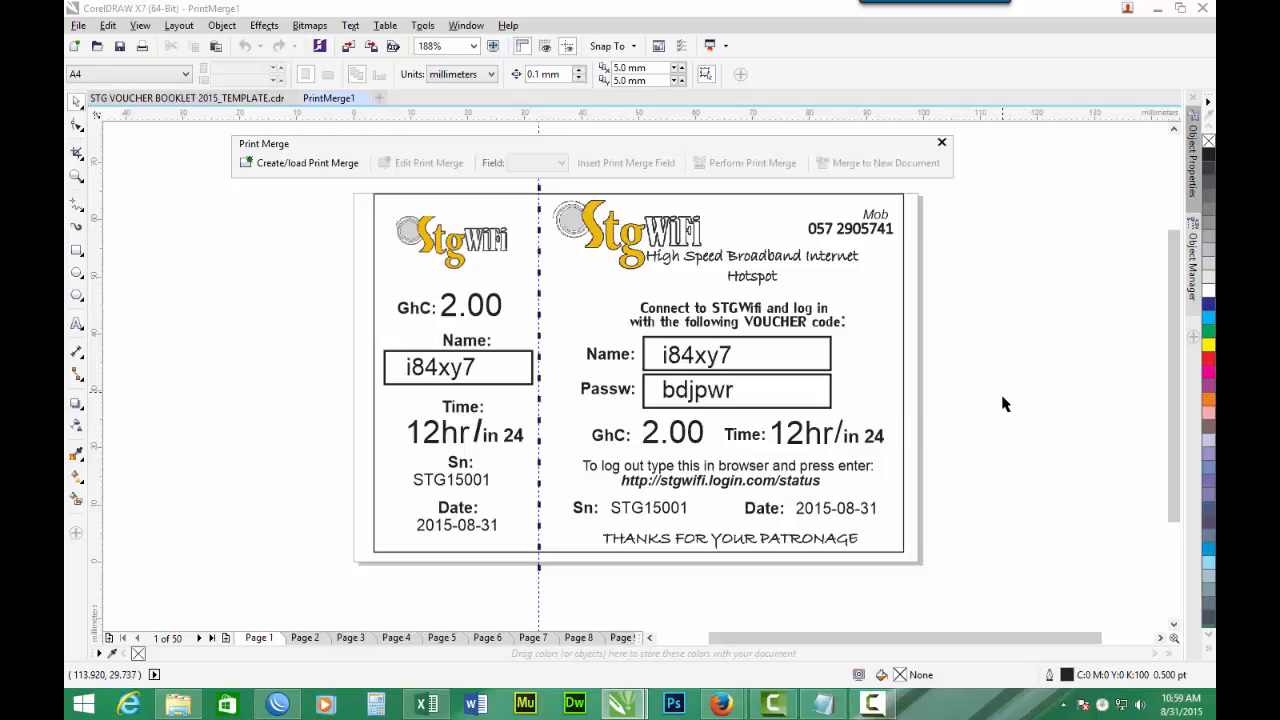
{"action": "mouse_move", "coordinate": [990, 448]}
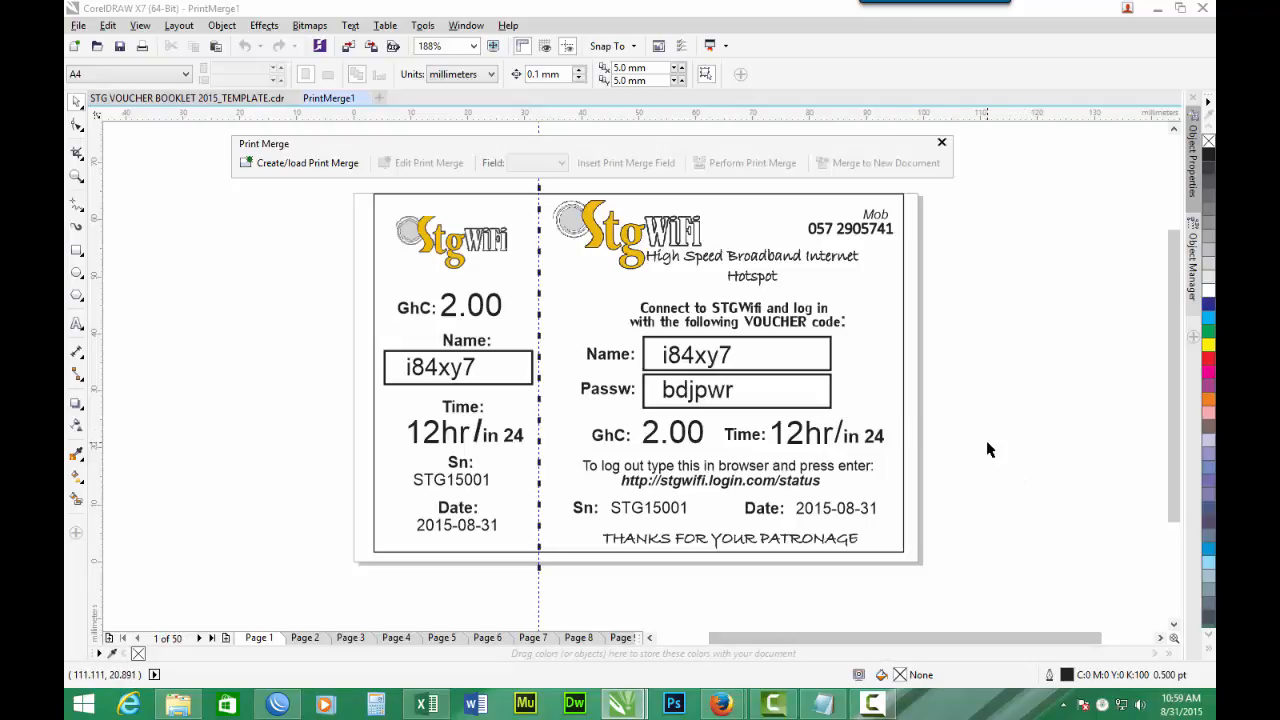